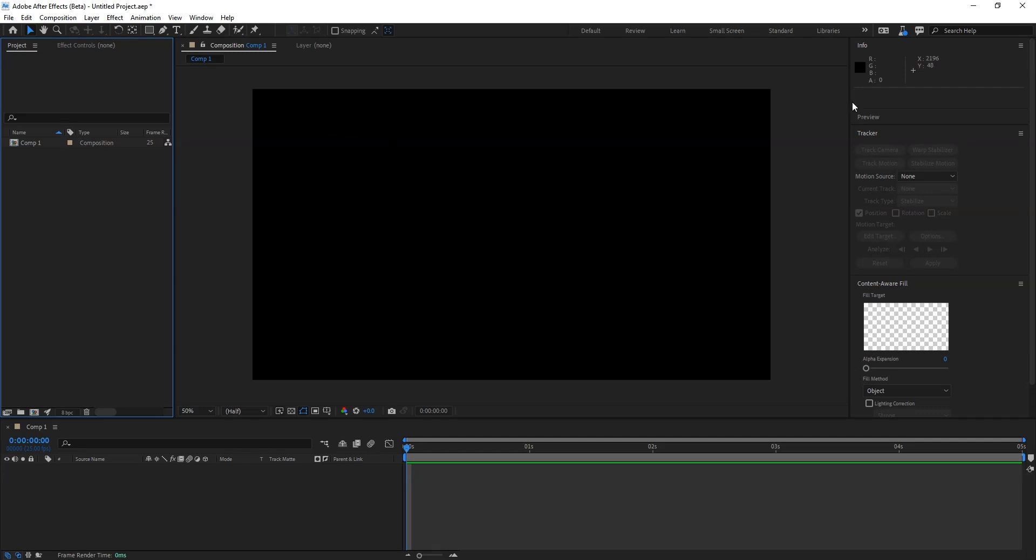
Create a new full-frame red solid layer, Red Solid 1, in Comp 1.
right_click(179, 498)
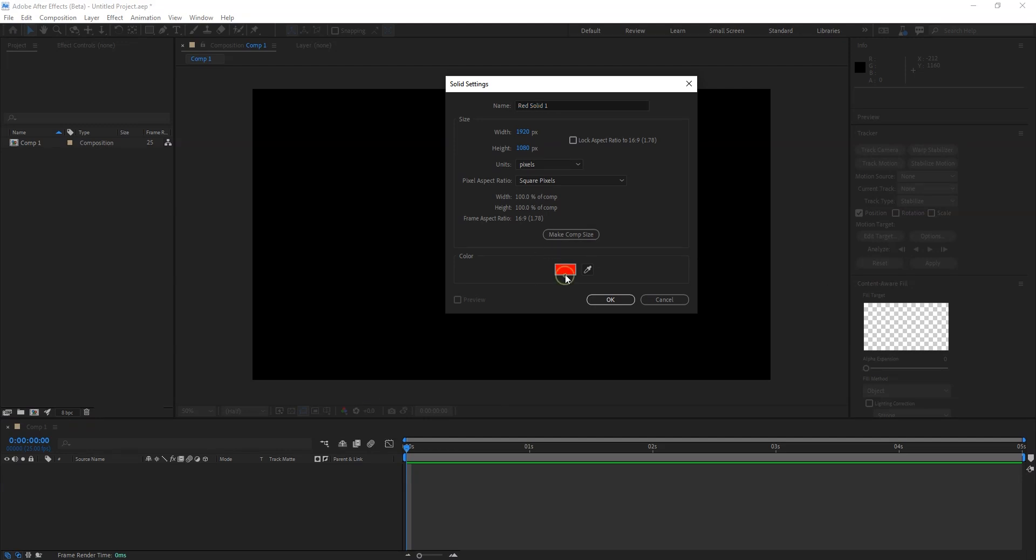
left_click(564, 269)
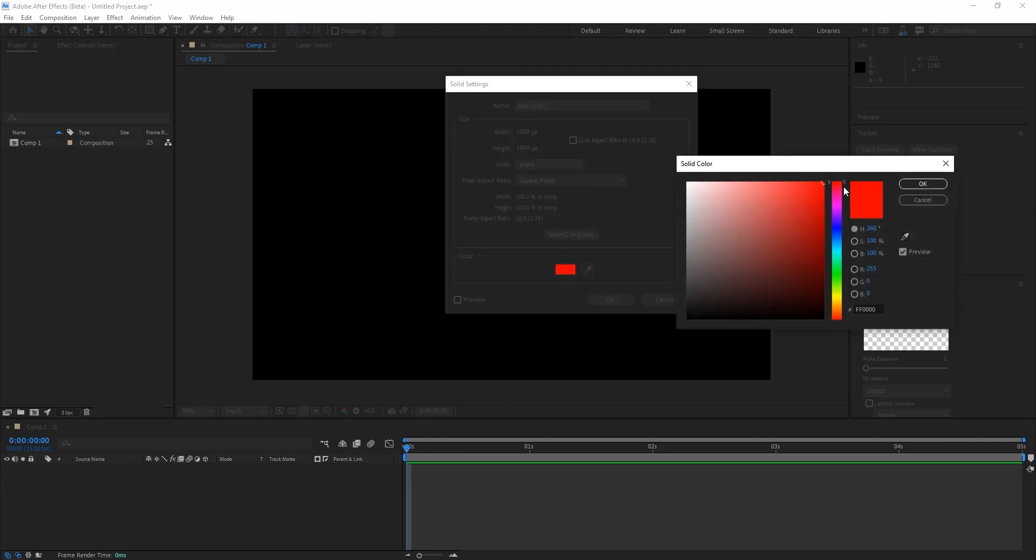
left_click(922, 183)
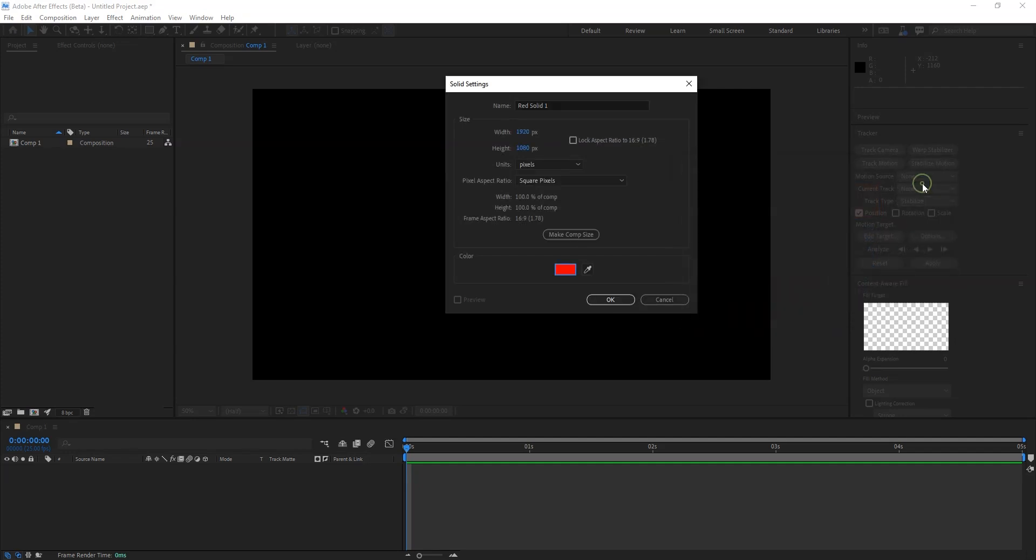
left_click(609, 299)
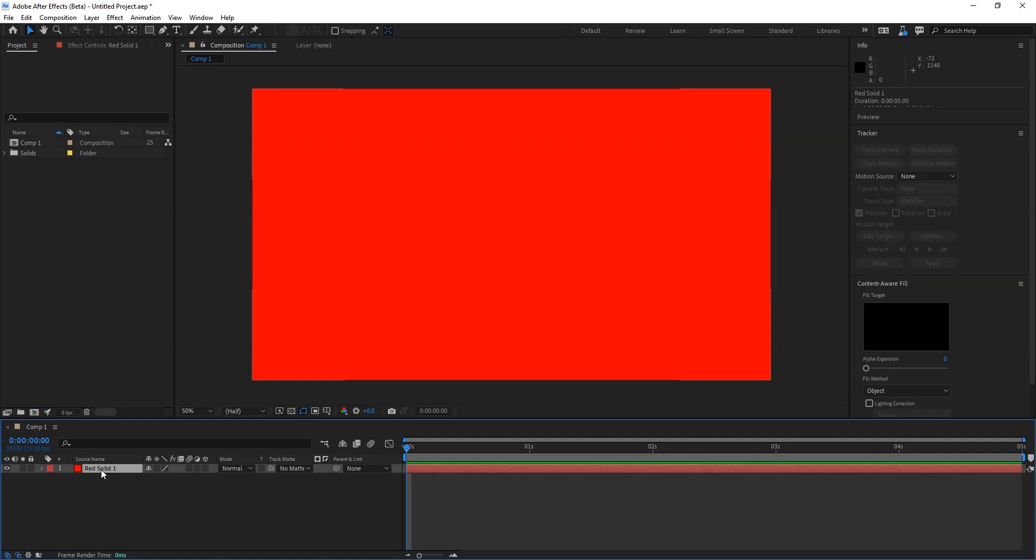
Reveal Red Solid 1's Transform and set a 100% Scale keyframe at 0:00.
left_click(100, 468)
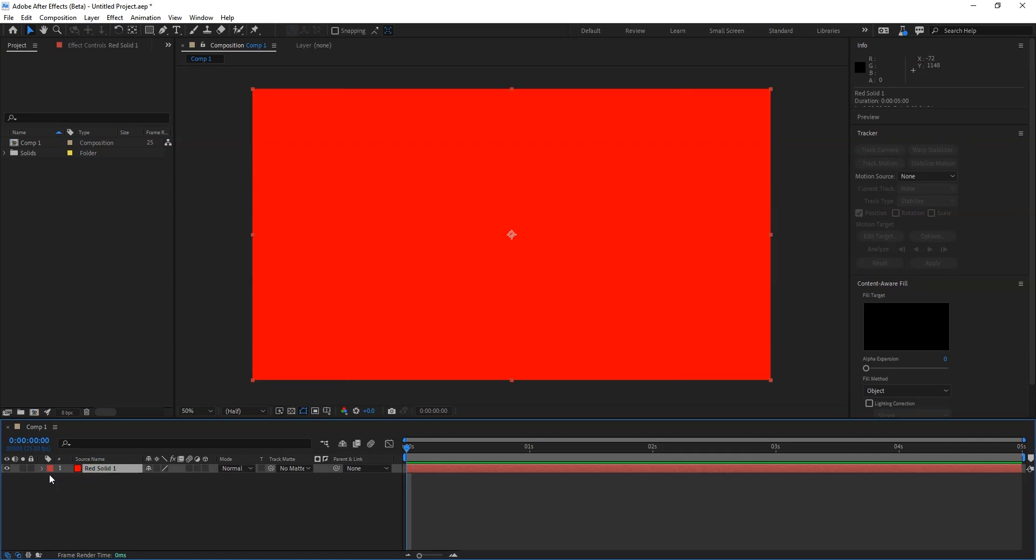
left_click(43, 468)
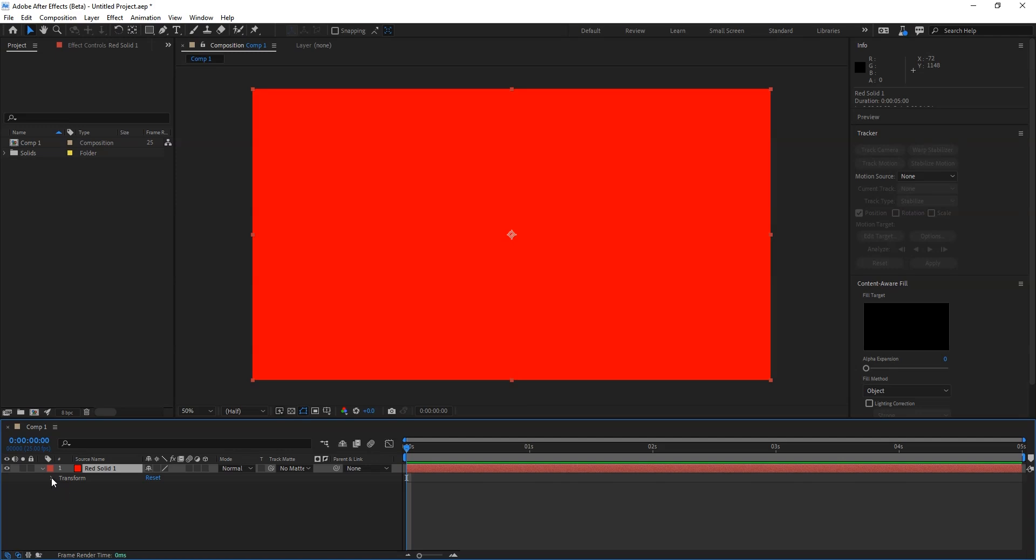
left_click(51, 477)
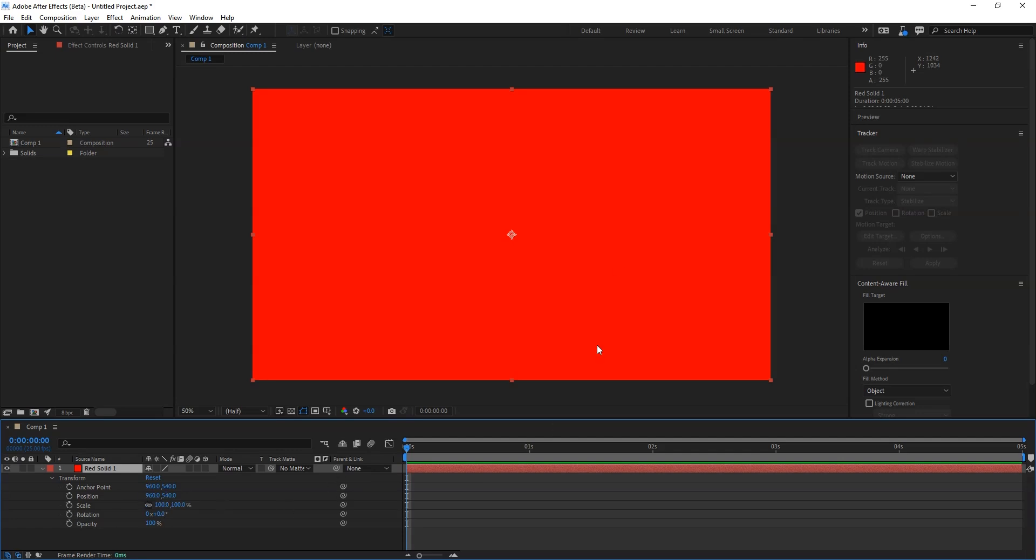
mouse_move(456, 209)
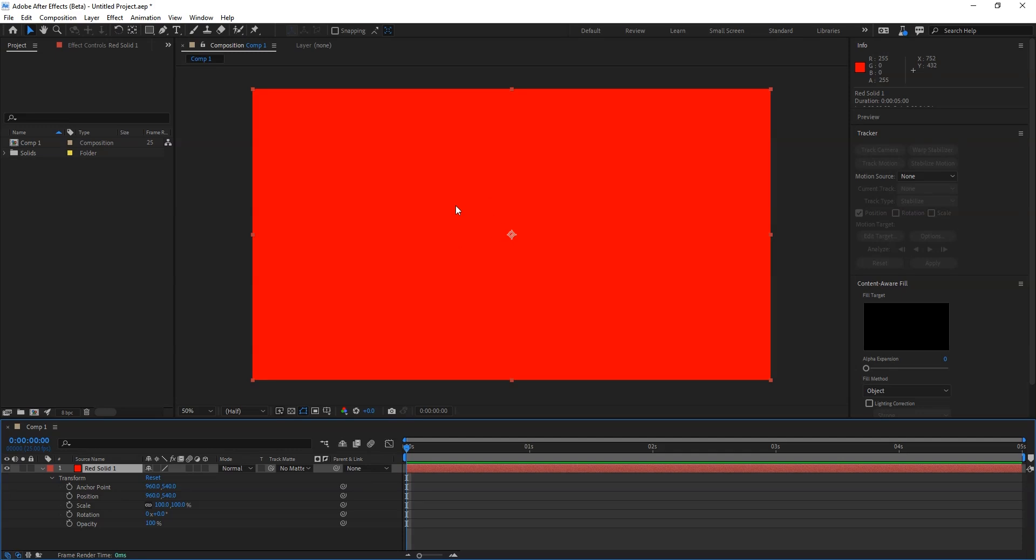
mouse_move(79, 519)
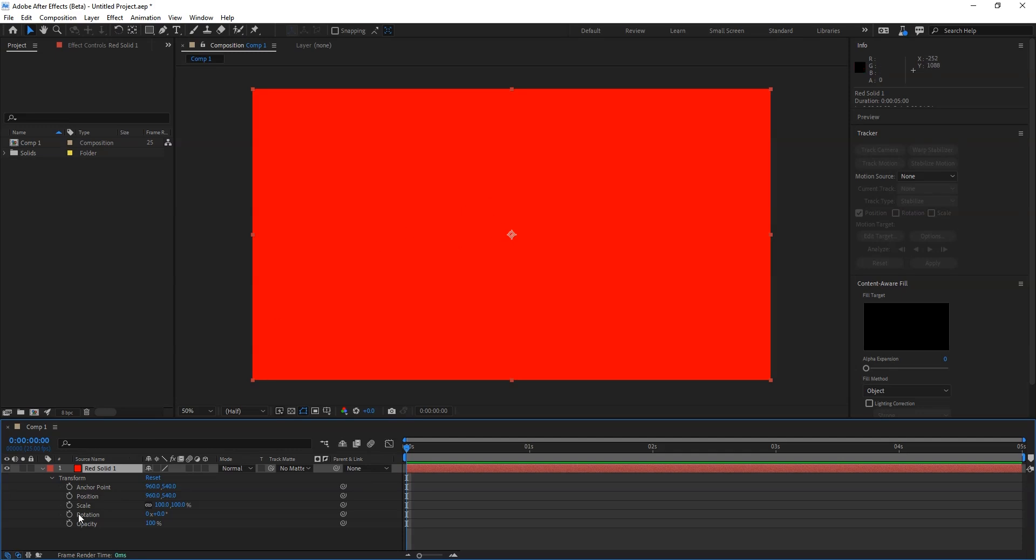
left_click(69, 505)
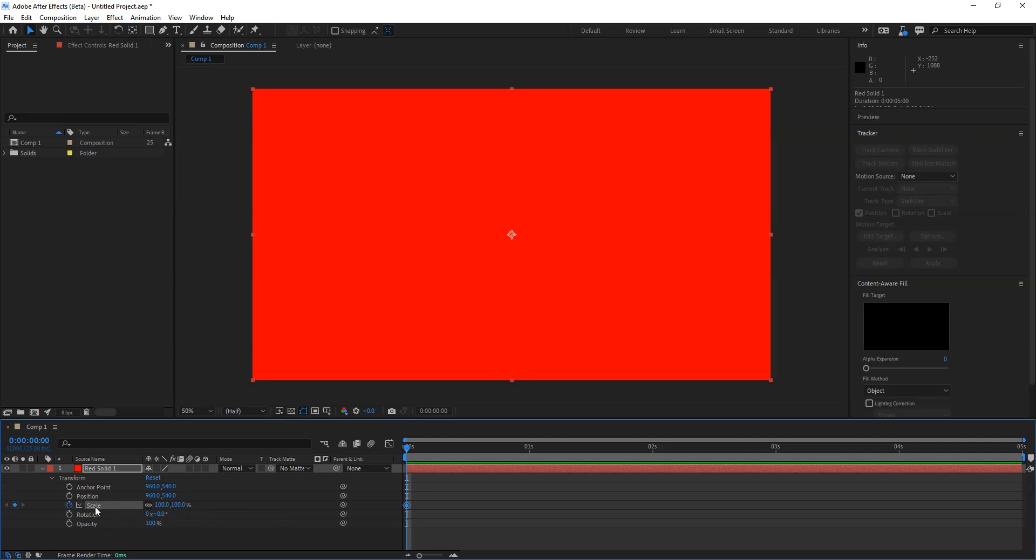
mouse_move(69, 505)
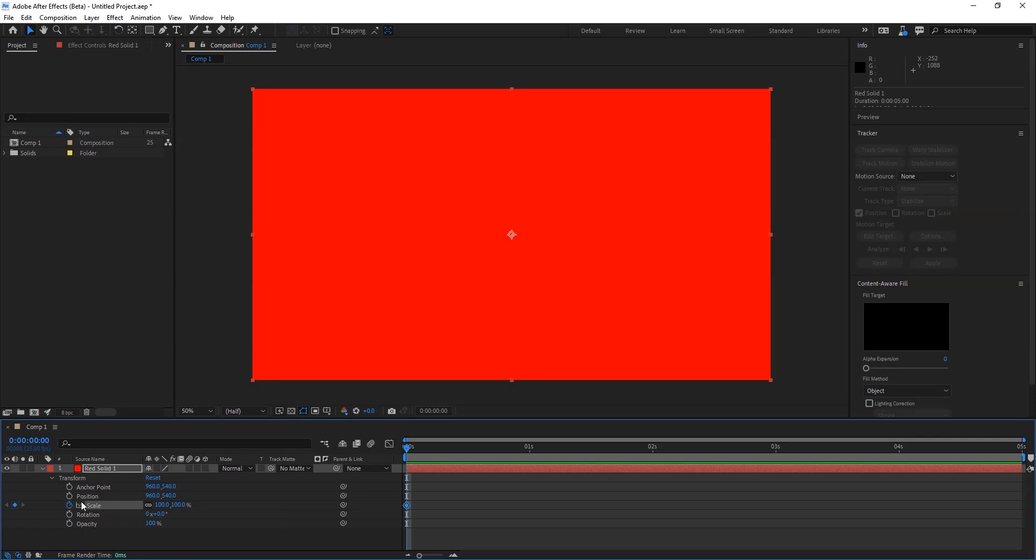
mouse_move(68, 505)
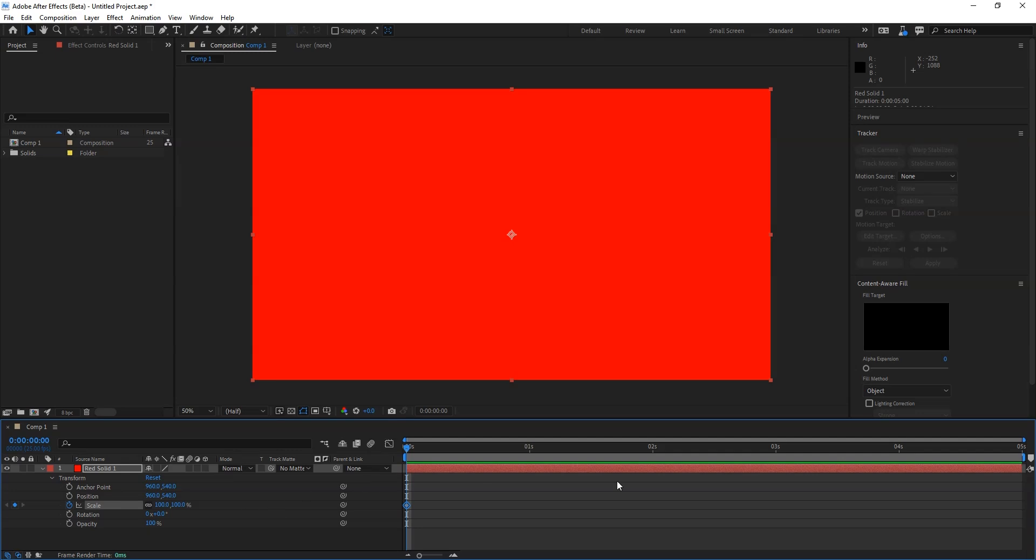
mouse_move(529, 454)
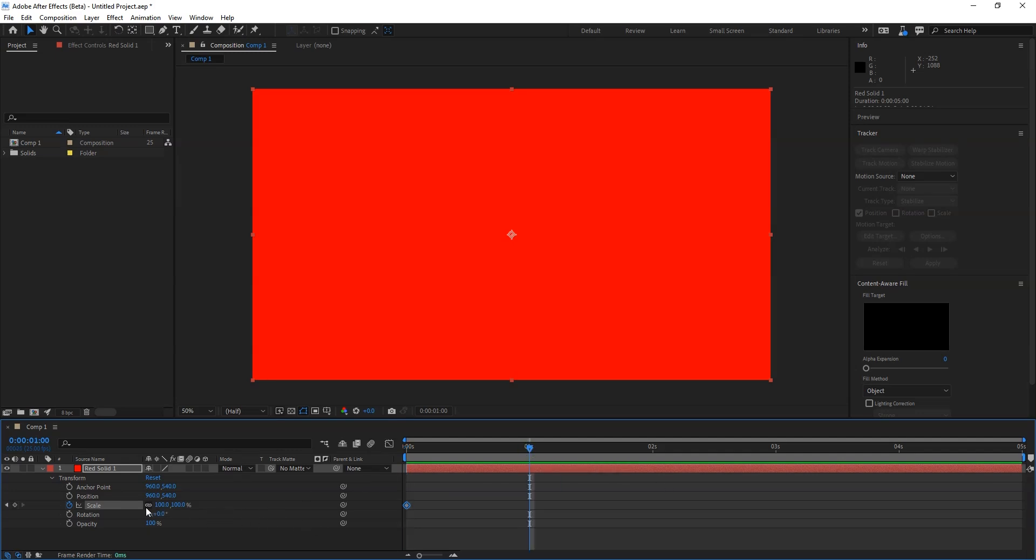
Keyframe Scale from 5% at 0s to 100% at 1s, then back to 5% at 2s.
double_click(162, 504)
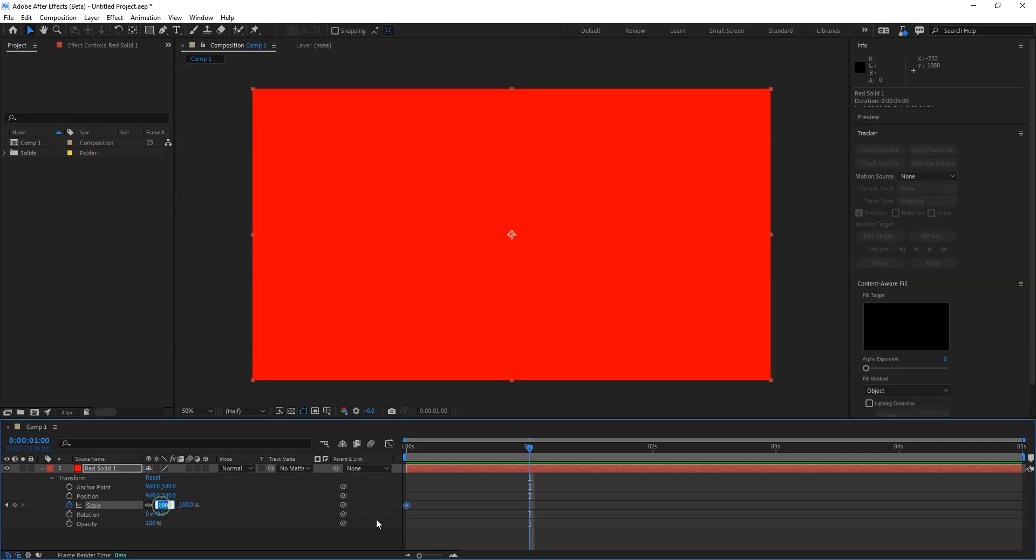
type("0,100.0 %")
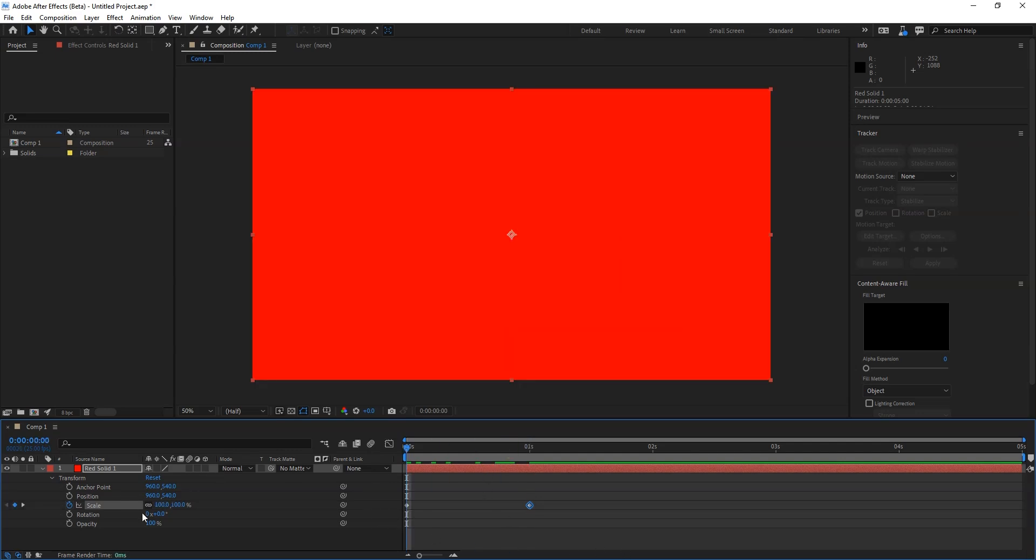
double_click(161, 505)
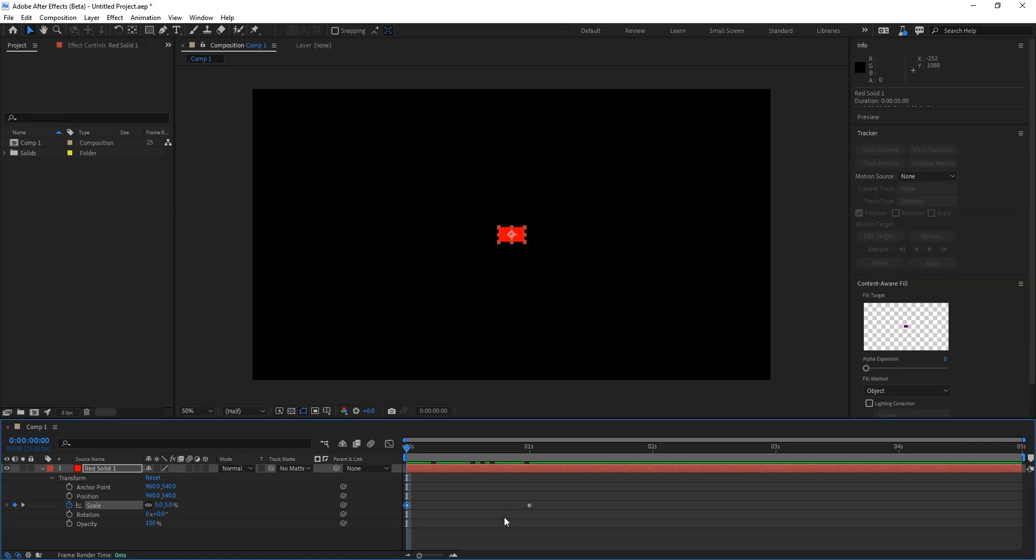
mouse_move(597, 528)
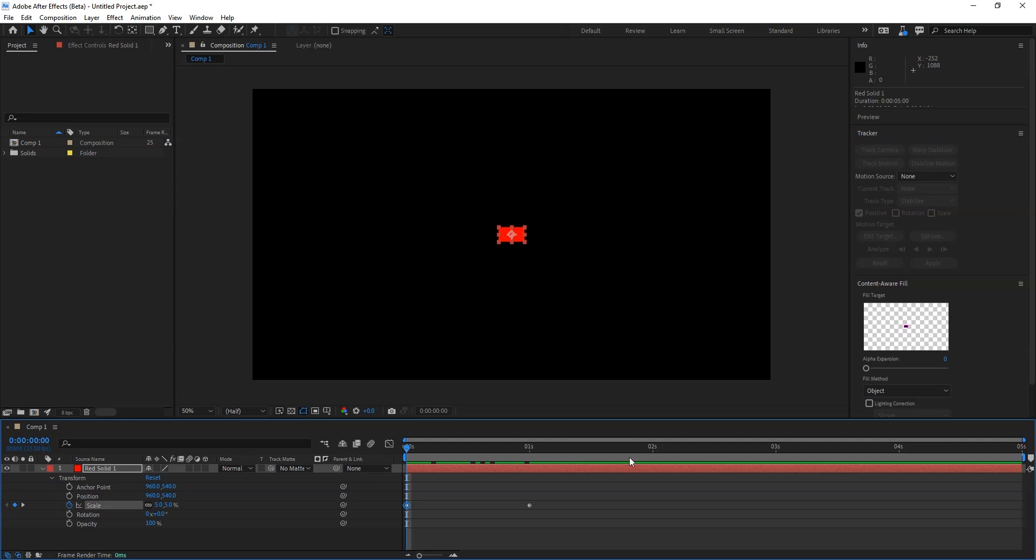
left_click_drag(406, 445, 653, 449)
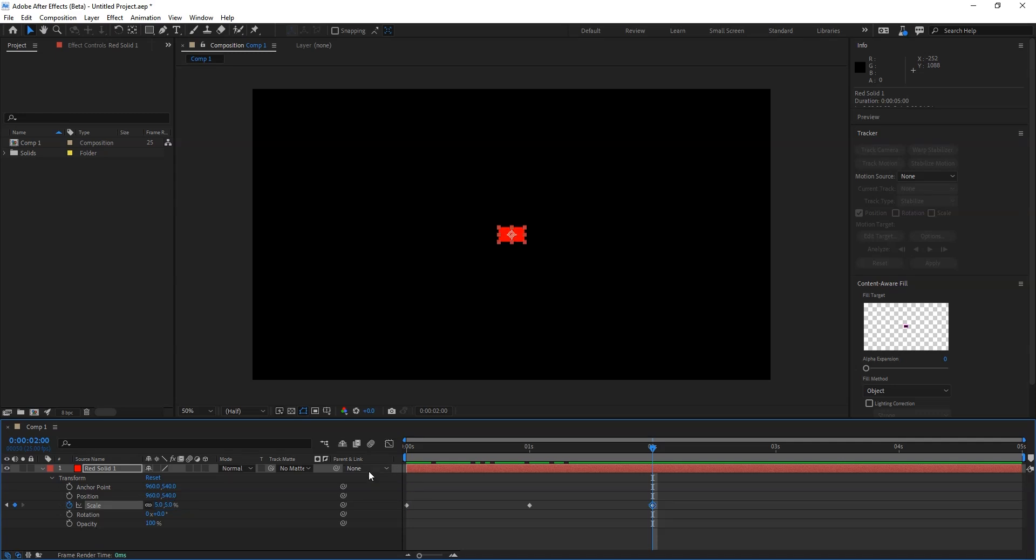
mouse_move(592, 452)
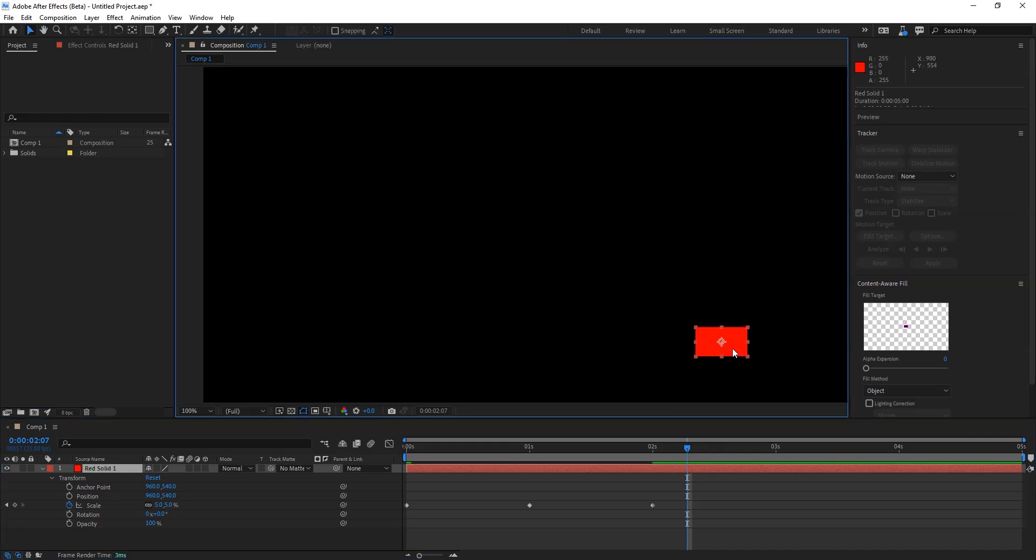
Drag the small red square to the composition's top-left corner (Position 57, 37).
left_click_drag(722, 341, 411, 261)
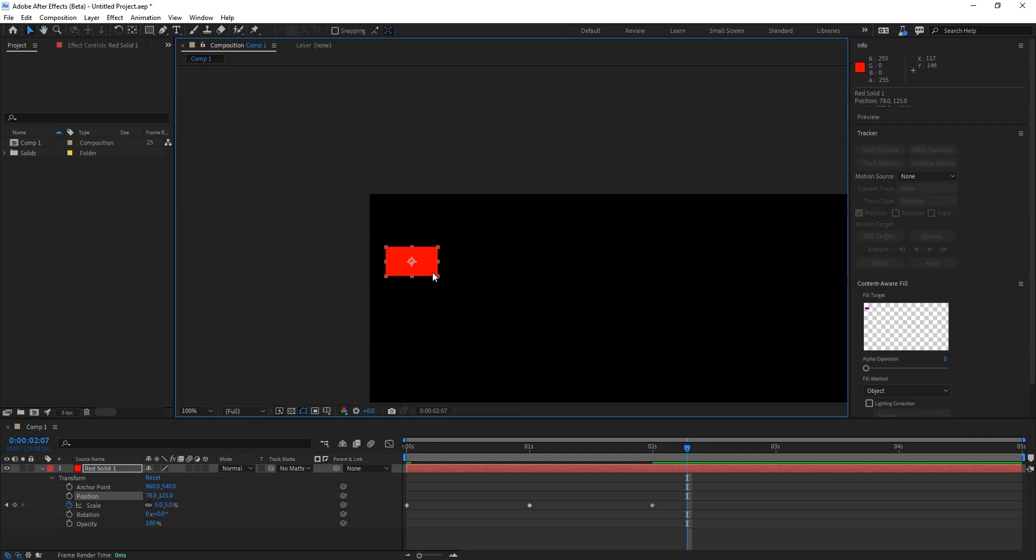
left_click_drag(411, 261, 399, 213)
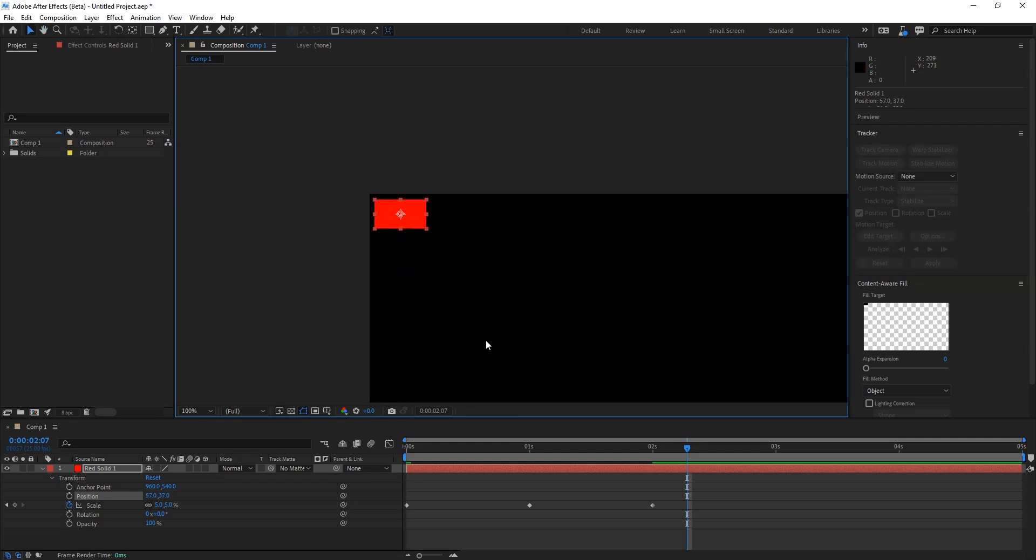
Duplicate Red Solid 1 and move the copy right beside the original (Position 157, 37).
left_click(42, 477)
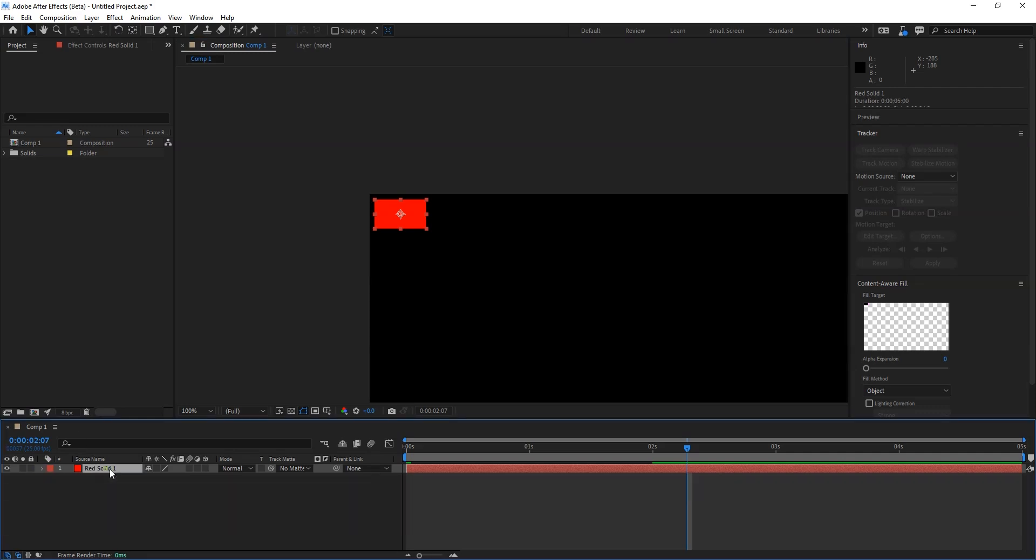
left_click(26, 18)
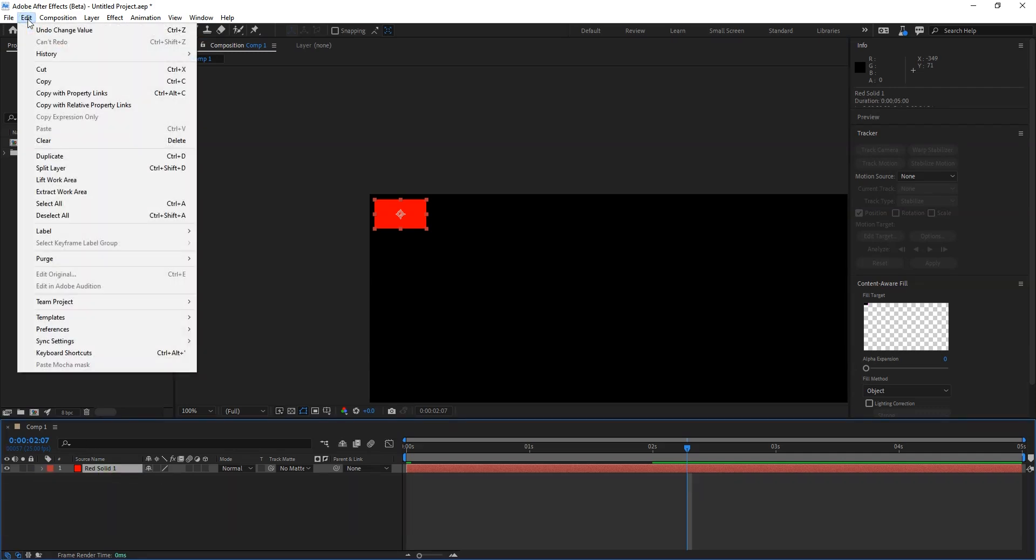
mouse_move(49, 156)
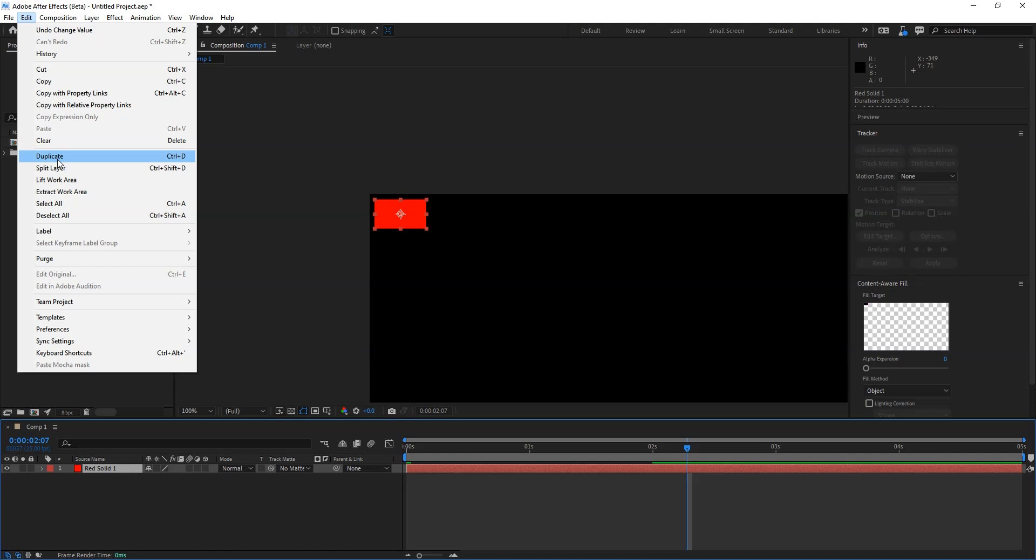
left_click(49, 156)
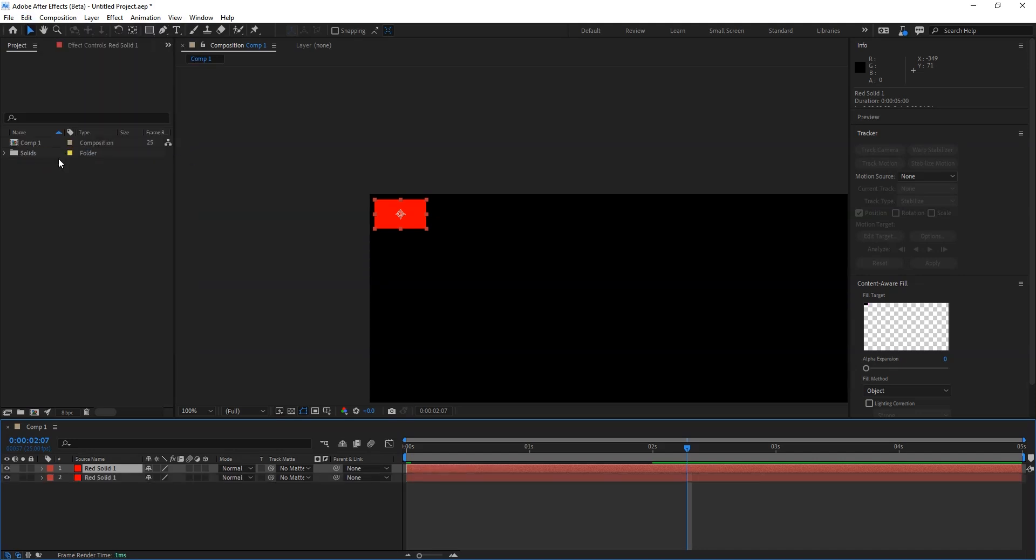
mouse_move(553, 159)
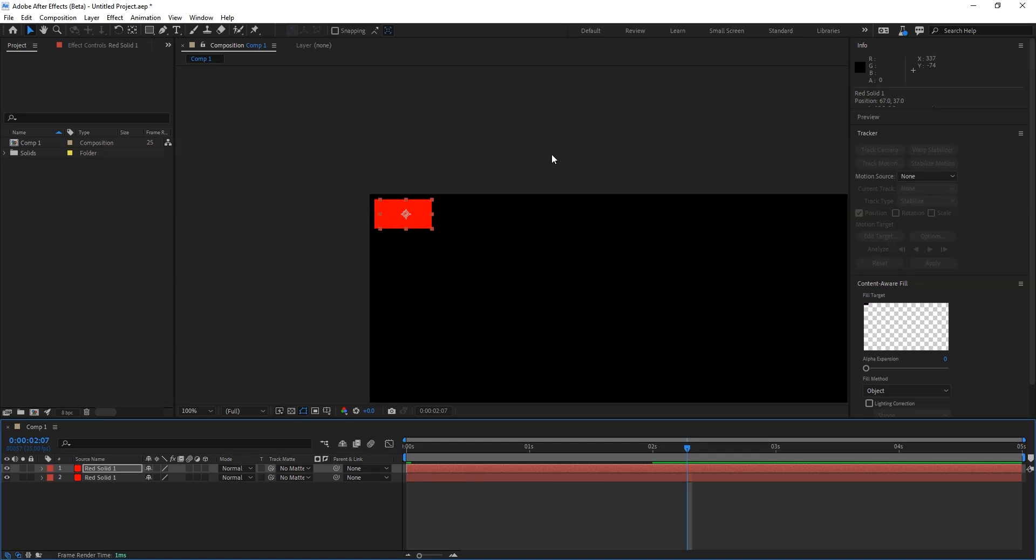
left_click_drag(405, 213, 449, 213)
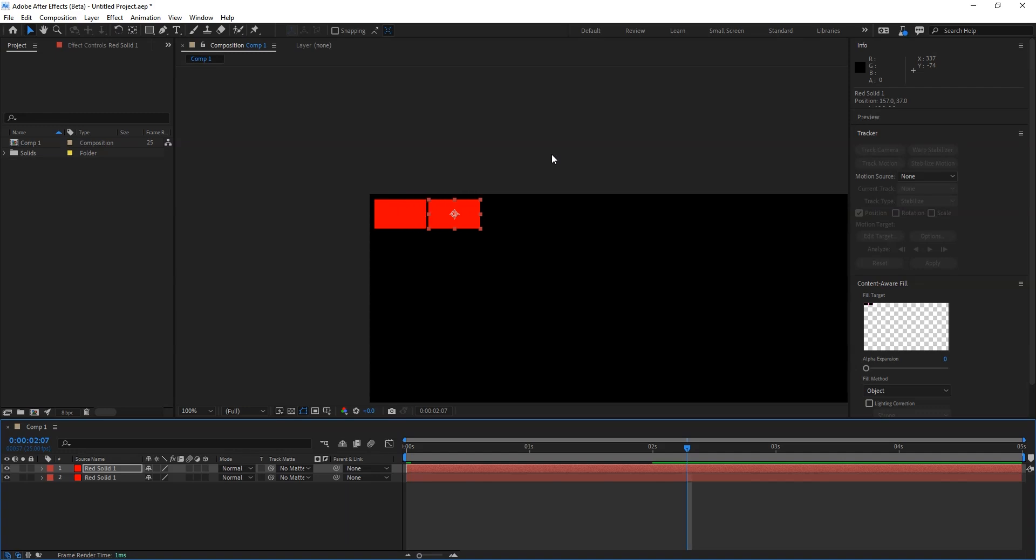
mouse_move(453, 279)
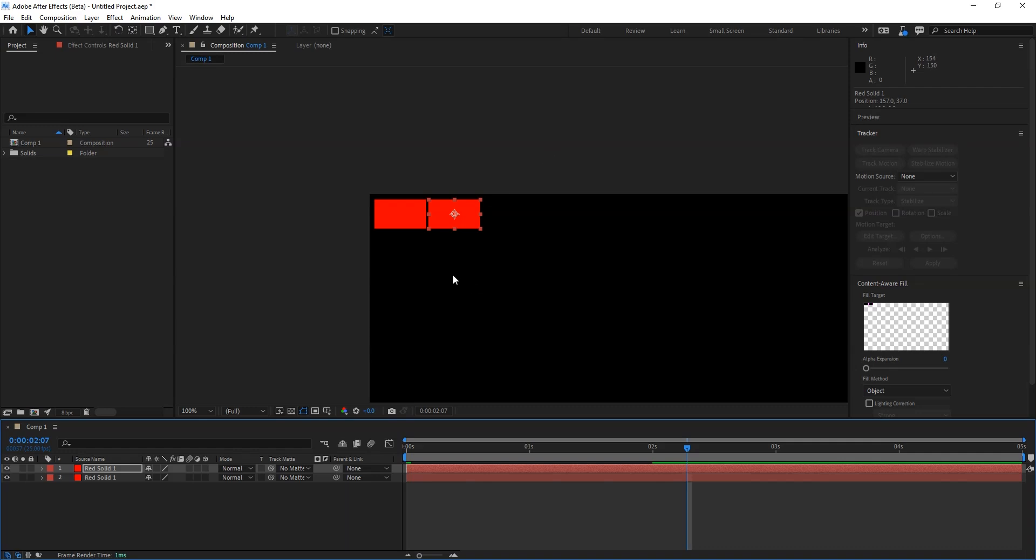
mouse_move(456, 276)
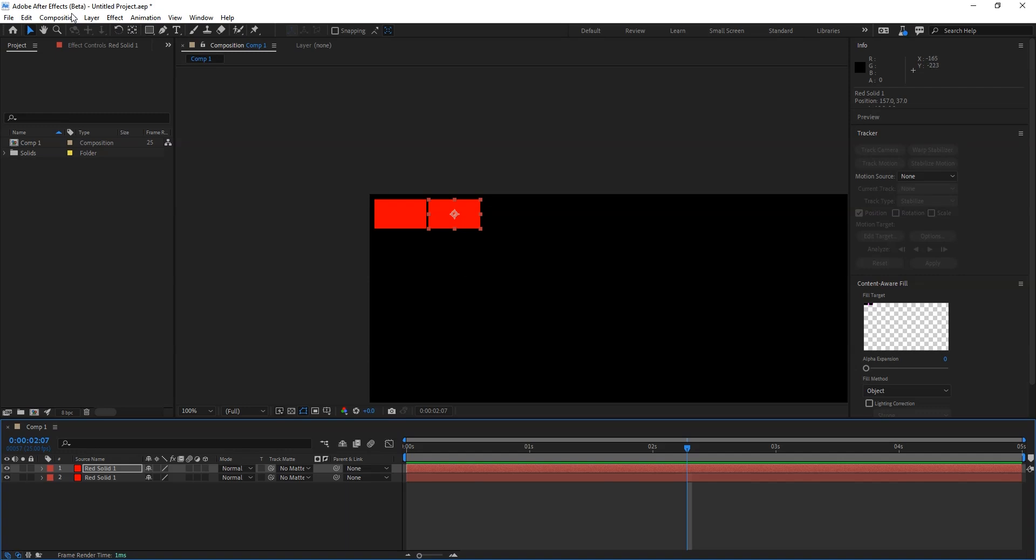
Recolour the copied square magenta via Solid Settings, then duplicate it and move the copy right.
left_click(92, 17)
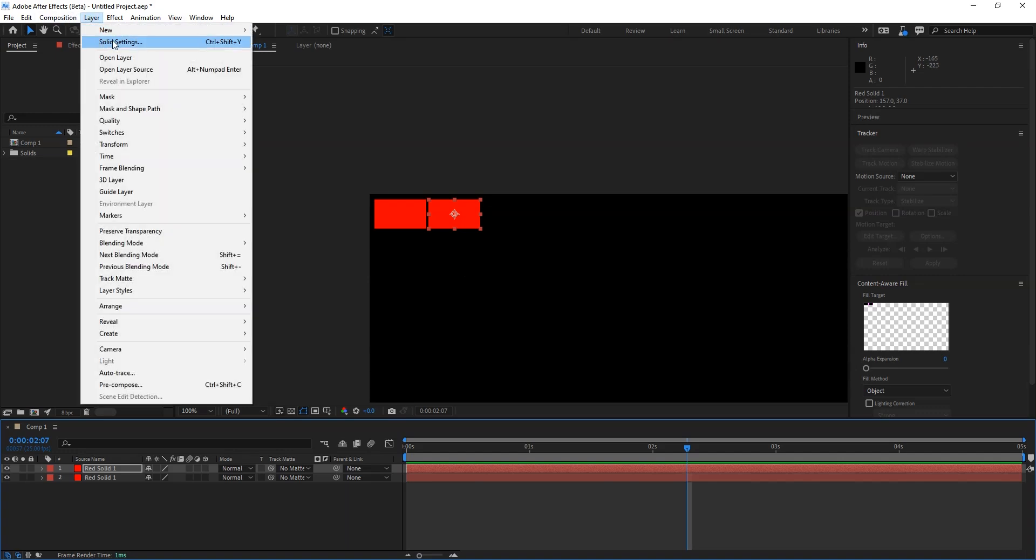
left_click(119, 42)
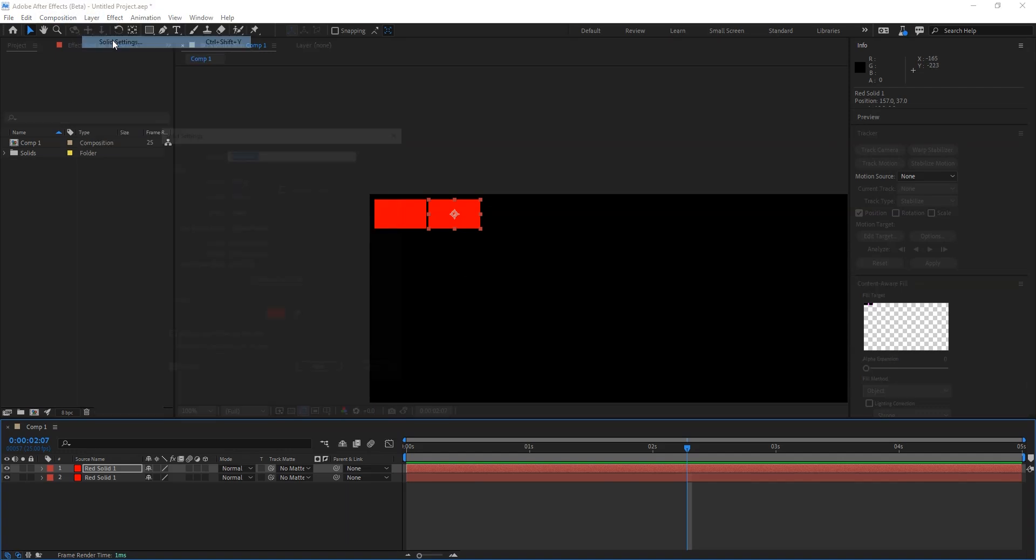
left_click(275, 315)
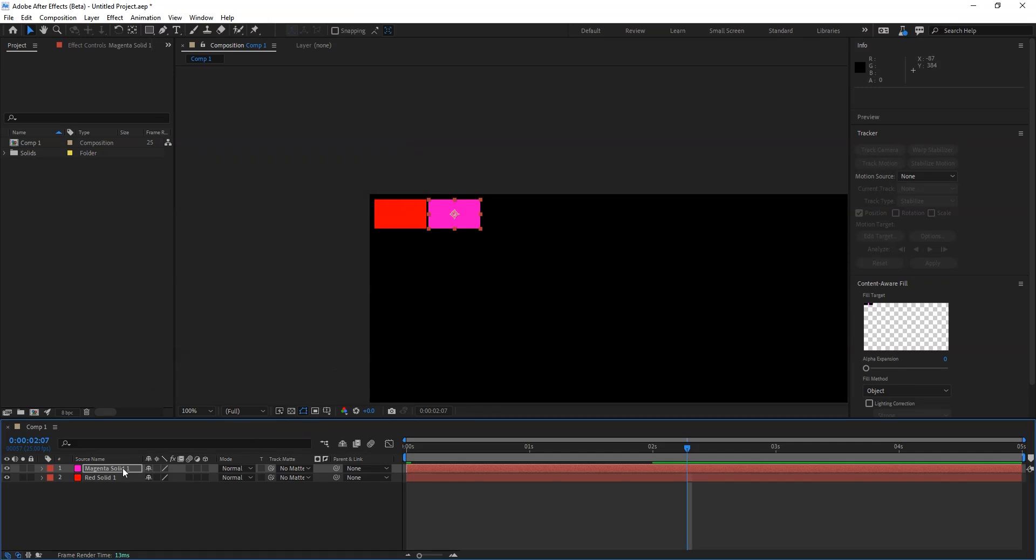
left_click(26, 17)
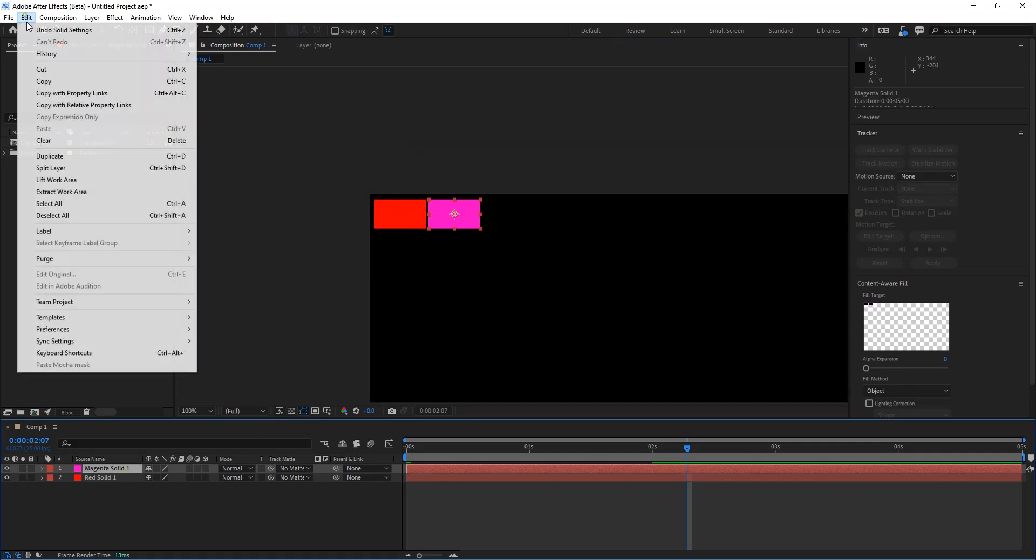
left_click(49, 155)
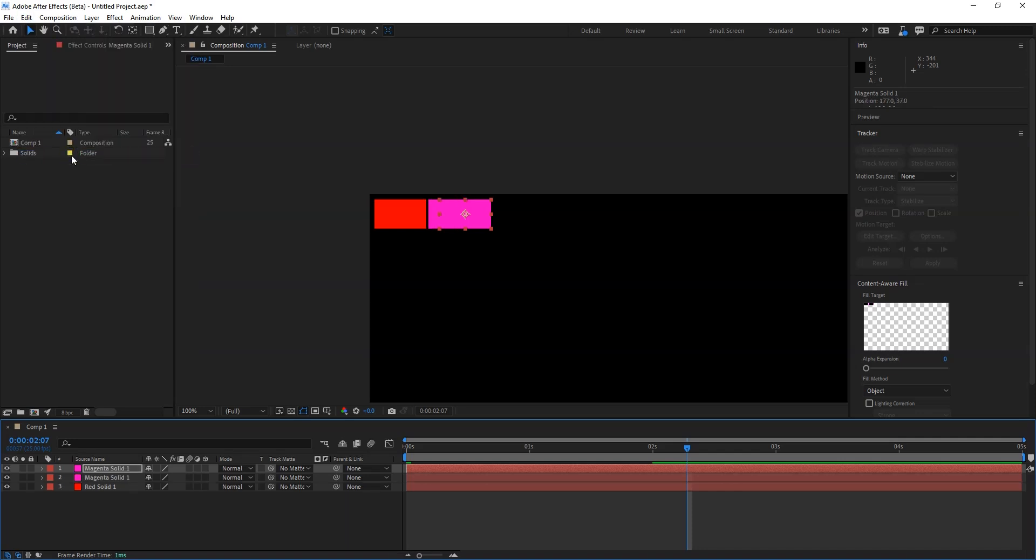
left_click_drag(462, 213, 509, 214)
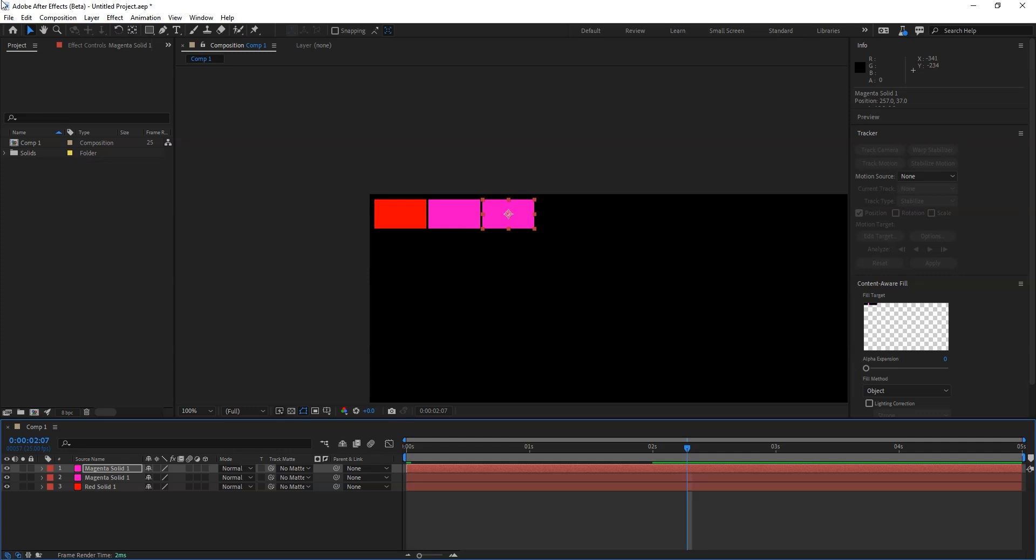
Recolour the remaining duplicates purple, blue, cyan, green, yellow and orange to complete the row.
left_click(91, 18)
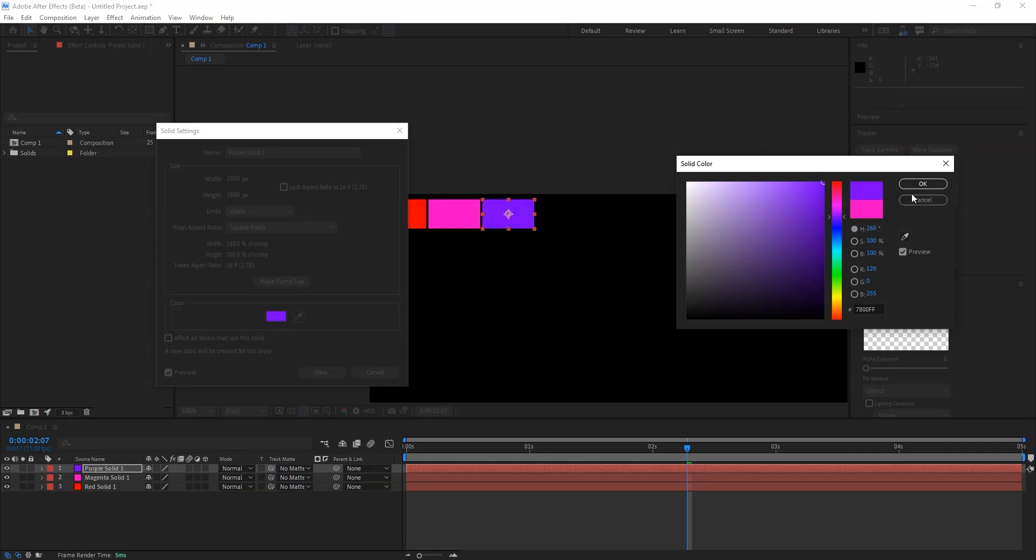
left_click(922, 184)
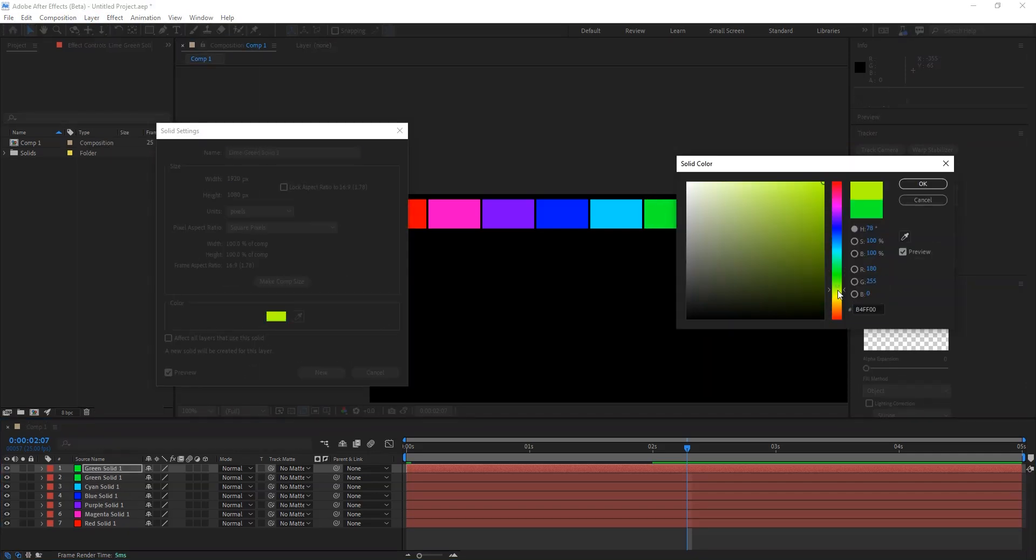
left_click(922, 183)
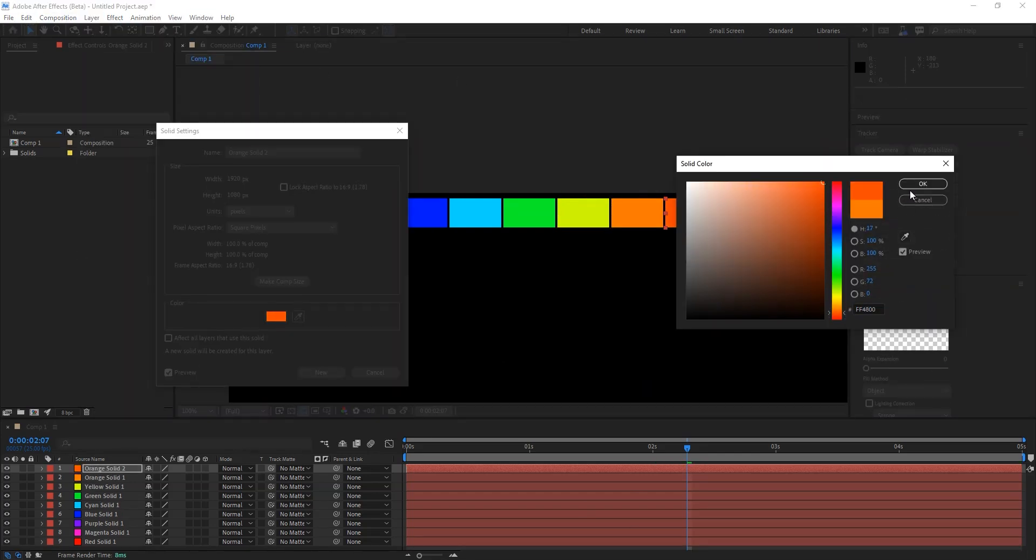
left_click(921, 184)
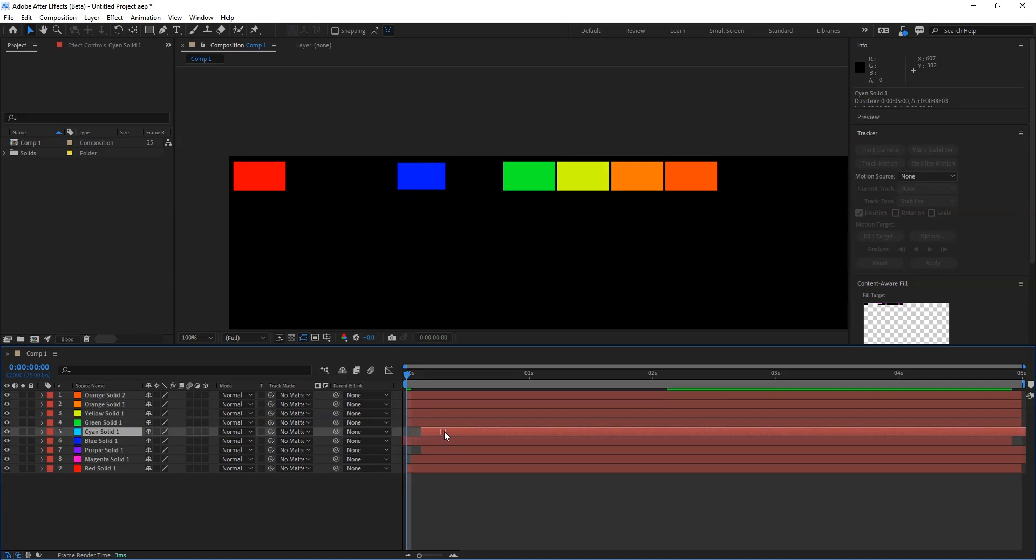
Offset the cyan square layer's in-point so the squares appear one after another.
left_click(103, 422)
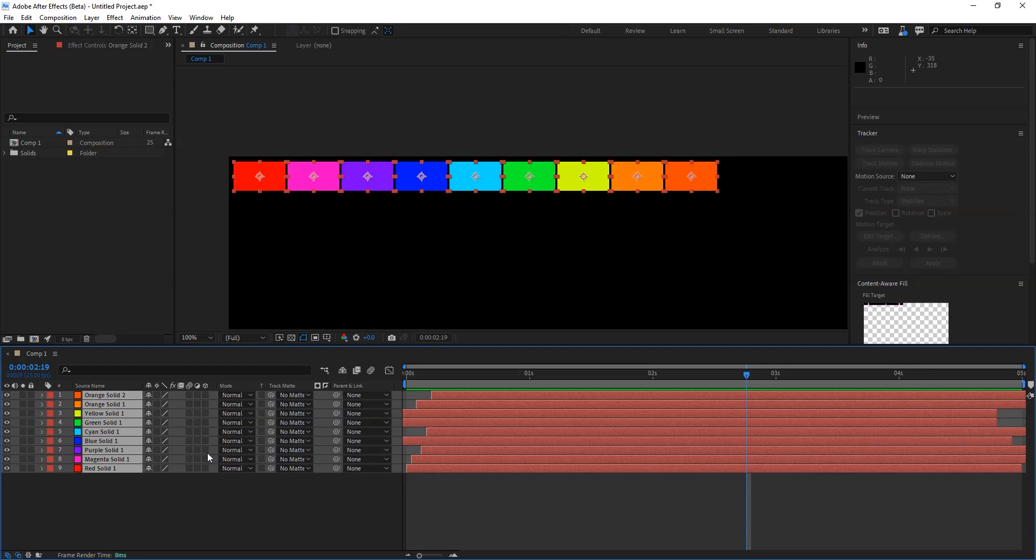
Pre-compose all nine solids into Pre-comp 1 with 'Move all attributes' kept.
left_click(91, 17)
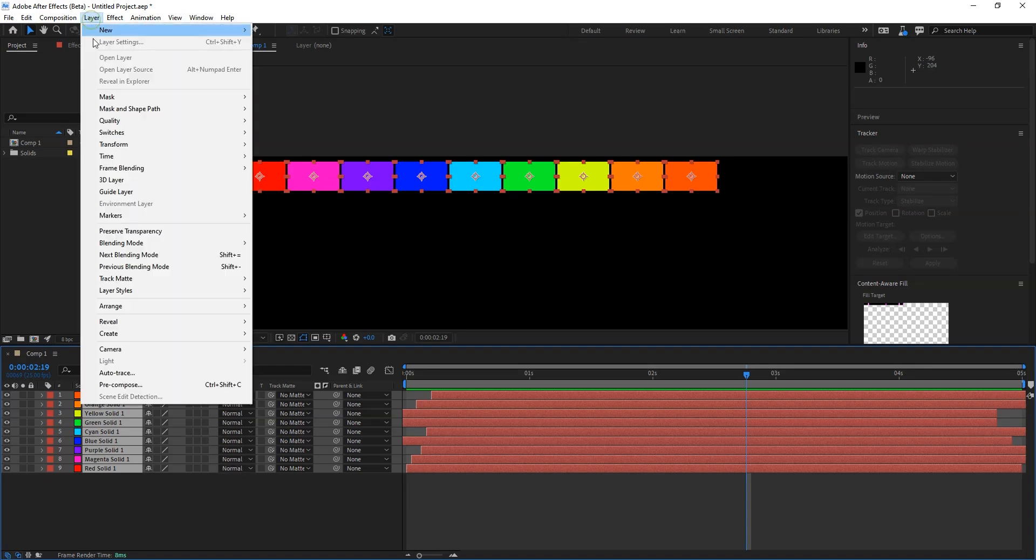
mouse_move(127, 387)
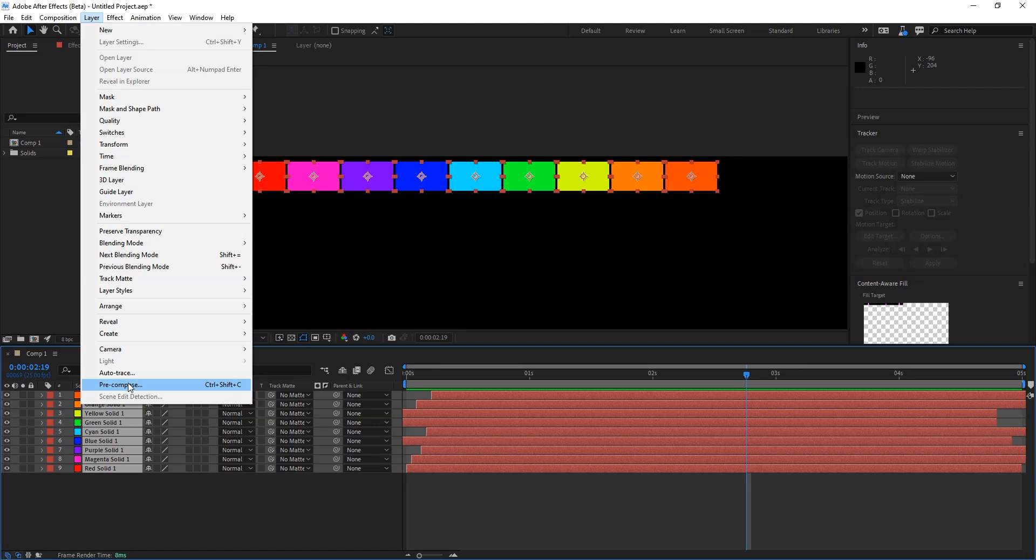
mouse_move(130, 388)
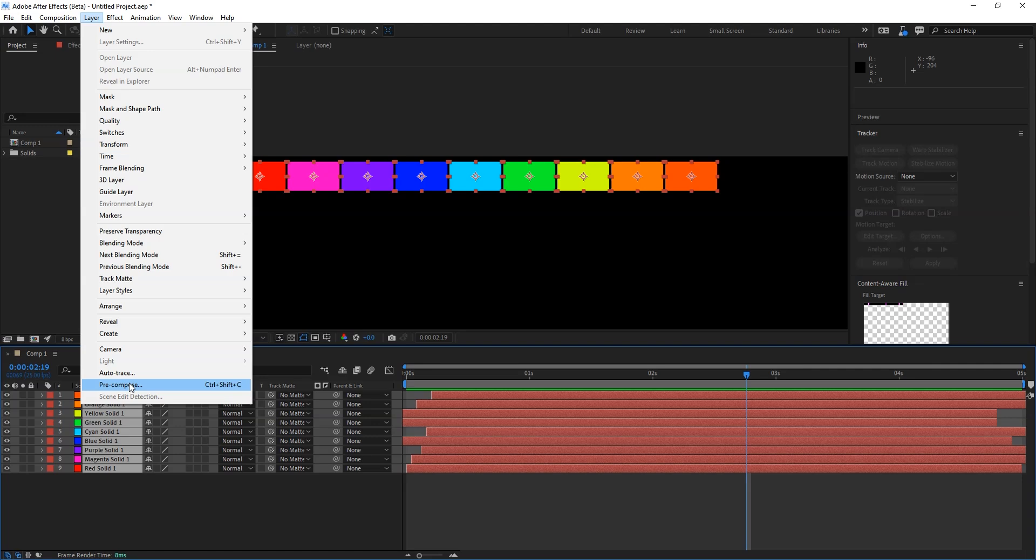
left_click(121, 384)
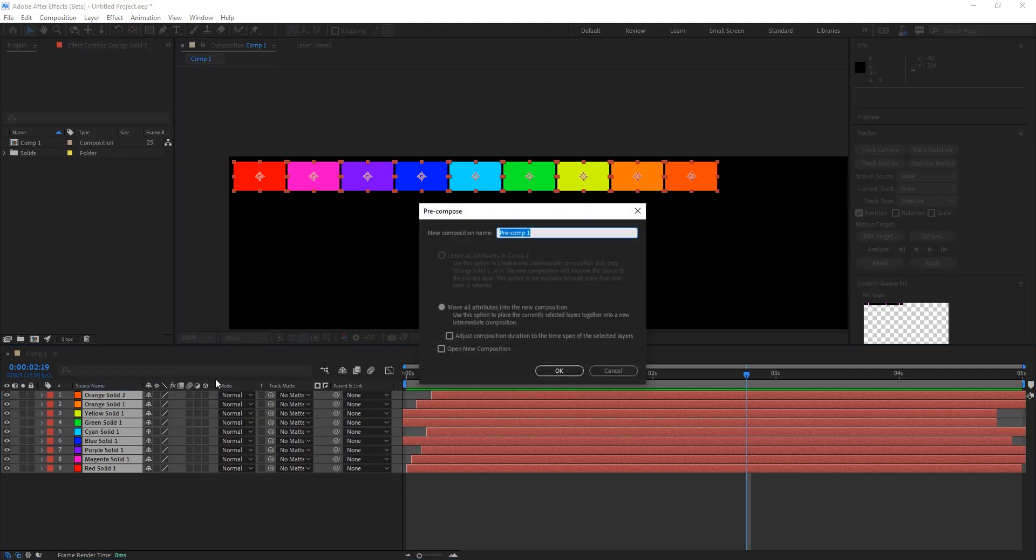
left_click(558, 371)
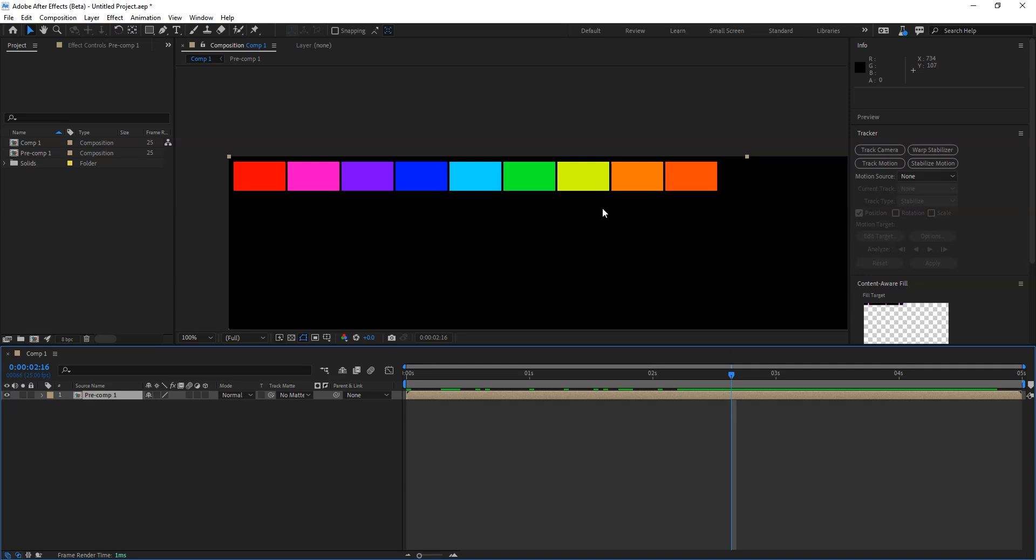
Duplicate Pre-comp 1 into stacked rows and nest them all into Pre-comp 2.
key("ctrl+d")
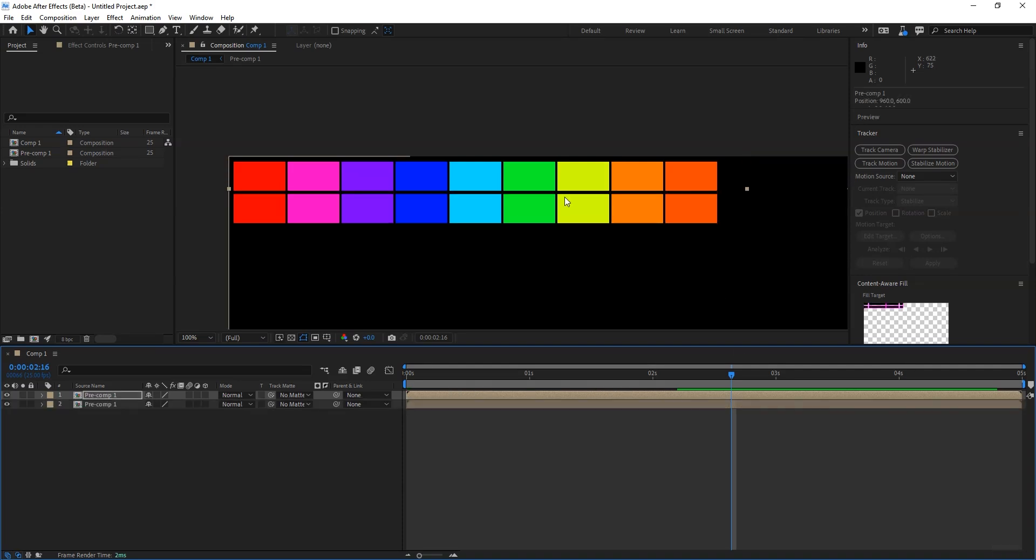
key("ctrl+d")
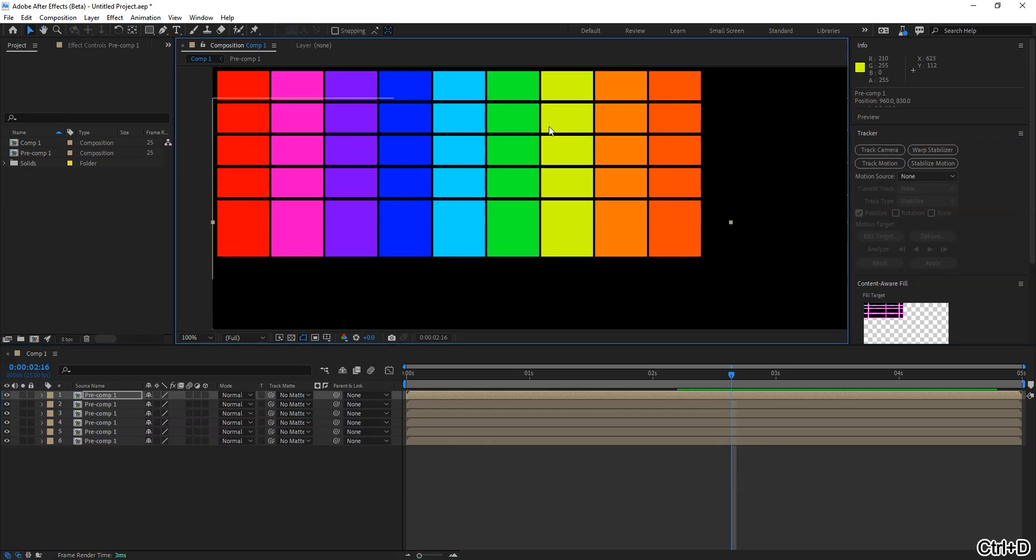
key("ctrl+d")
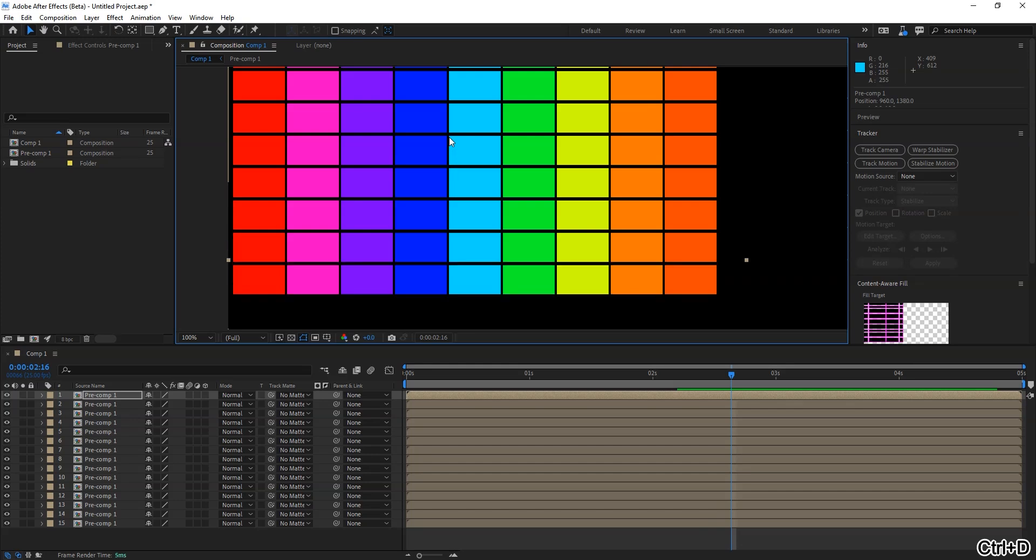
key("ctrl+d")
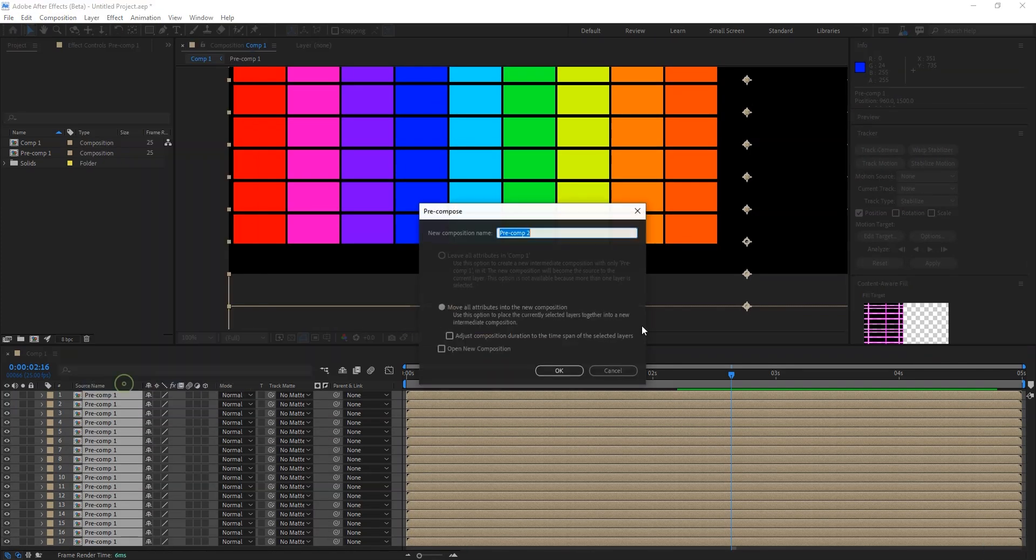
left_click(558, 371)
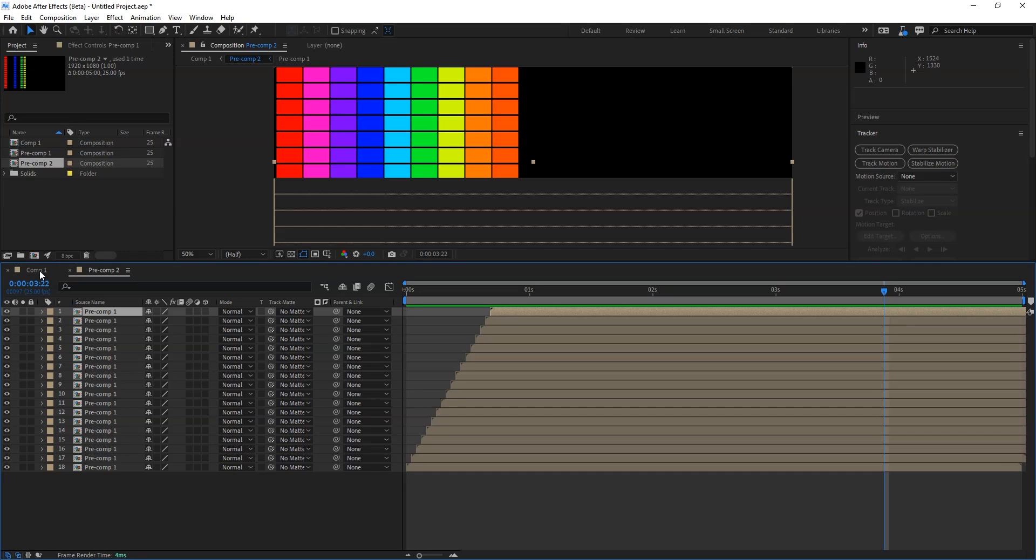
Return to Comp 1 and duplicate Pre-comp 2 to form a wider side-by-side grid.
left_click(36, 269)
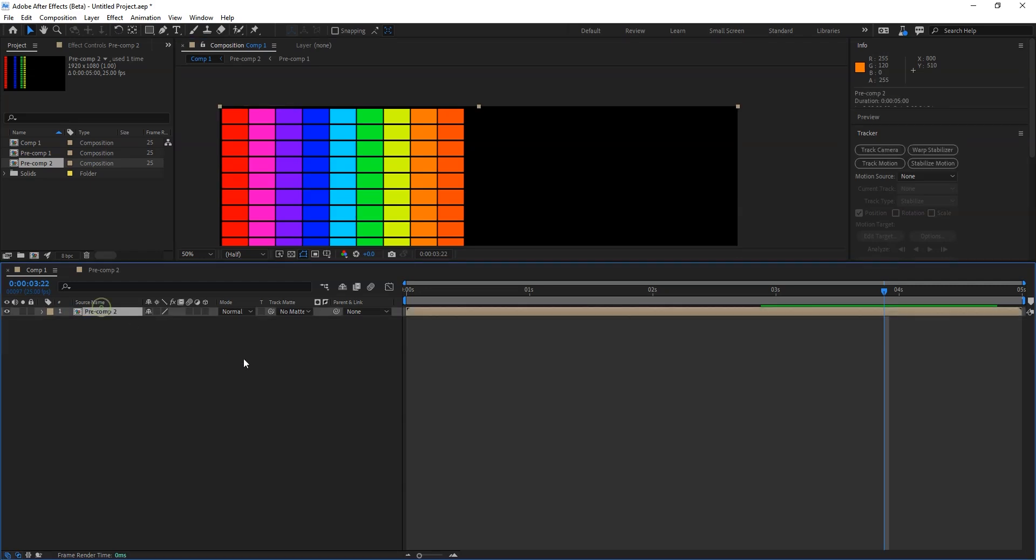
key("ctrl+d")
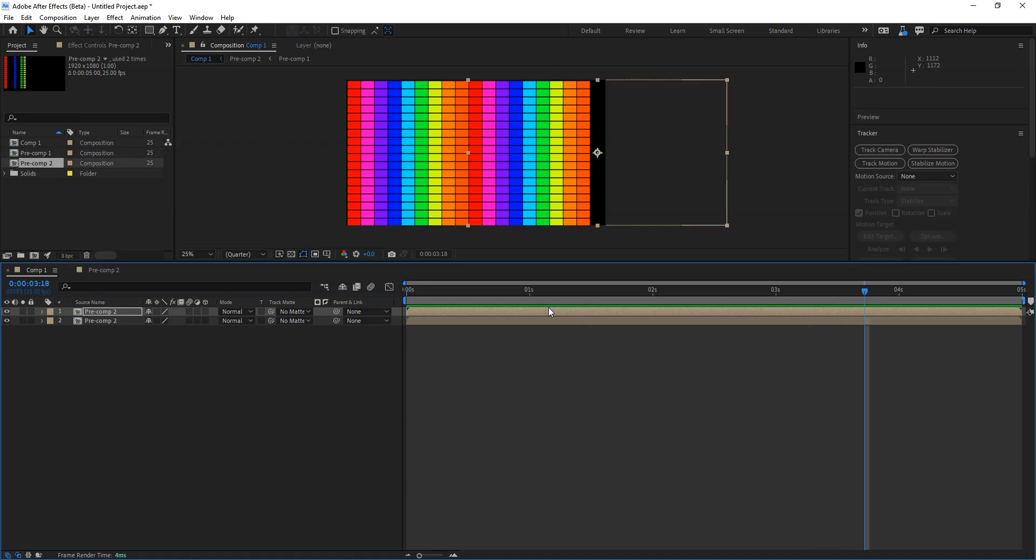
mouse_move(569, 190)
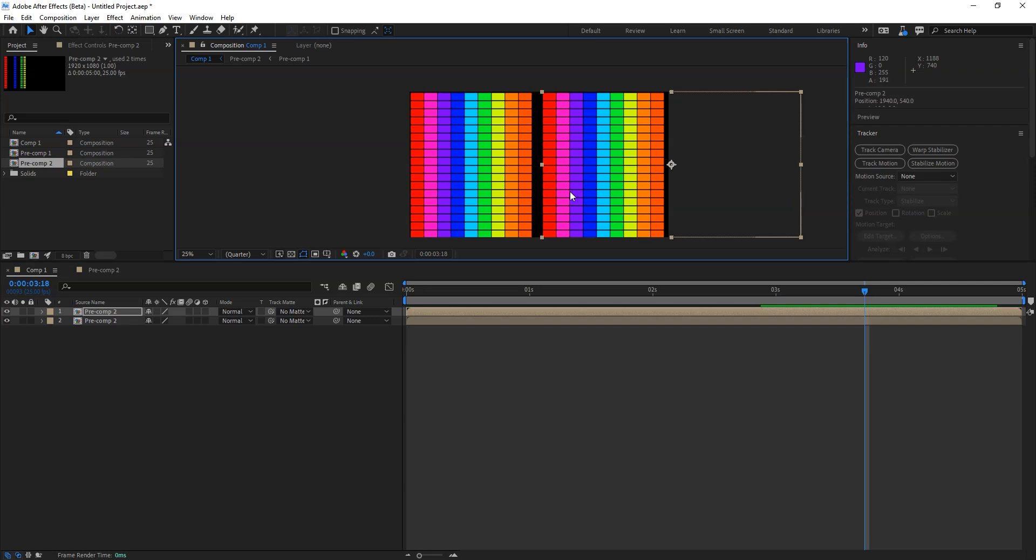
key("ctrl+z")
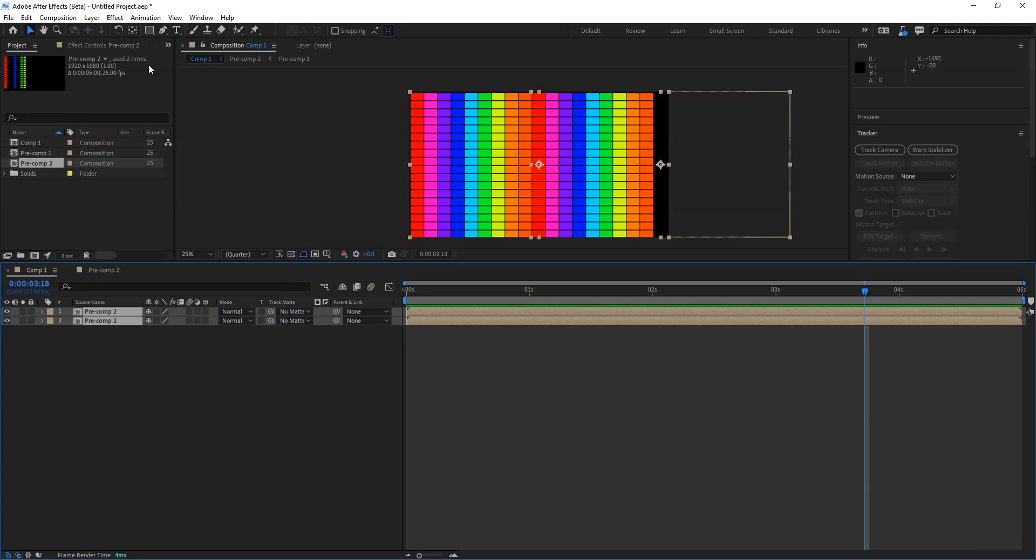
Pre-compose both Pre-comp 2 layers into Pre-comp 3 and preview the result.
left_click(114, 17)
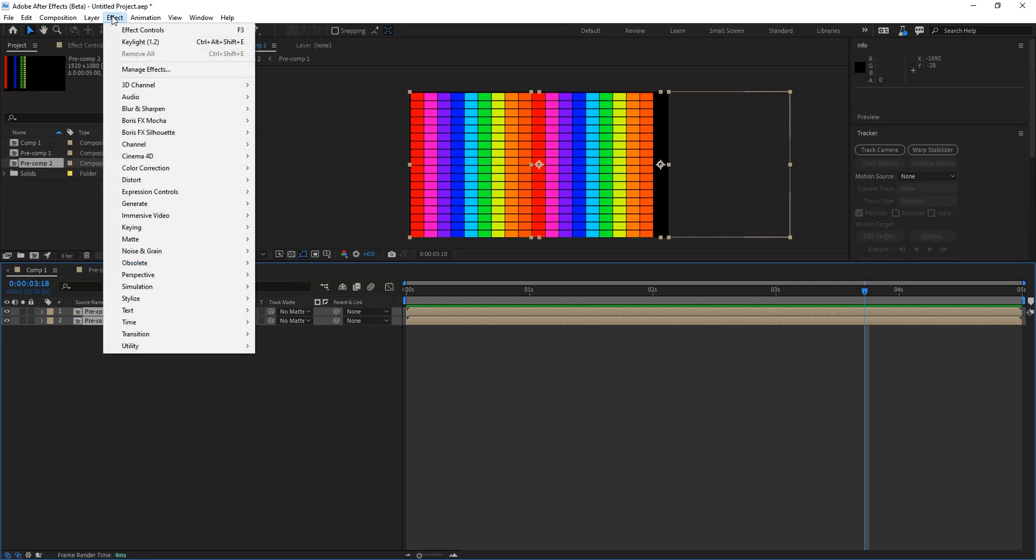
left_click(91, 18)
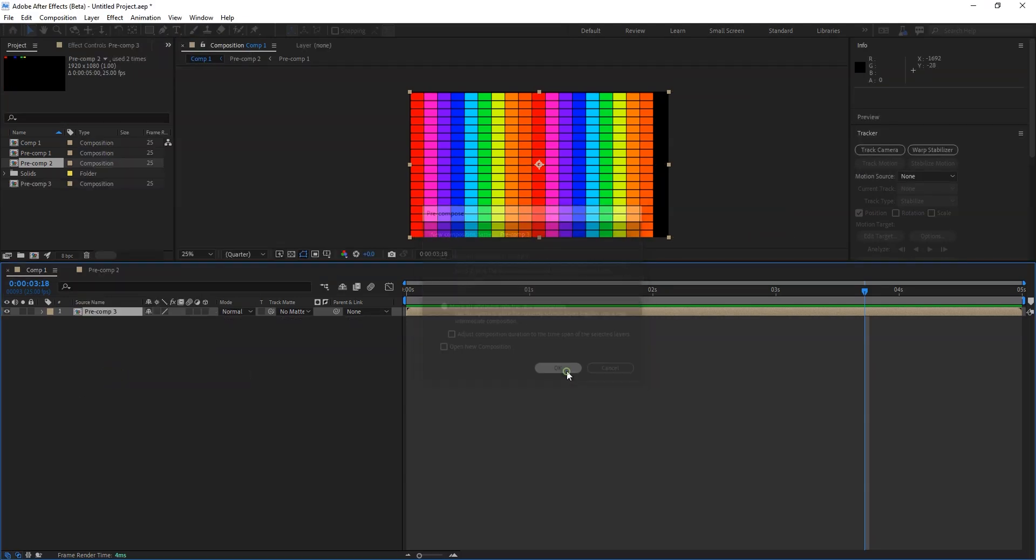
left_click(556, 368)
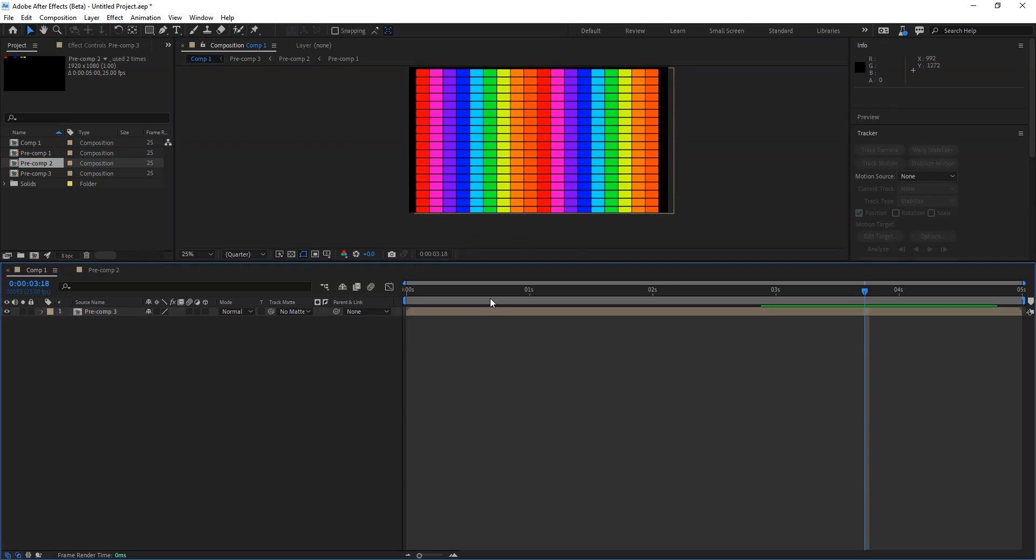
key("space")
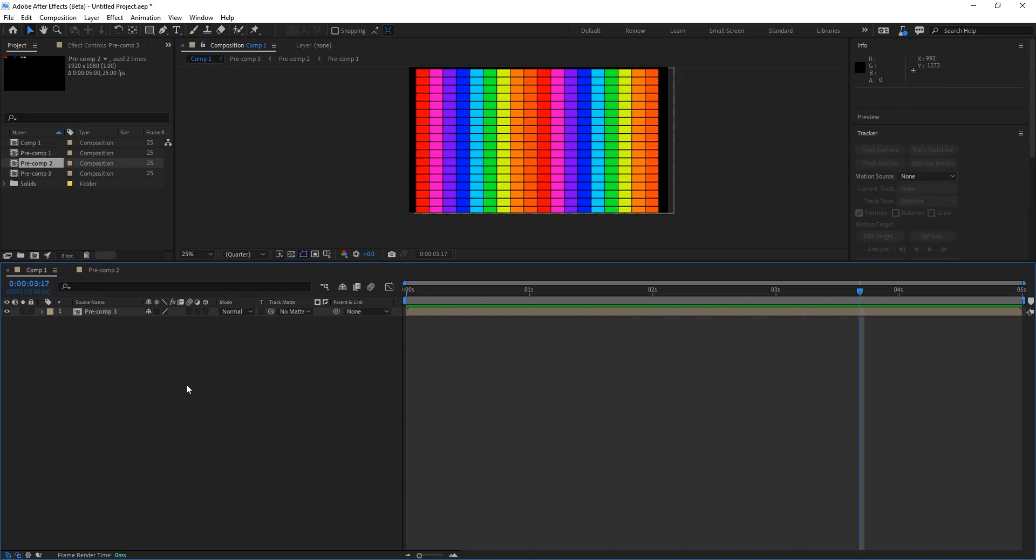
Add a new text layer reading LOGO with a solid white fill.
right_click(150, 345)
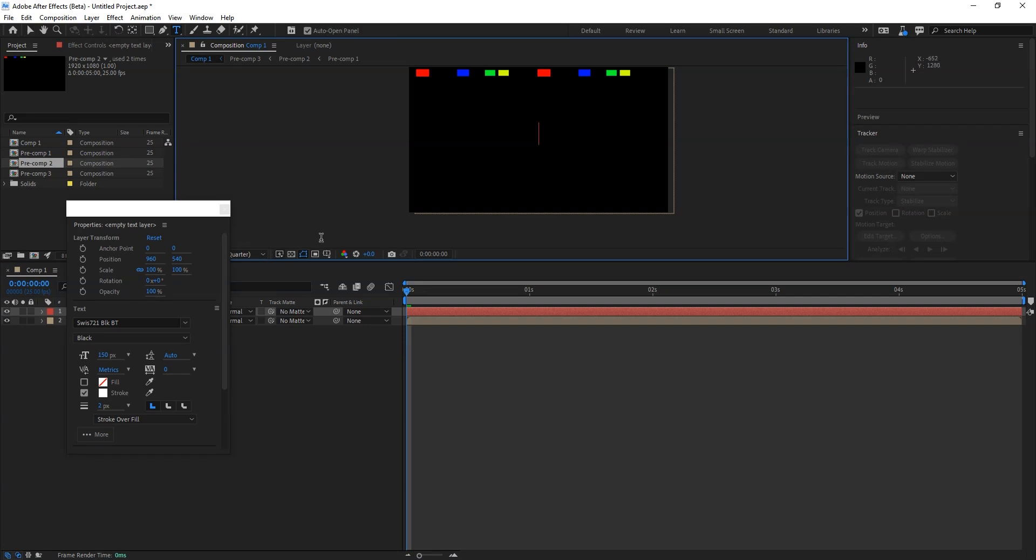
mouse_move(523, 215)
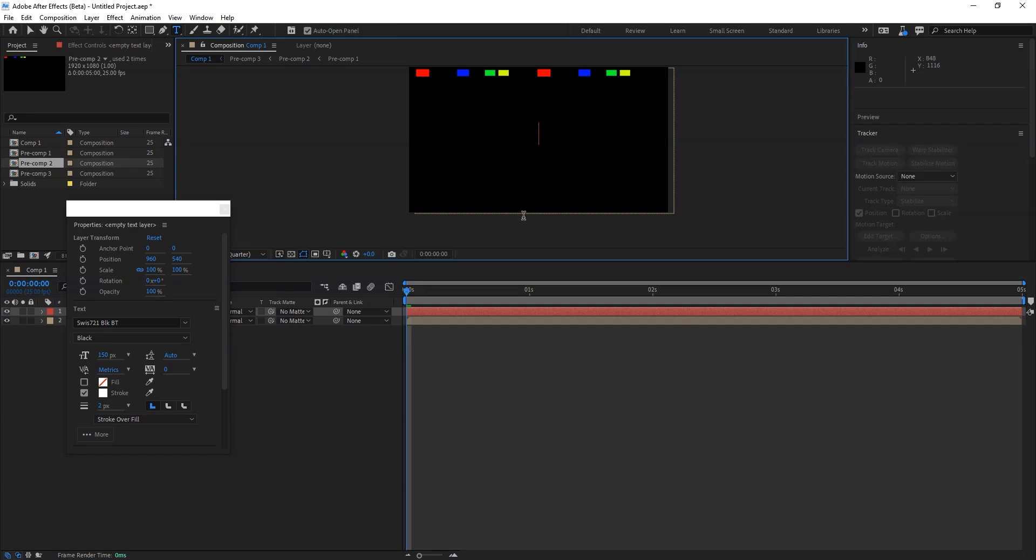
type("LOGO")
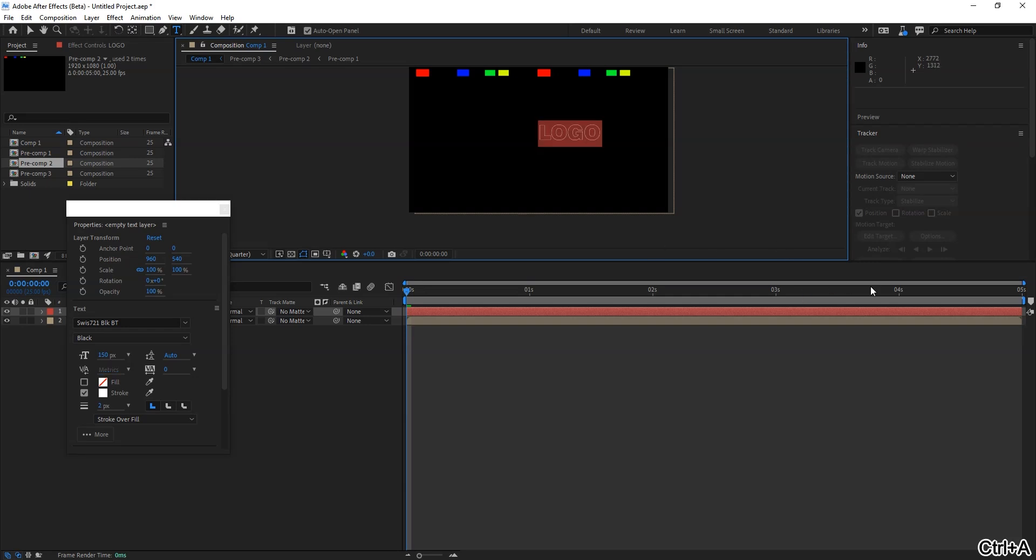
left_click(84, 382)
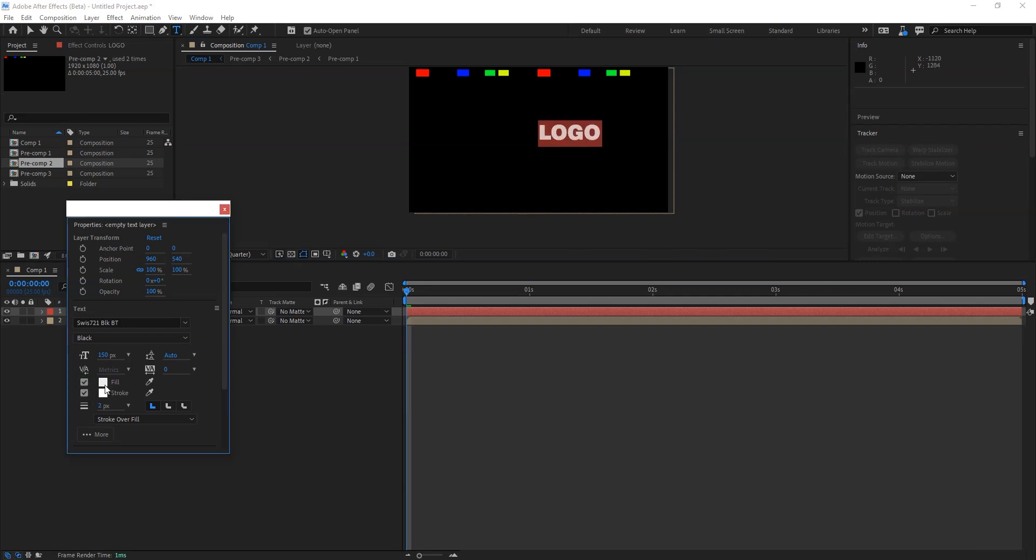
left_click(103, 381)
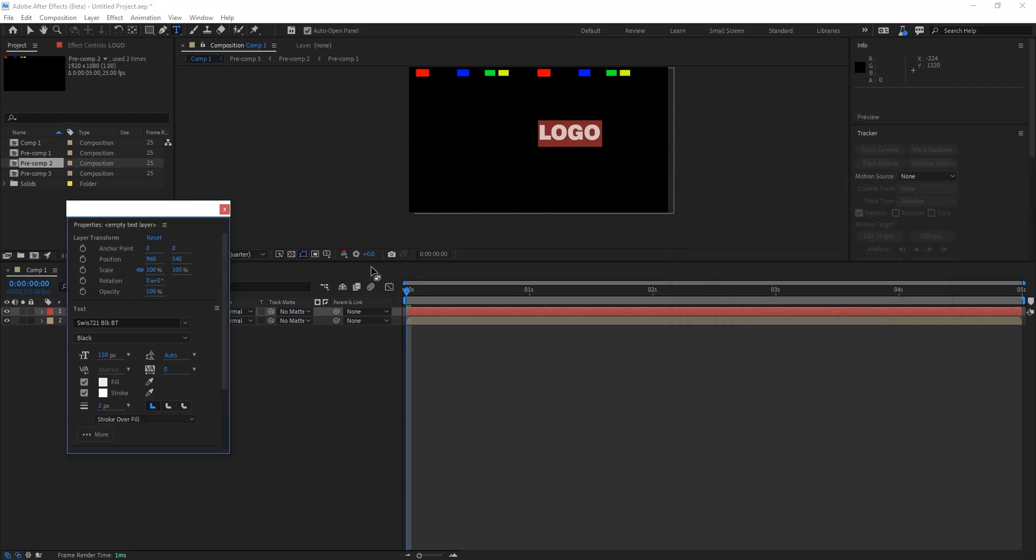
mouse_move(165, 227)
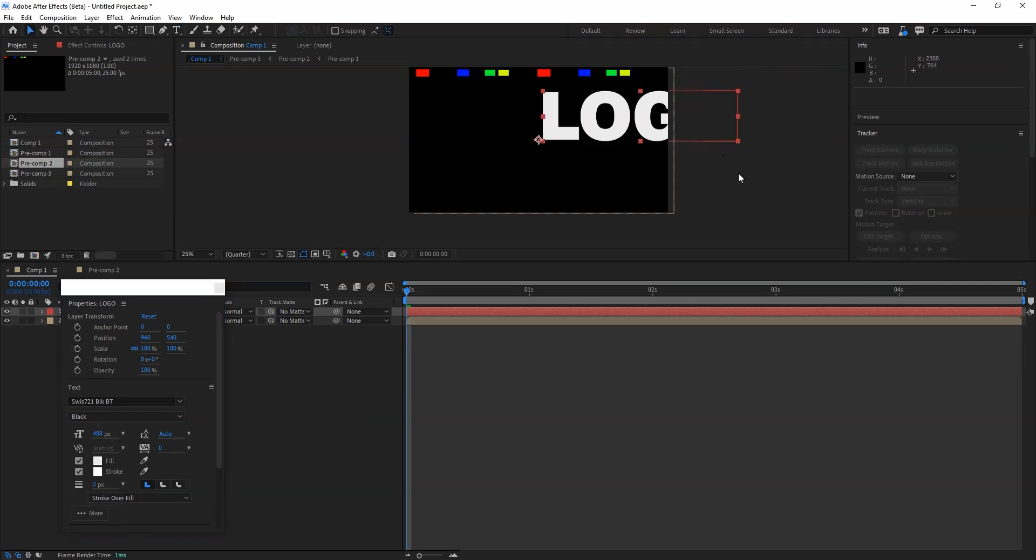
Use the Align panel to centre the LOGO text horizontally in the composition.
left_click(200, 18)
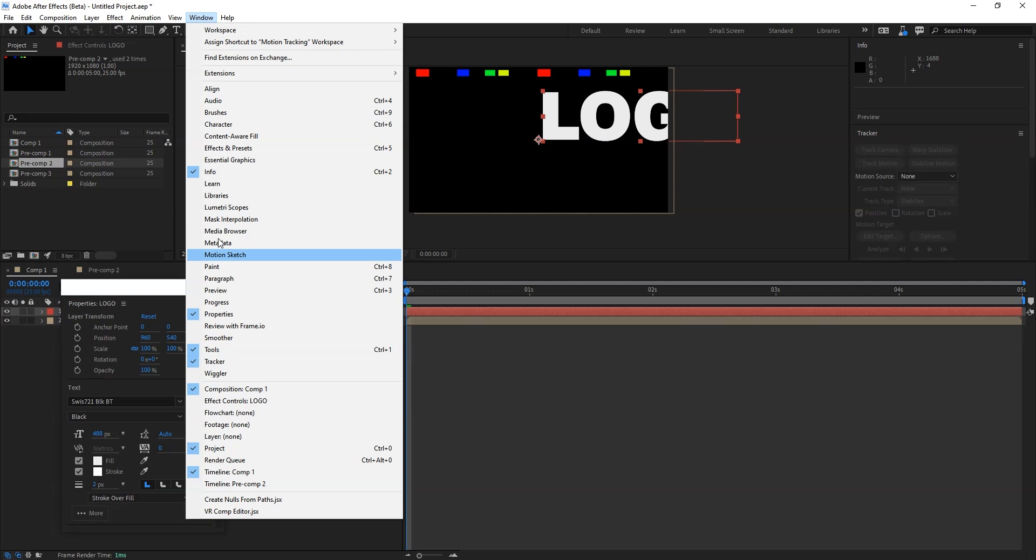
mouse_move(222, 92)
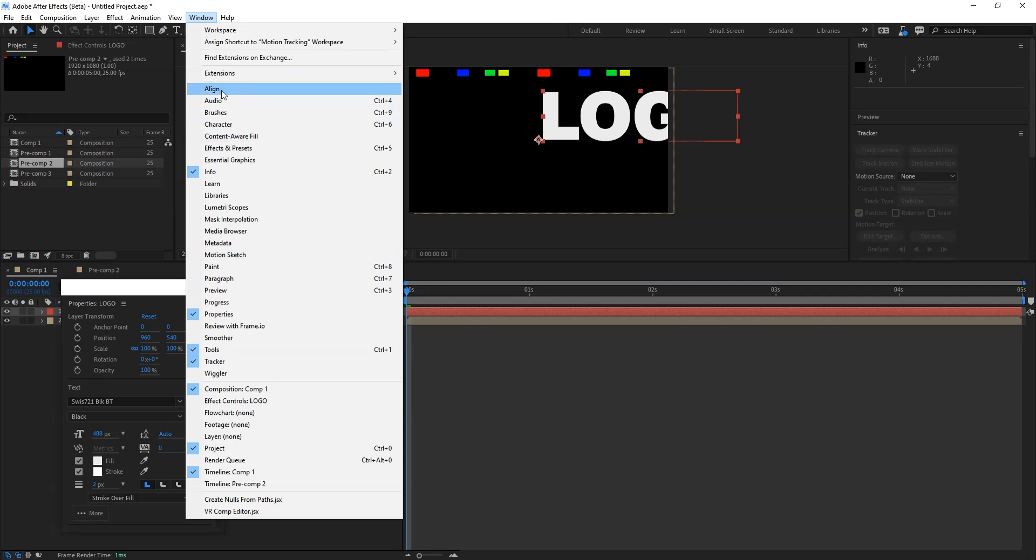
left_click(212, 88)
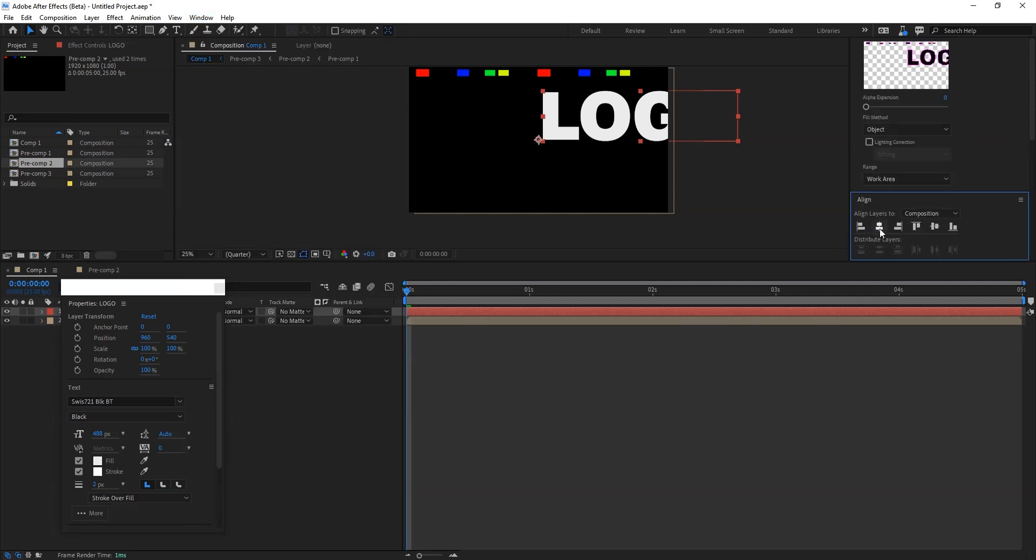
left_click(934, 226)
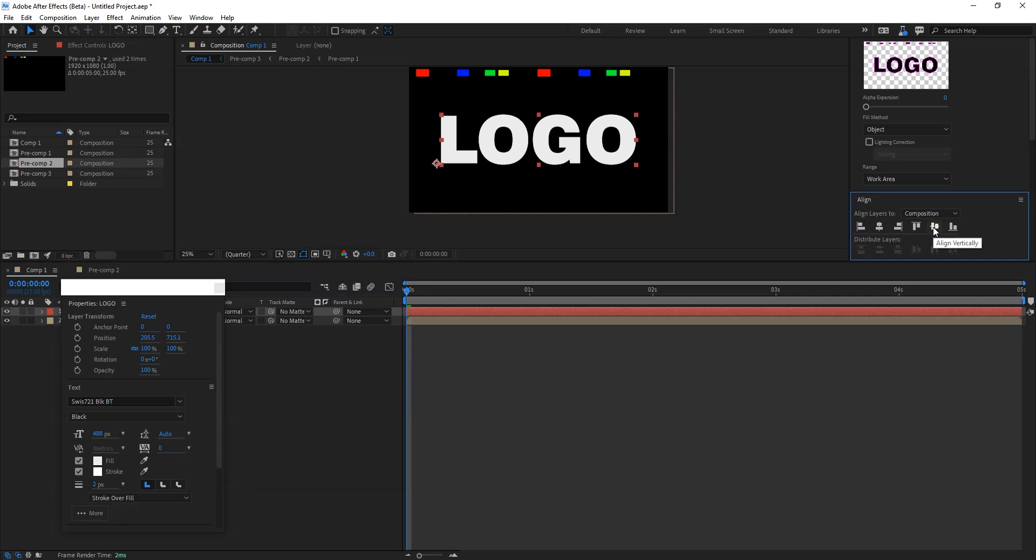
mouse_move(936, 229)
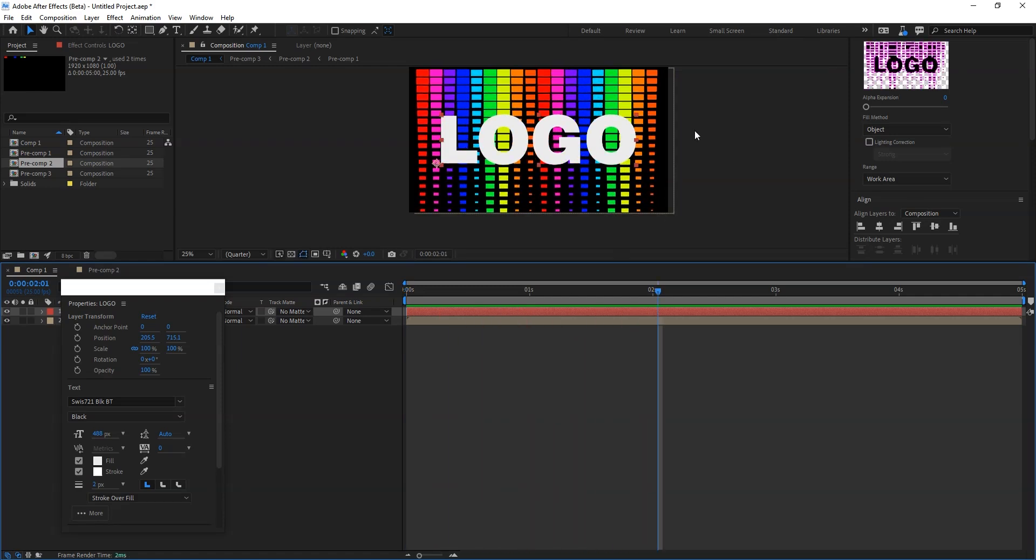
mouse_move(586, 149)
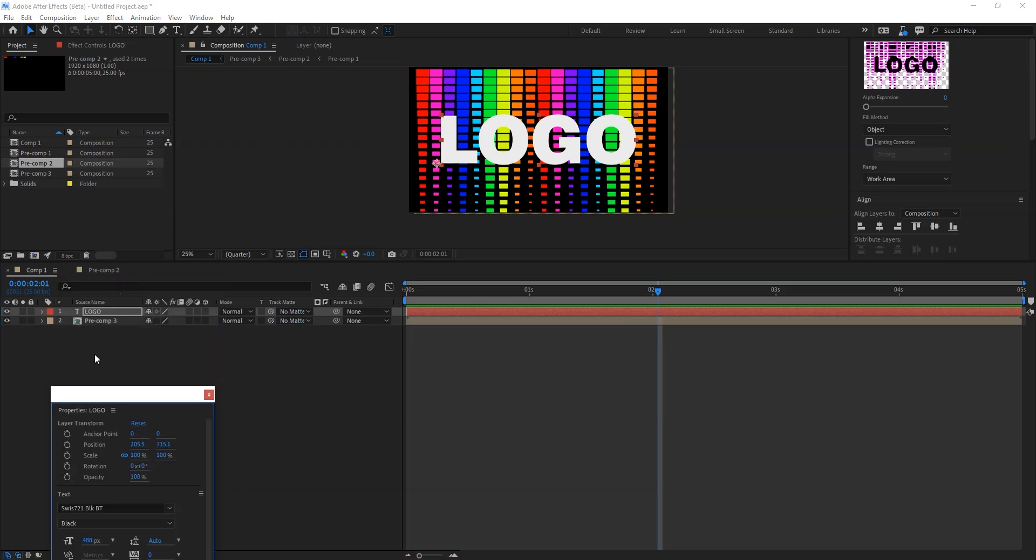
Duplicate the Pre-comp 3 rainbow grid layer twice with Ctrl+D to tile copies behind LOGO.
left_click(101, 320)
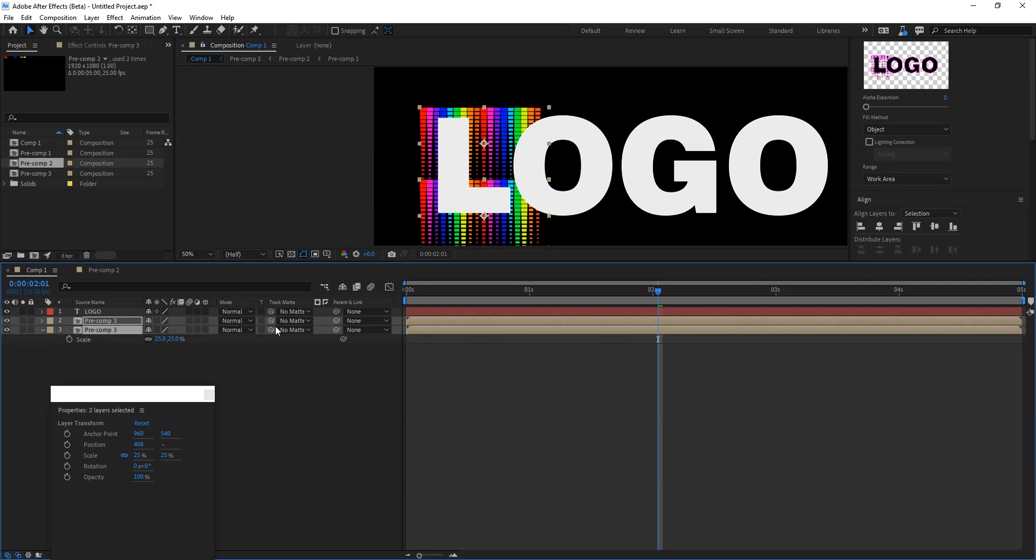
key("ctrl+d")
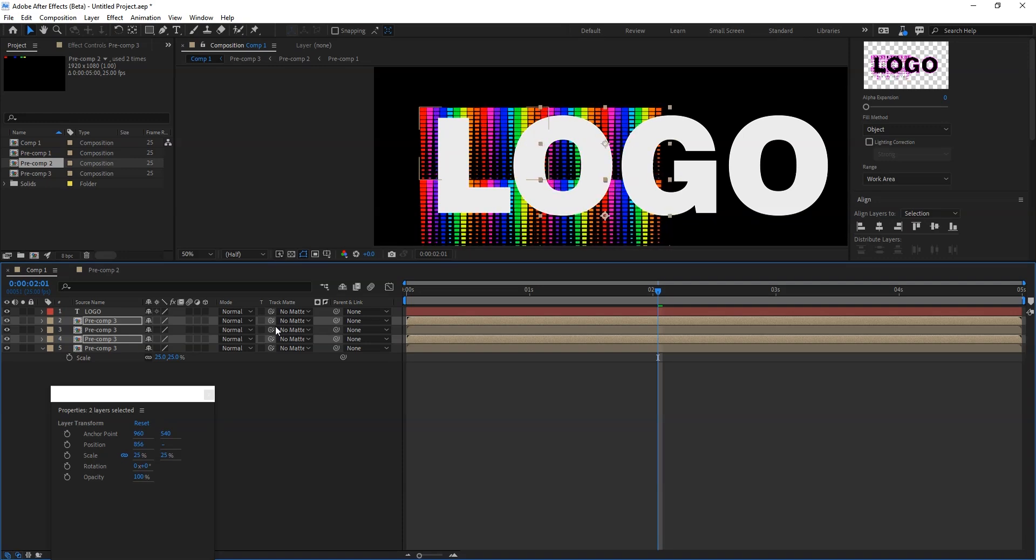
key("ctrl+d")
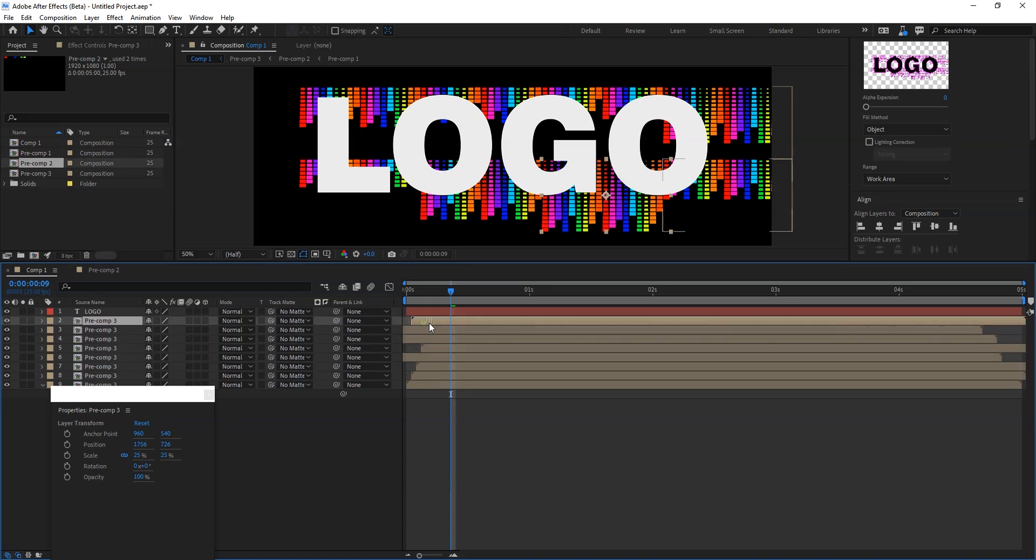
Pre-compose all the Pre-comp 3 grid copies into a single Pre-comp 4 layer beneath LOGO.
left_click(92, 311)
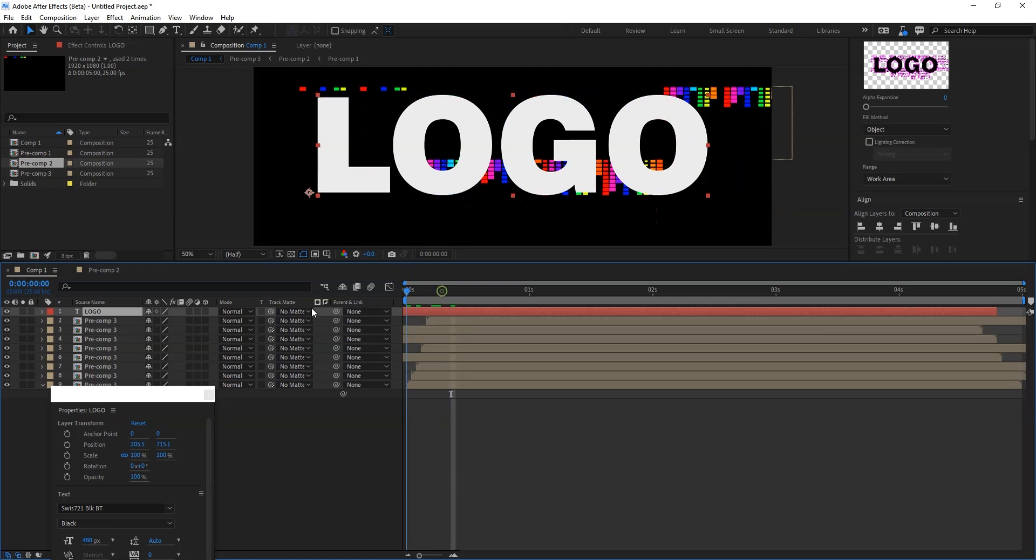
left_click_drag(441, 291, 586, 291)
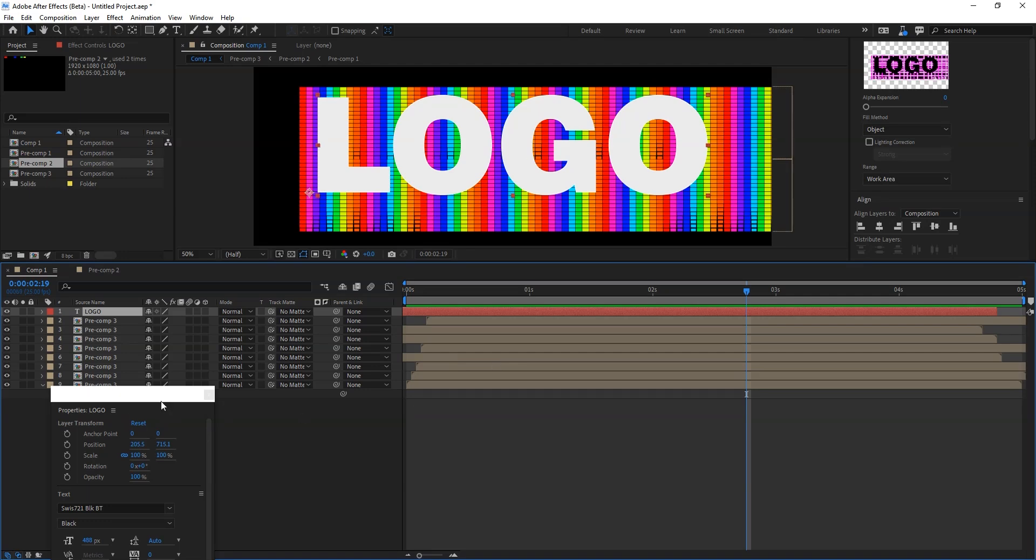
left_click(100, 320)
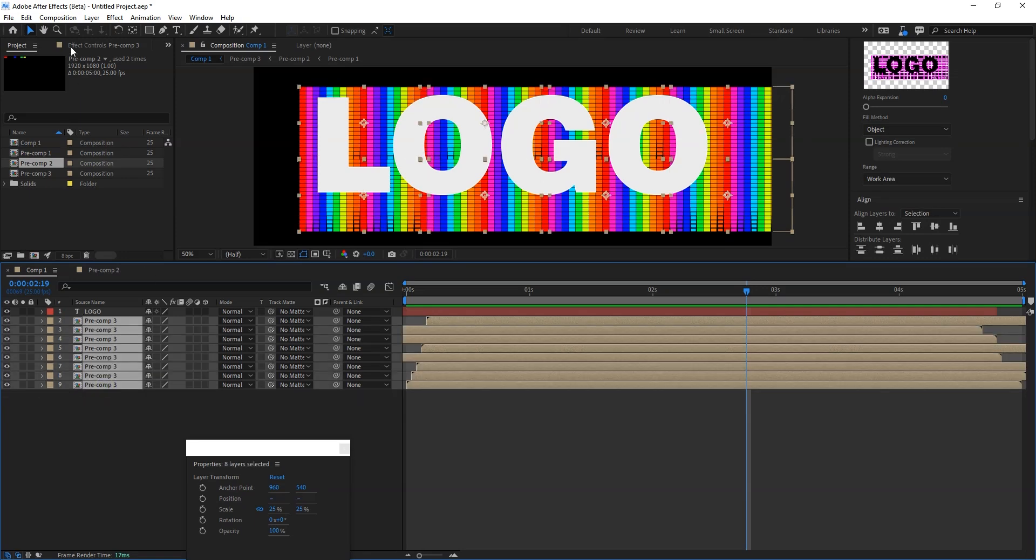
left_click(91, 18)
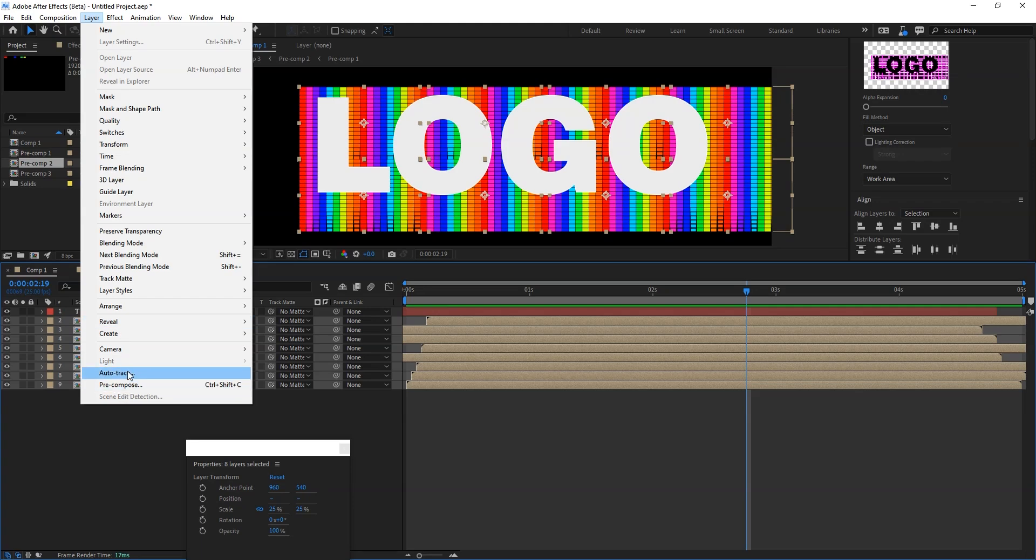
left_click(121, 386)
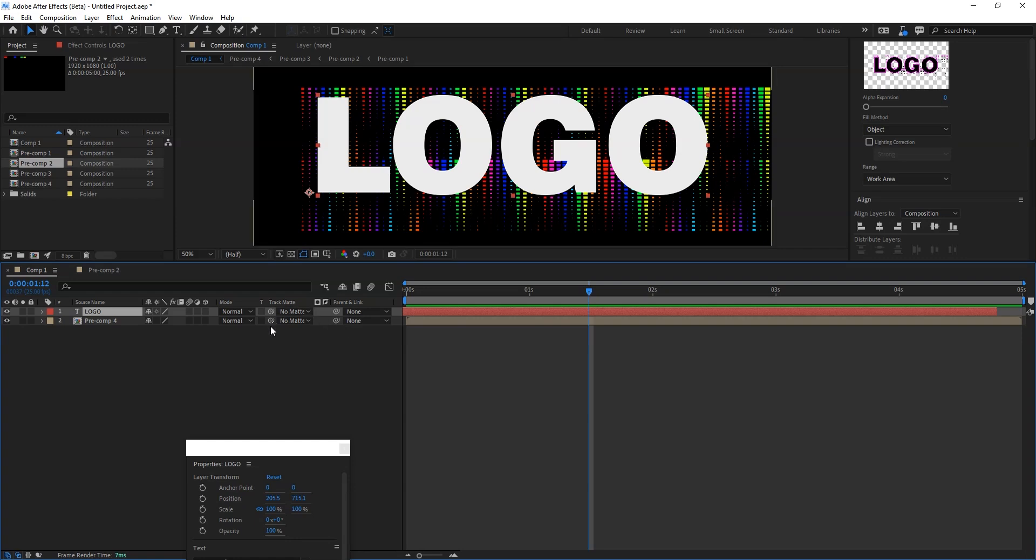
mouse_move(296, 311)
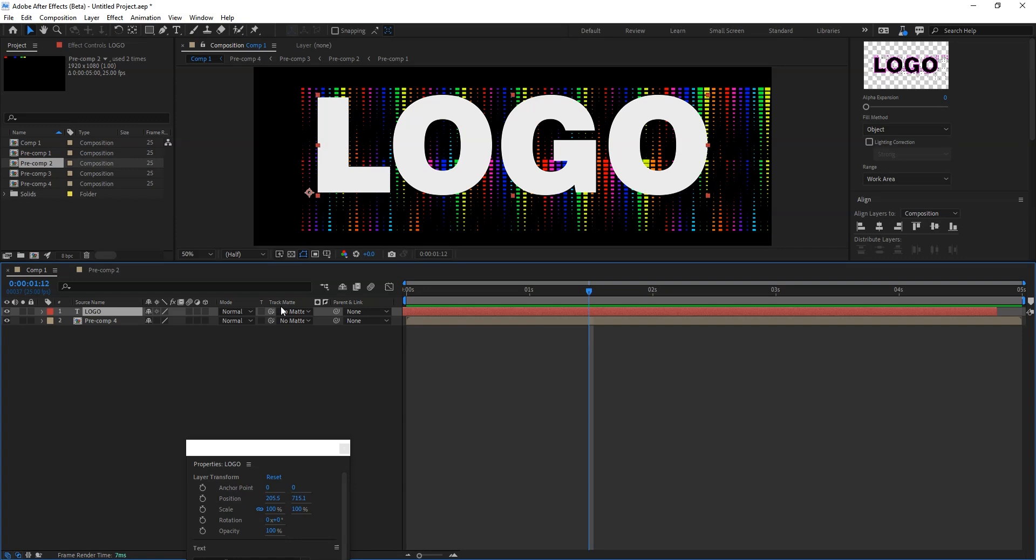
Set the LOGO layer's track matte to layer 2, Pre-comp 4.
left_click(291, 311)
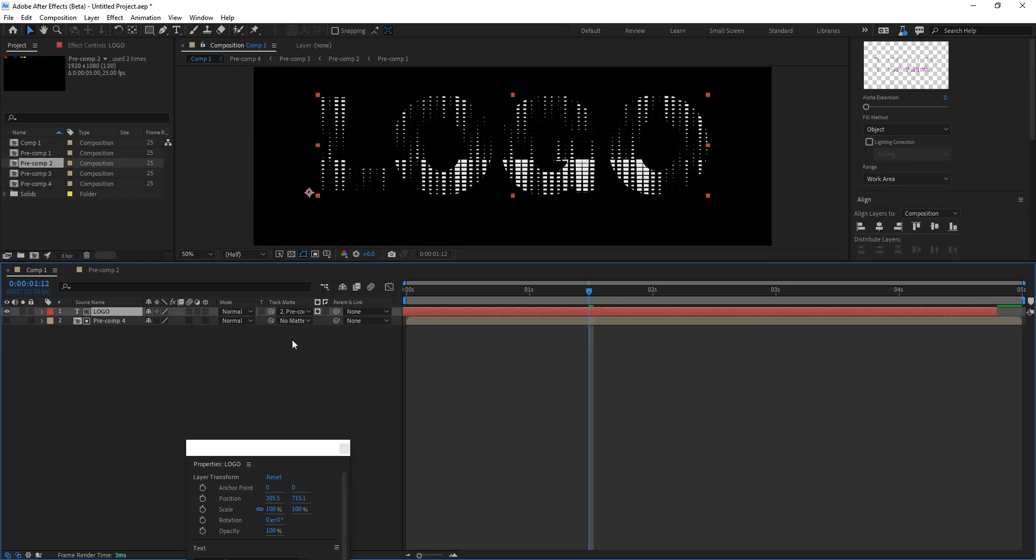
Duplicate LOGO into LOGO 2 and give it a white stroke outline instead of fill.
left_click(317, 312)
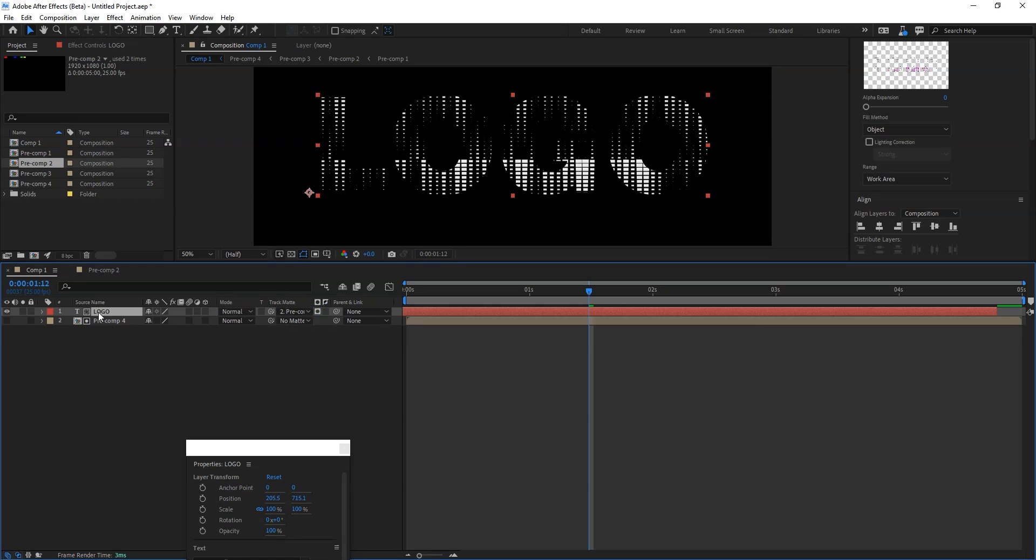
left_click(296, 311)
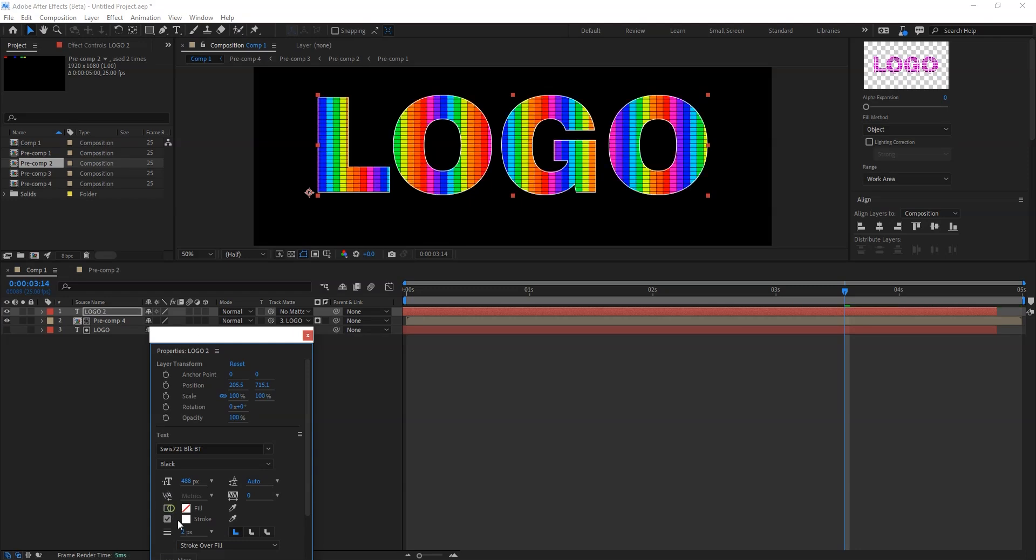
left_click(504, 380)
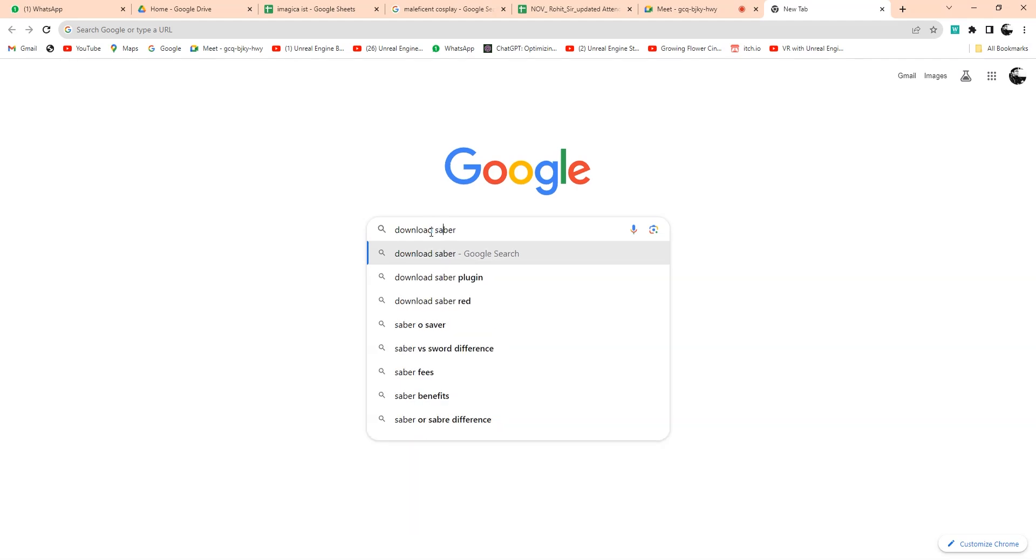
Search Google for 'download saber for after effects' and reach Video Copilot's download section.
type("for windows")
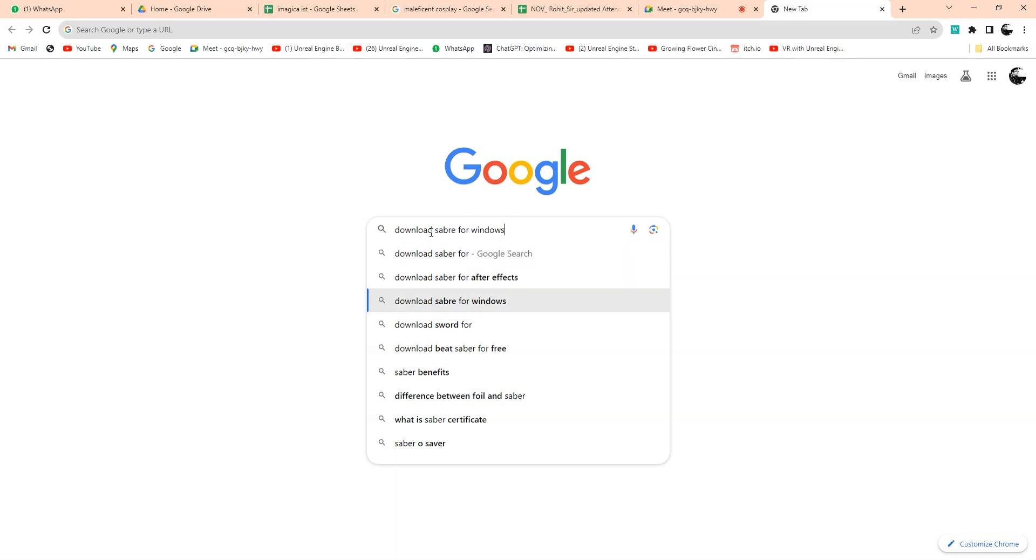
left_click(456, 276)
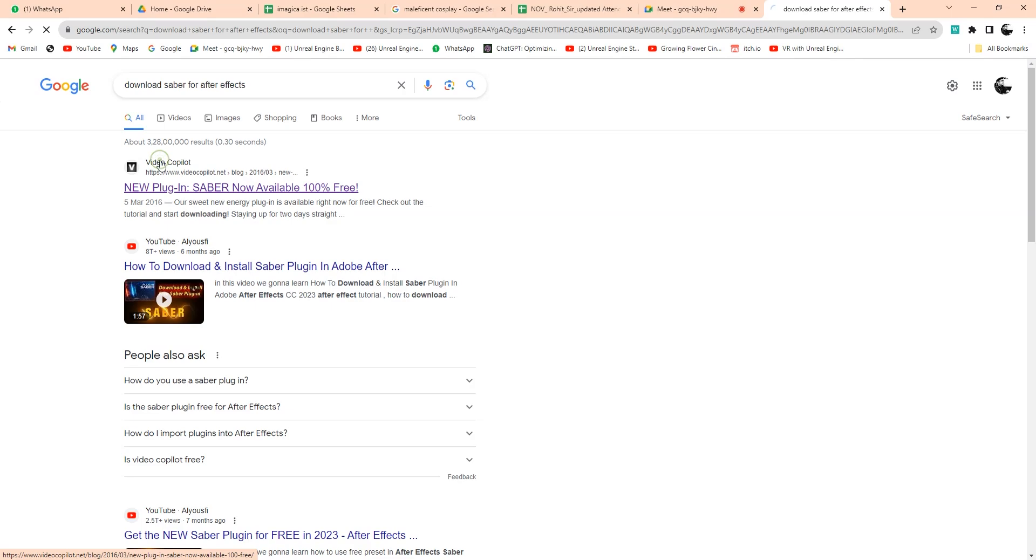
left_click(240, 187)
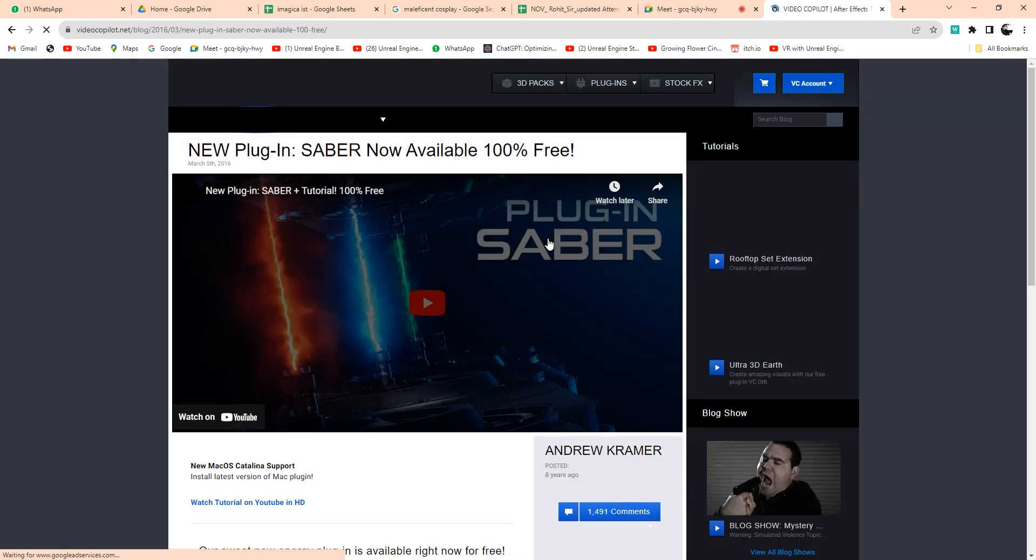
scroll("down", 3)
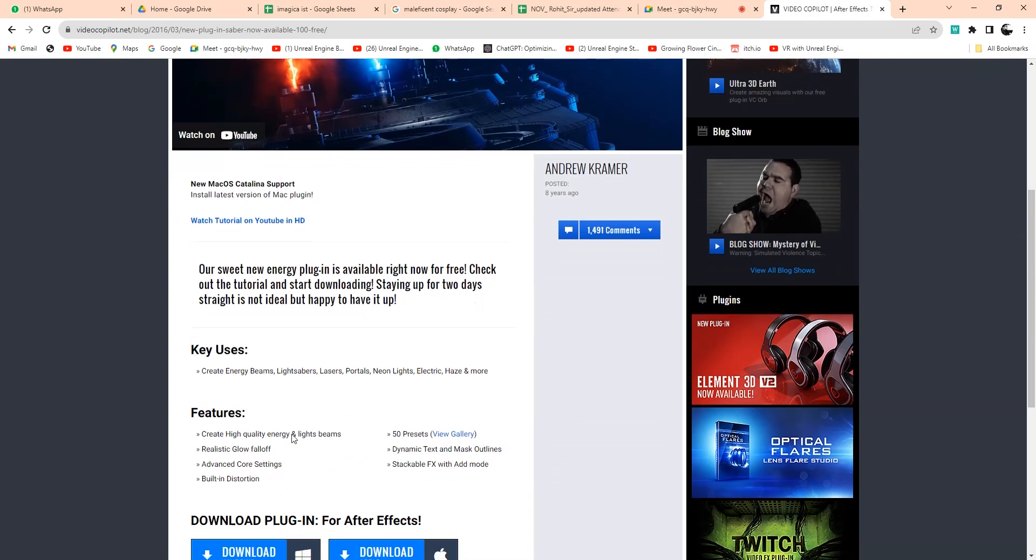
scroll("down", 3)
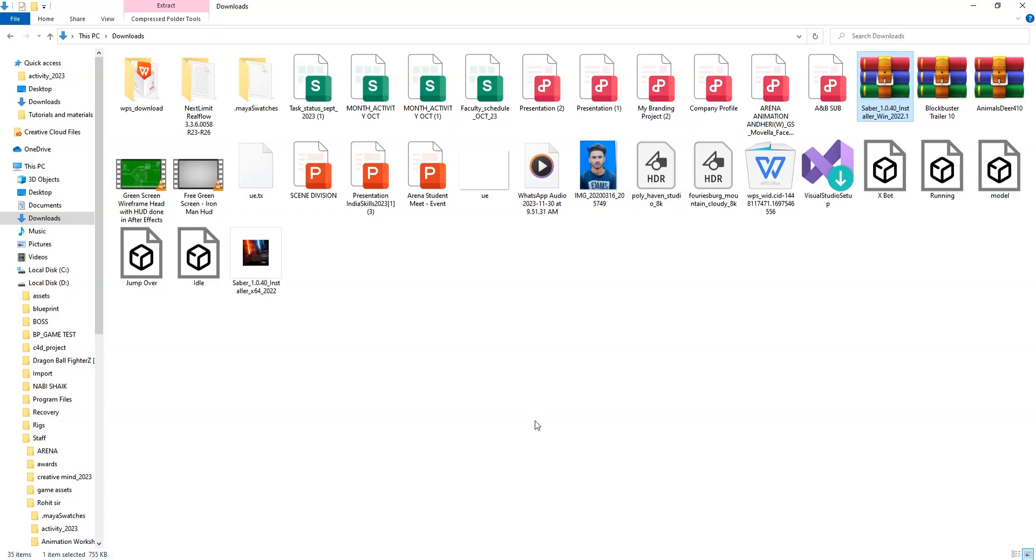
mouse_move(256, 251)
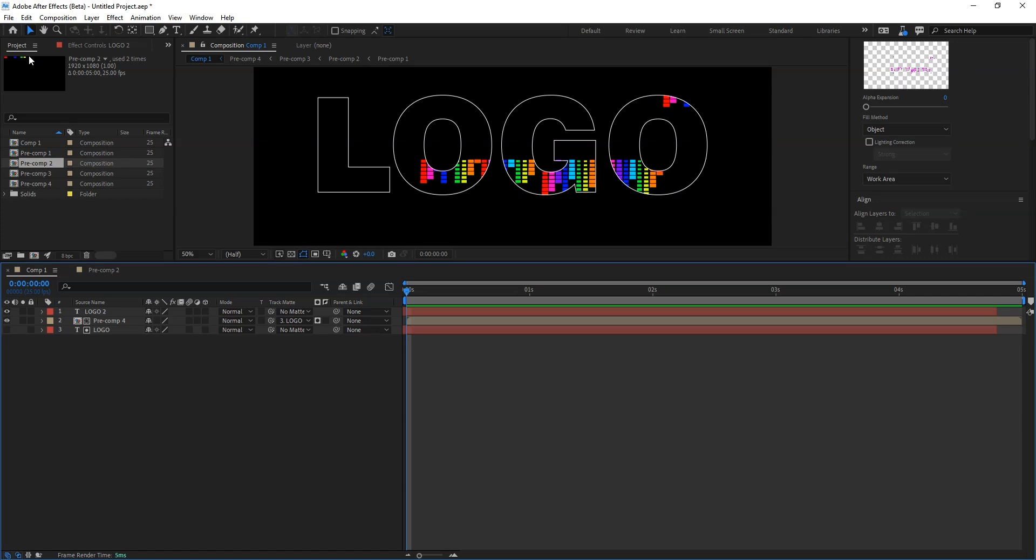
Save the project to the Desktop as 'project' via Save As.
left_click(9, 18)
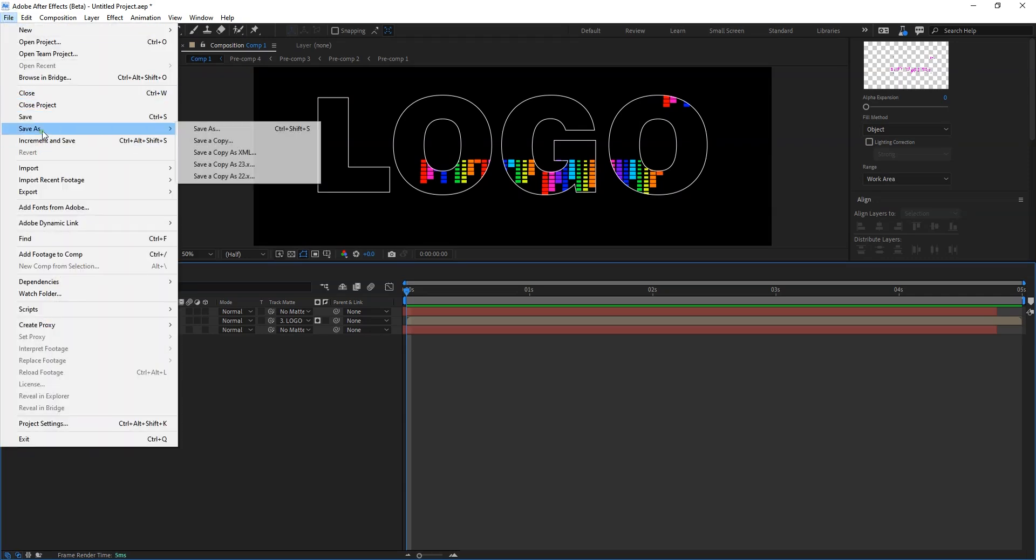
left_click(207, 128)
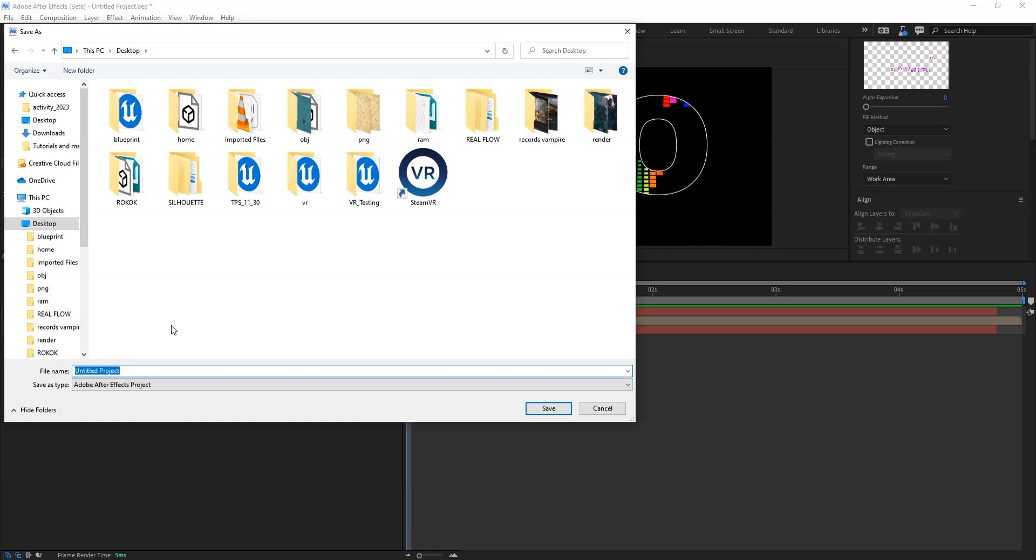
type("project")
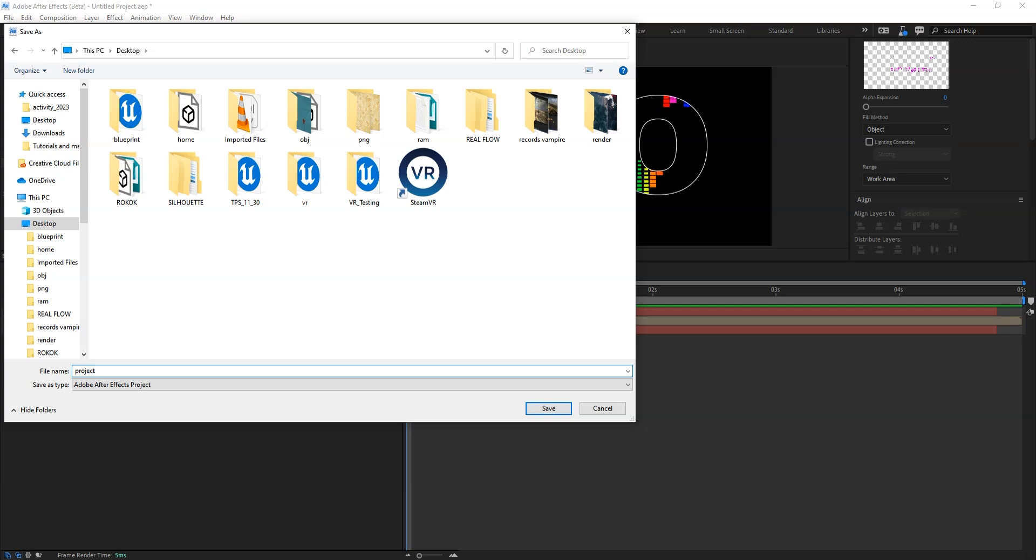
left_click(547, 408)
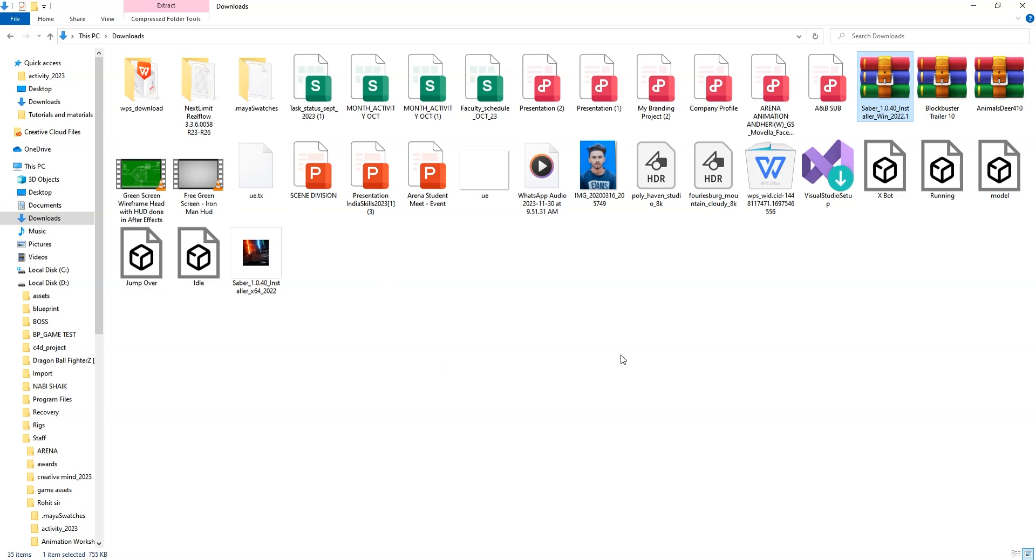
mouse_move(605, 350)
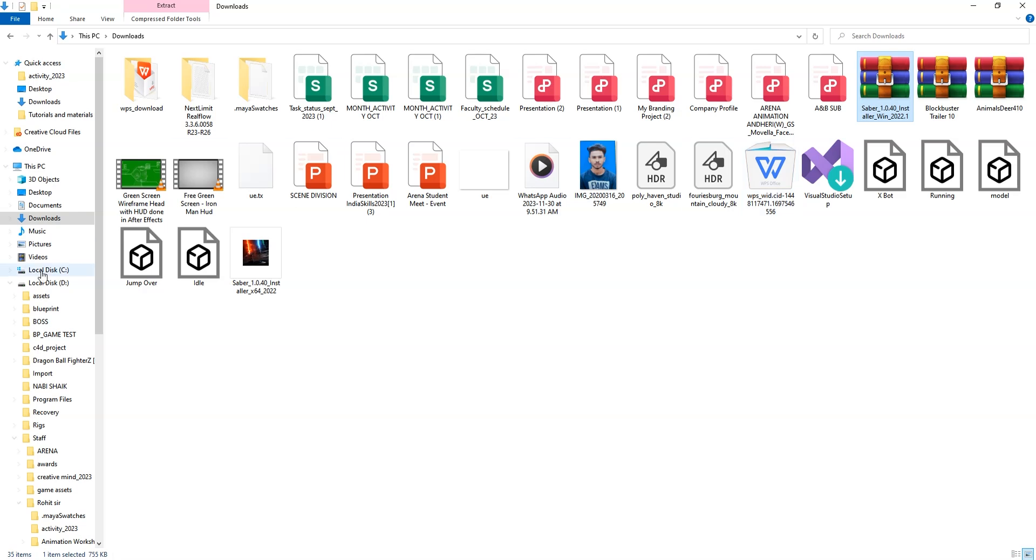
Run the 64-bit Saber installer as administrator, agree, install for After Effects 2024 and finish.
right_click(256, 253)
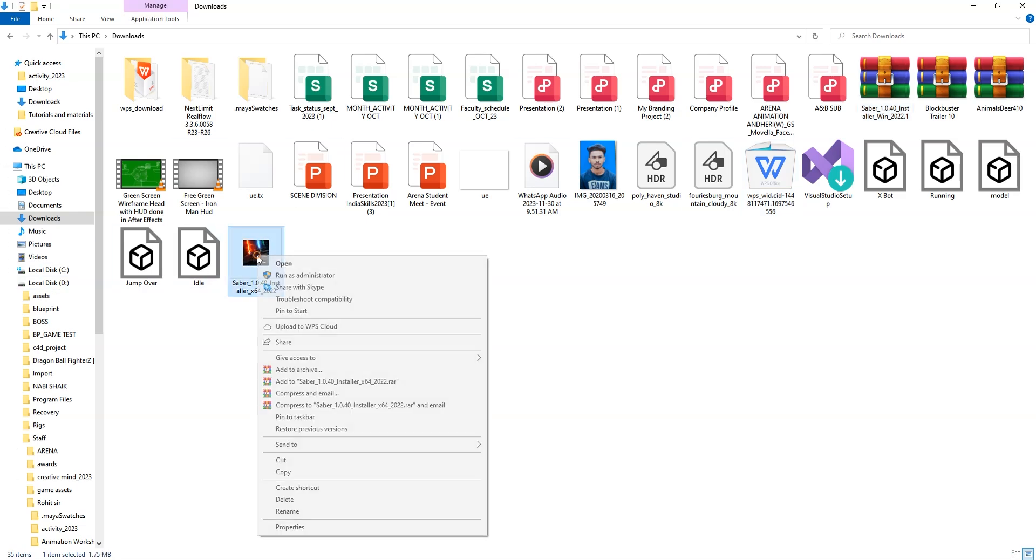
mouse_move(304, 275)
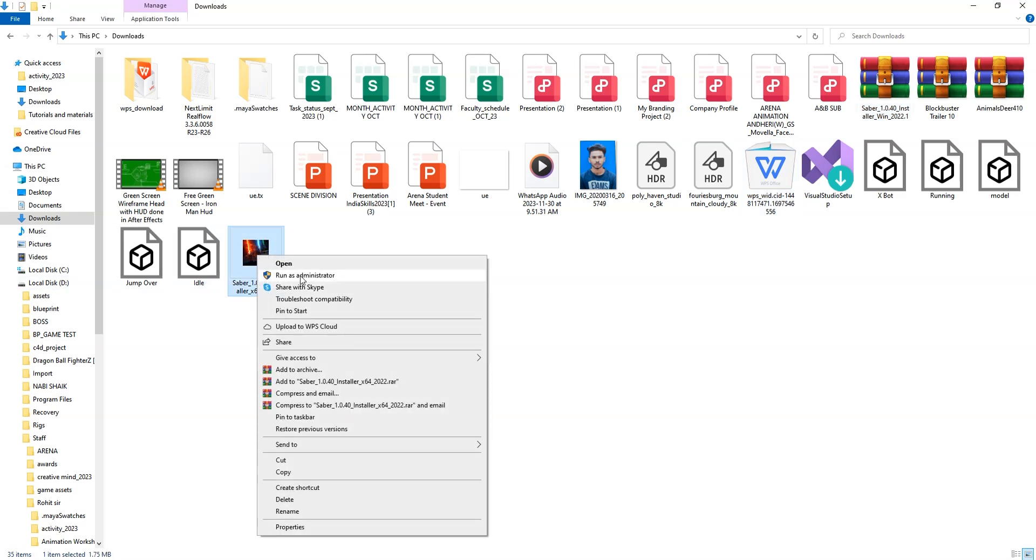
left_click(284, 263)
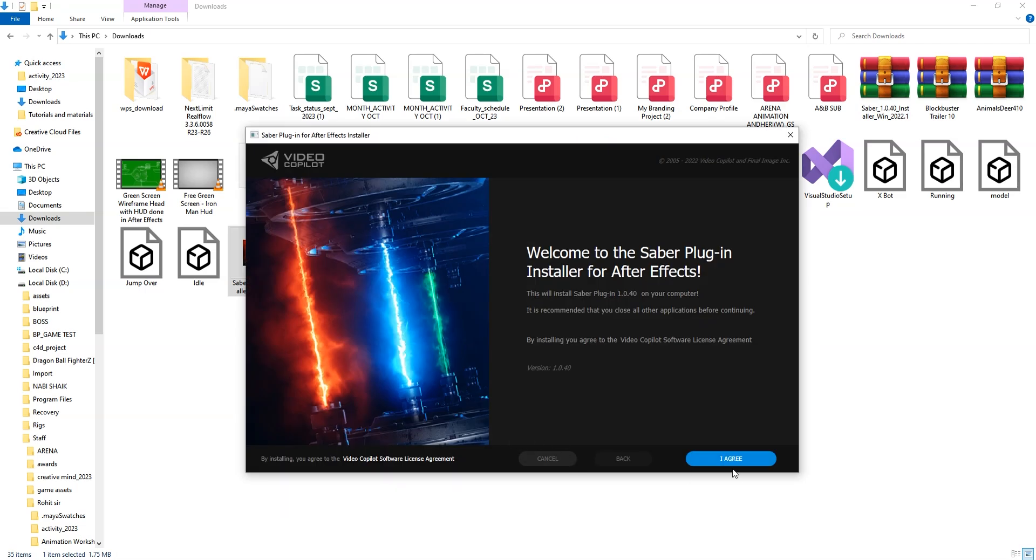
left_click(729, 458)
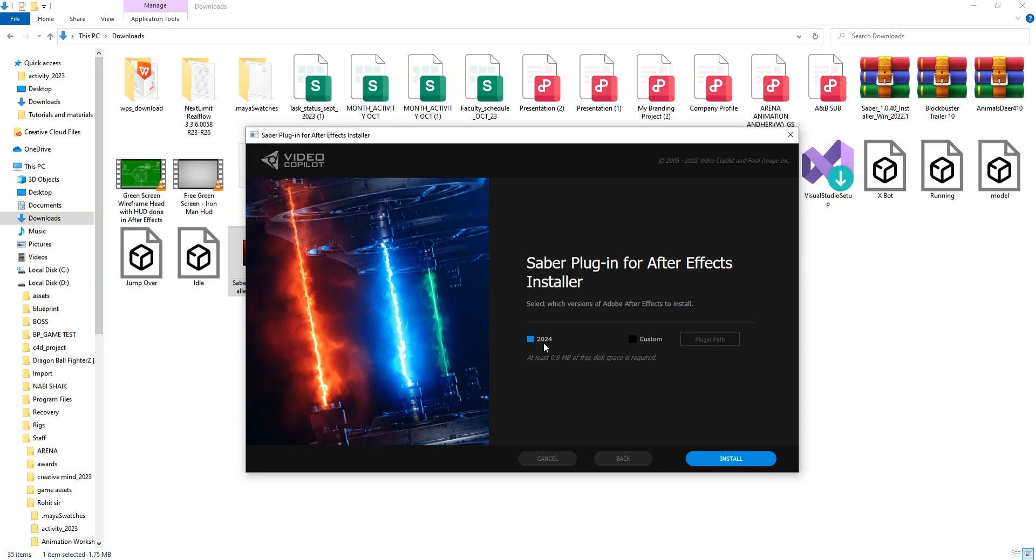
mouse_move(621, 331)
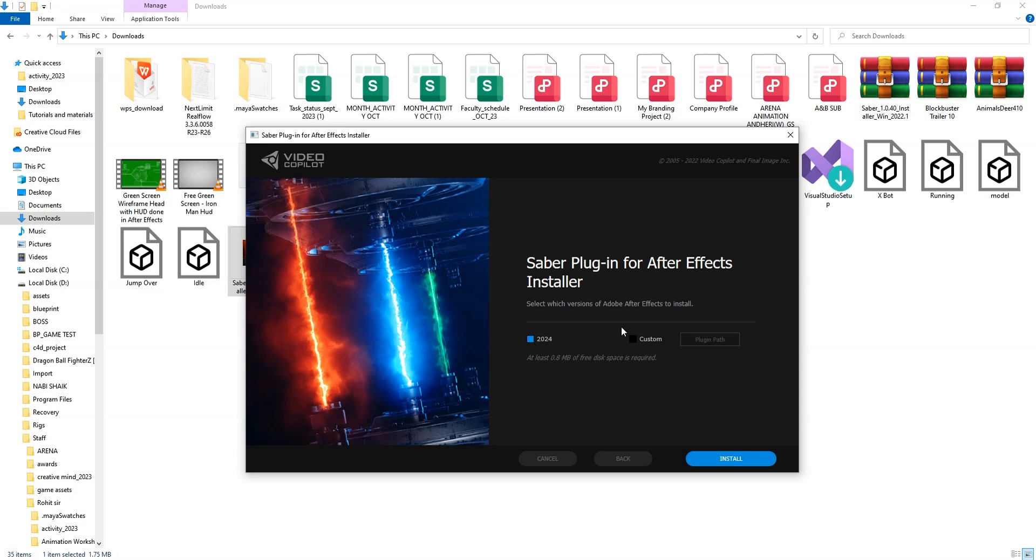
mouse_move(729, 458)
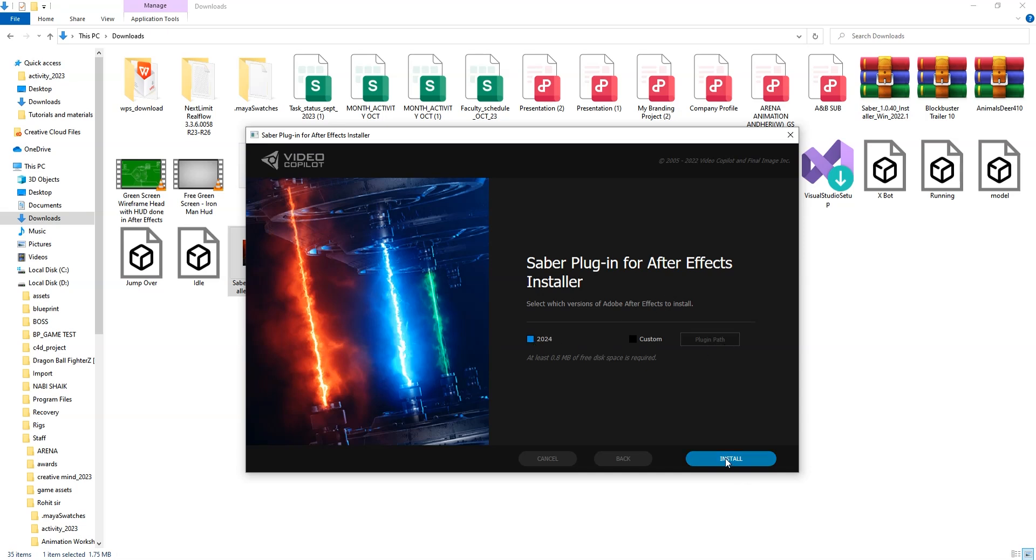
left_click(729, 458)
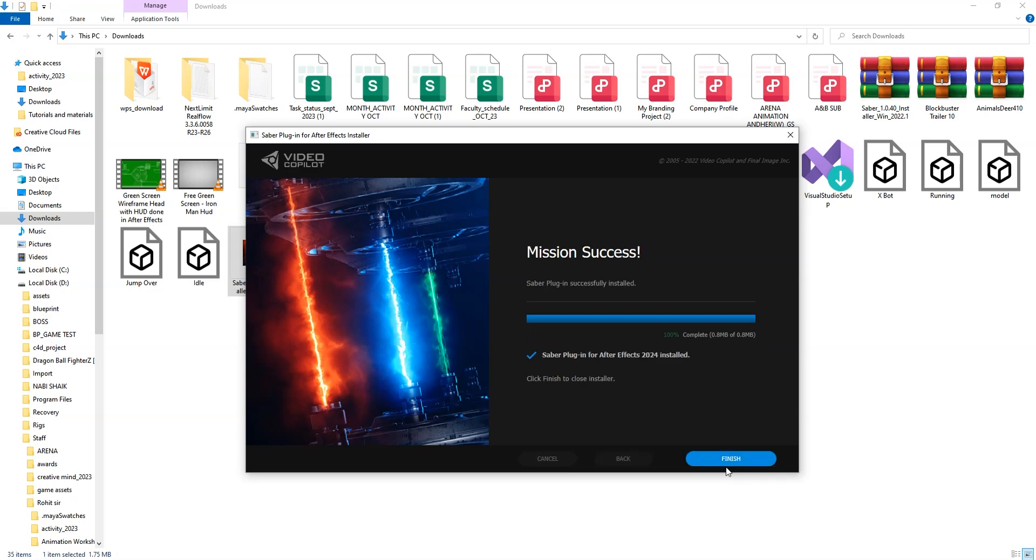
left_click(730, 458)
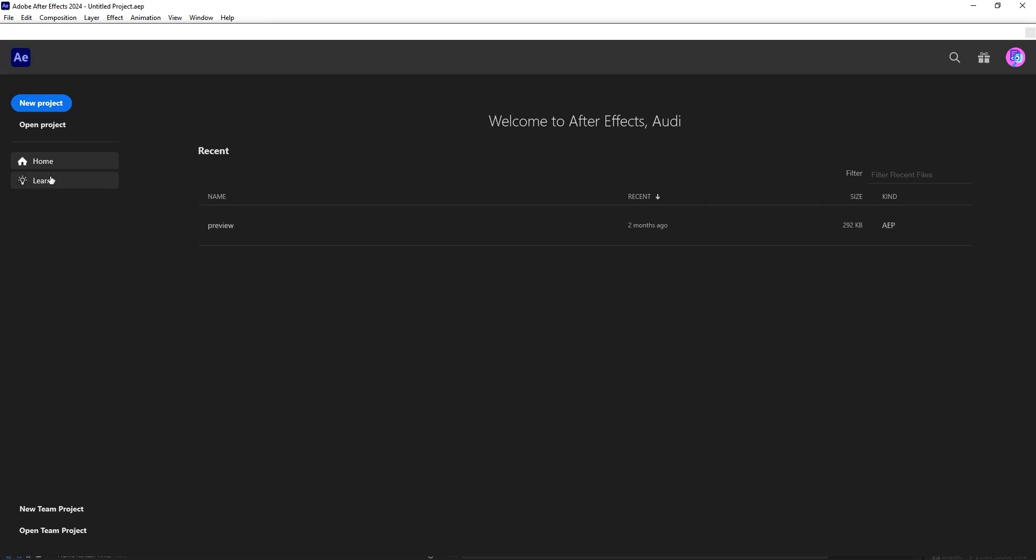
Reopen project.aep from the Desktop via the Home screen's Open project.
left_click(42, 125)
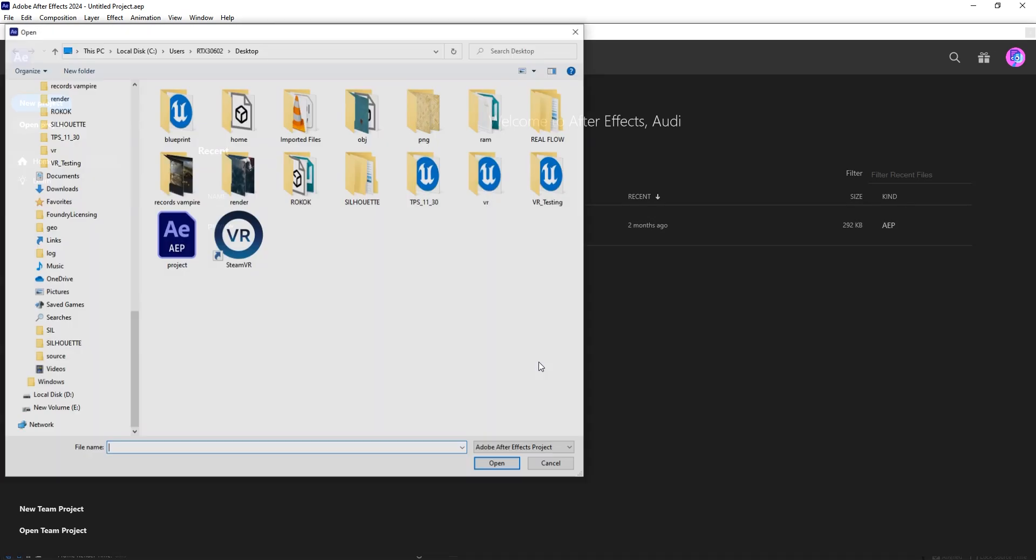
left_click(176, 237)
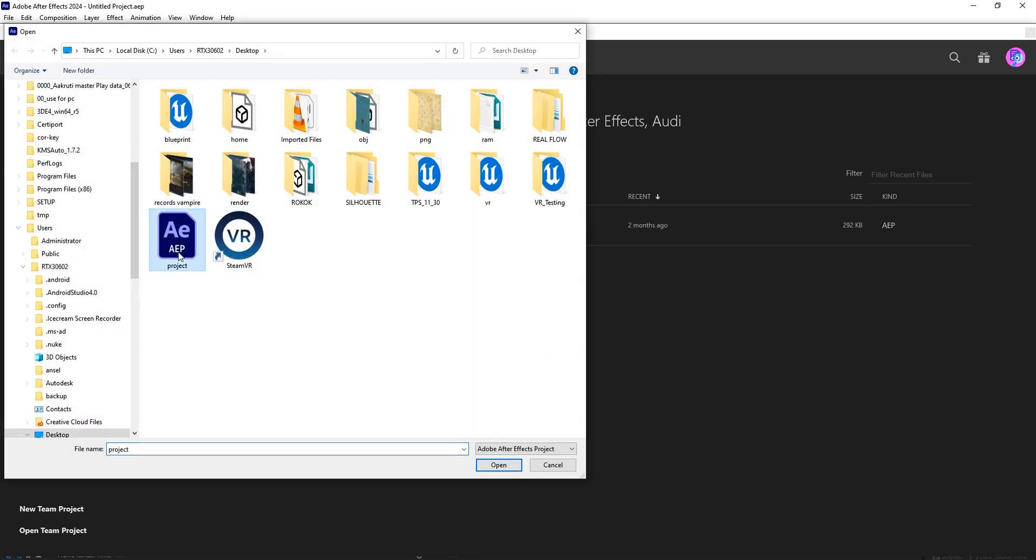
left_click(497, 465)
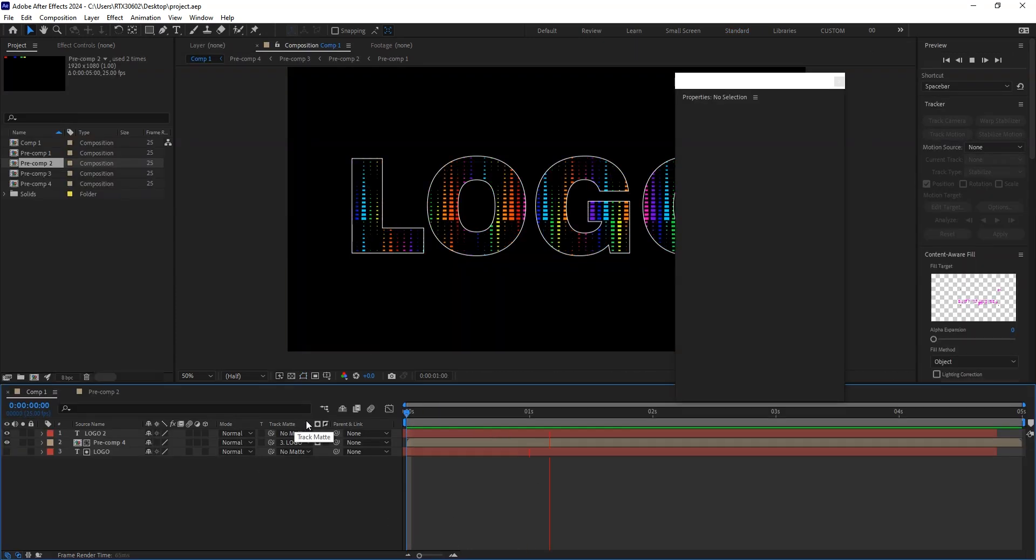
left_click(795, 412)
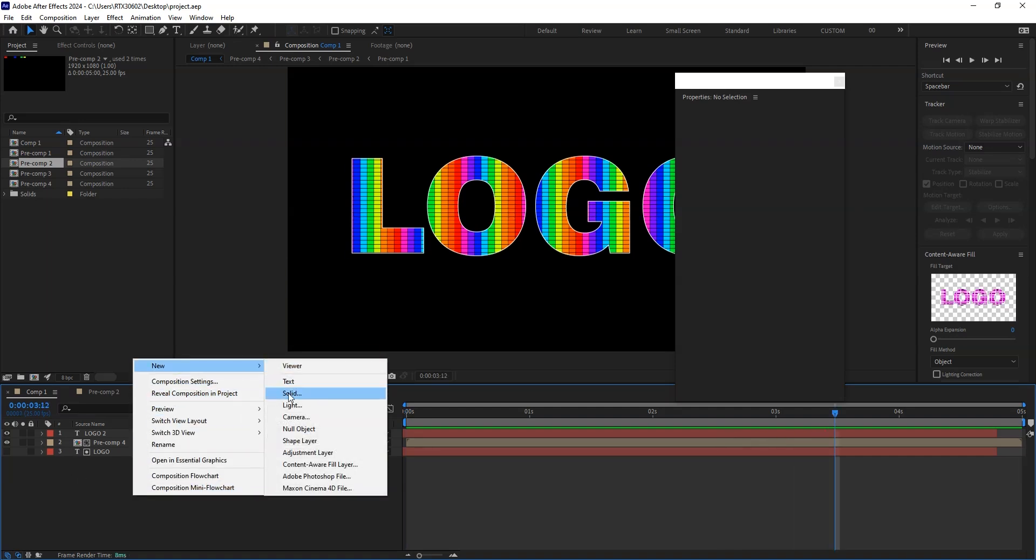
Add a new Black Solid 1 layer, select it and bring up the Effect menu.
left_click(291, 393)
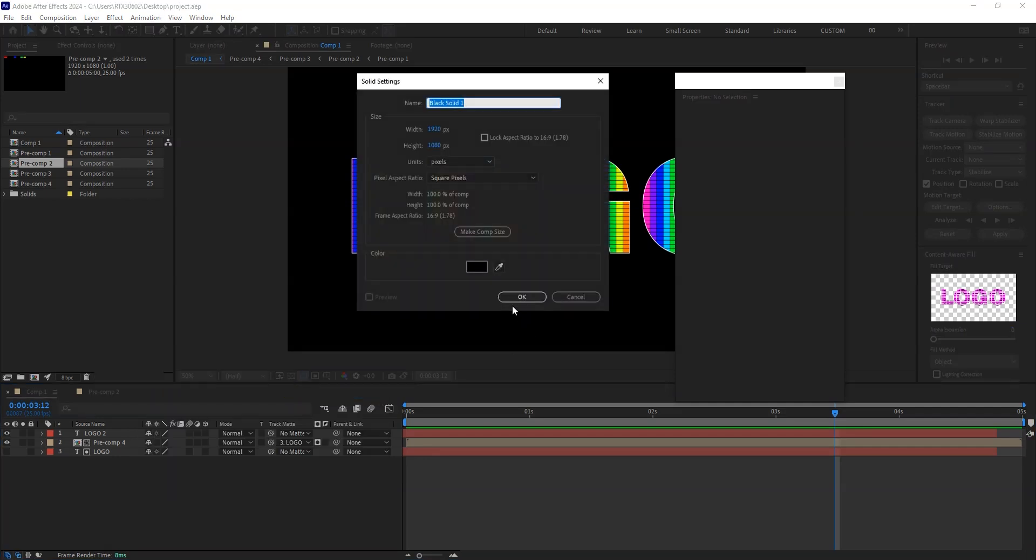
left_click(521, 297)
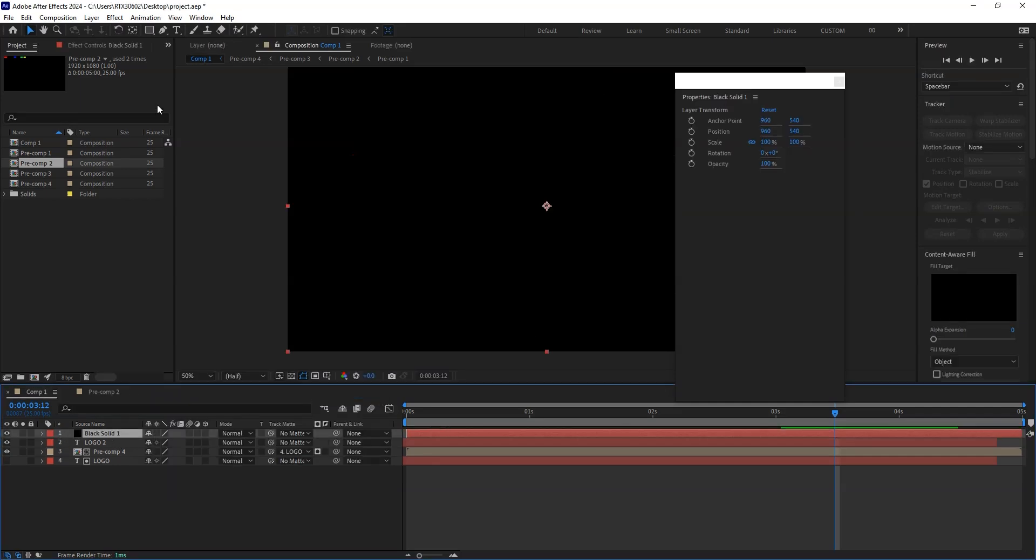
left_click(115, 18)
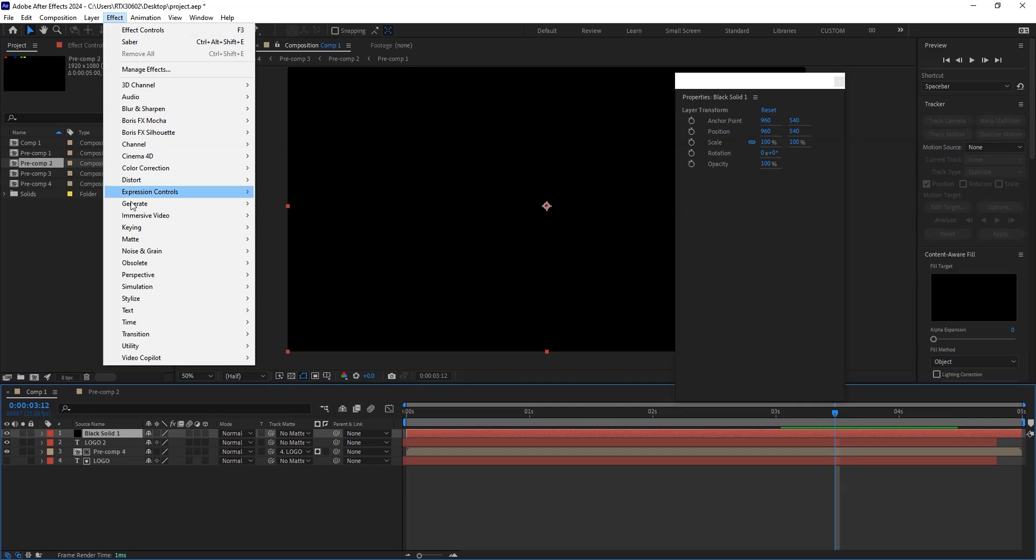
mouse_move(141, 357)
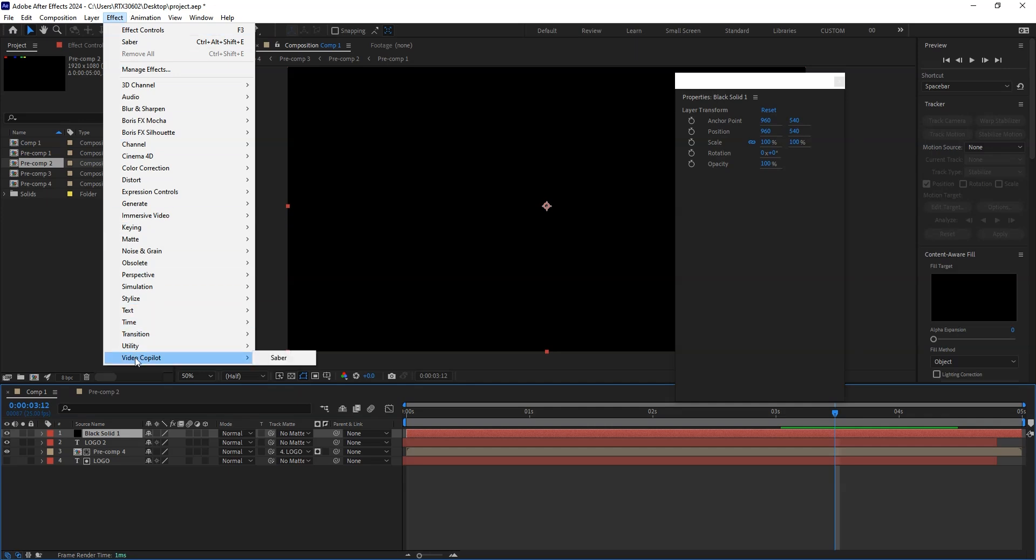
mouse_move(132, 362)
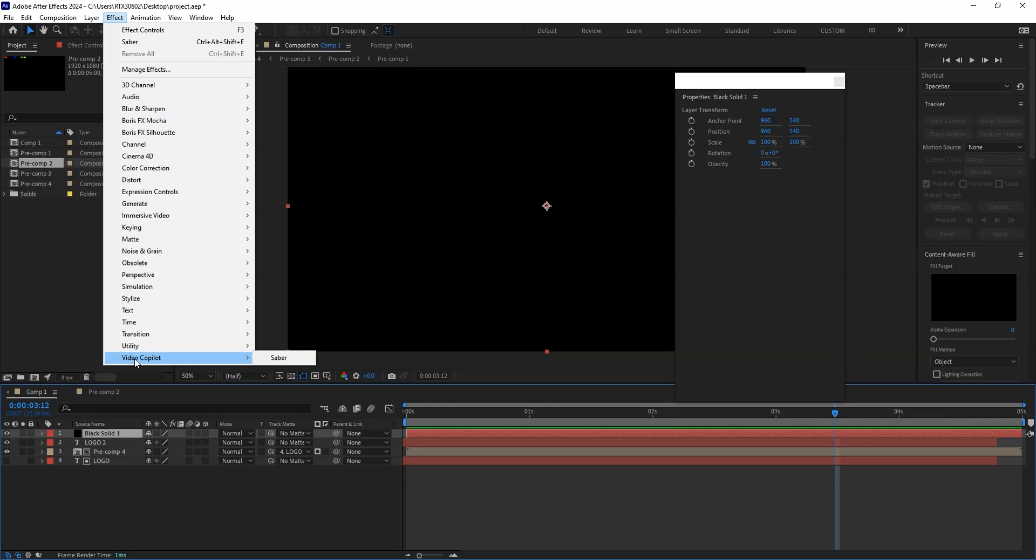
mouse_move(279, 357)
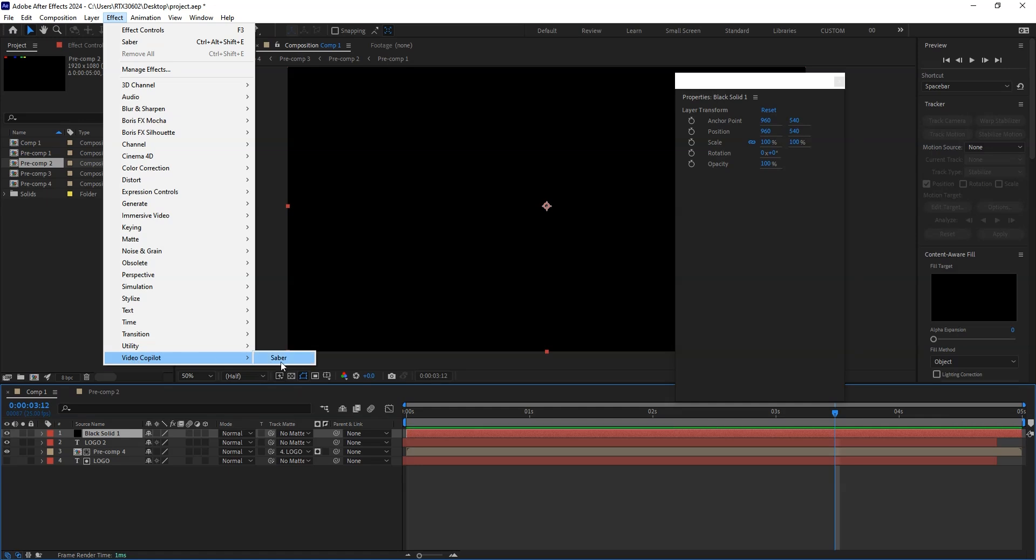
Apply Saber to Black Solid 1 and try the Fire and Neon glow presets.
left_click(278, 358)
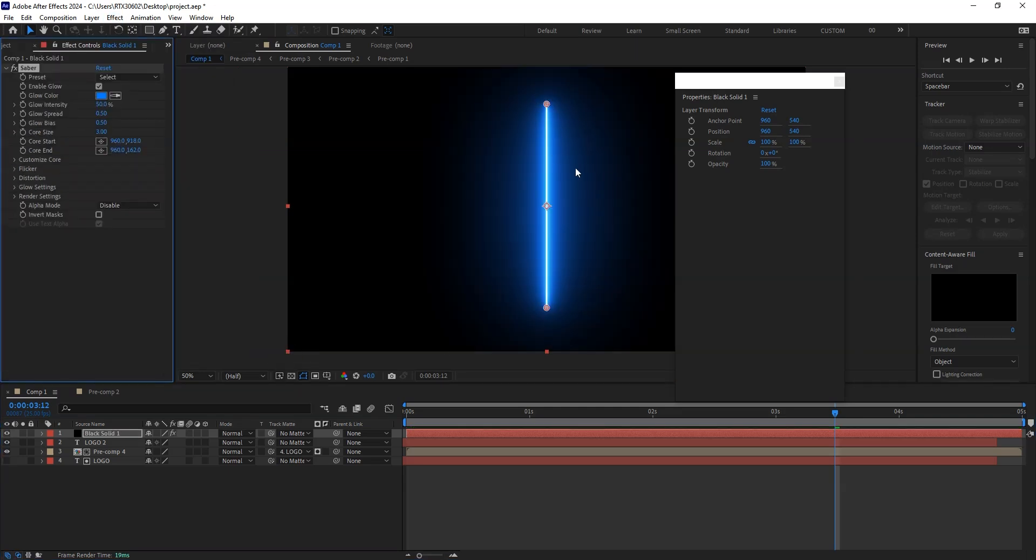
mouse_move(64, 86)
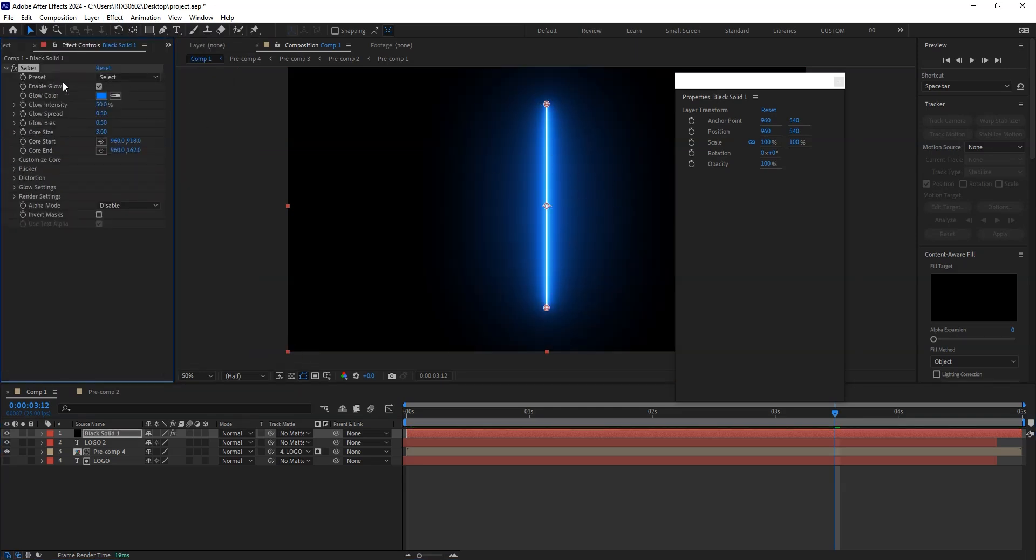
left_click(127, 77)
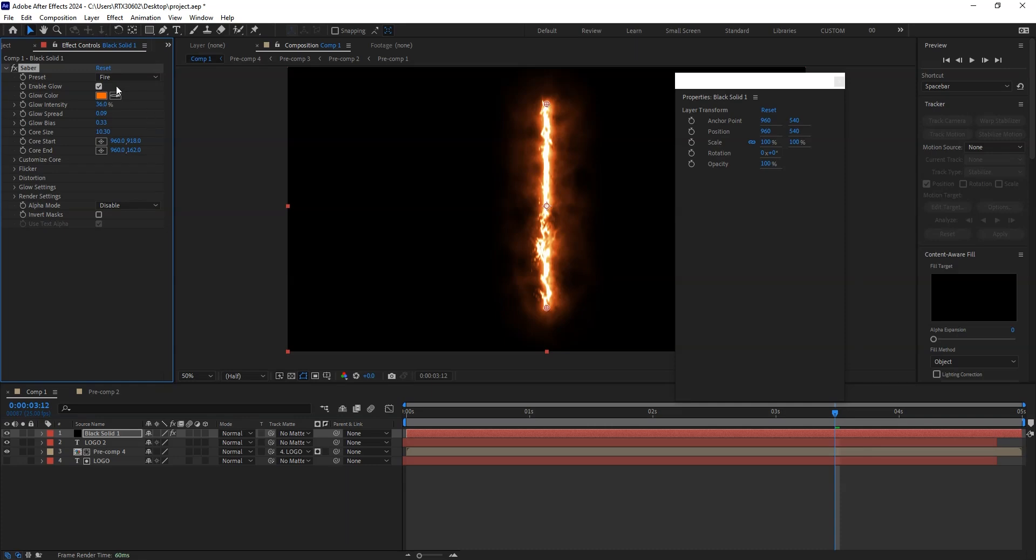
left_click(126, 77)
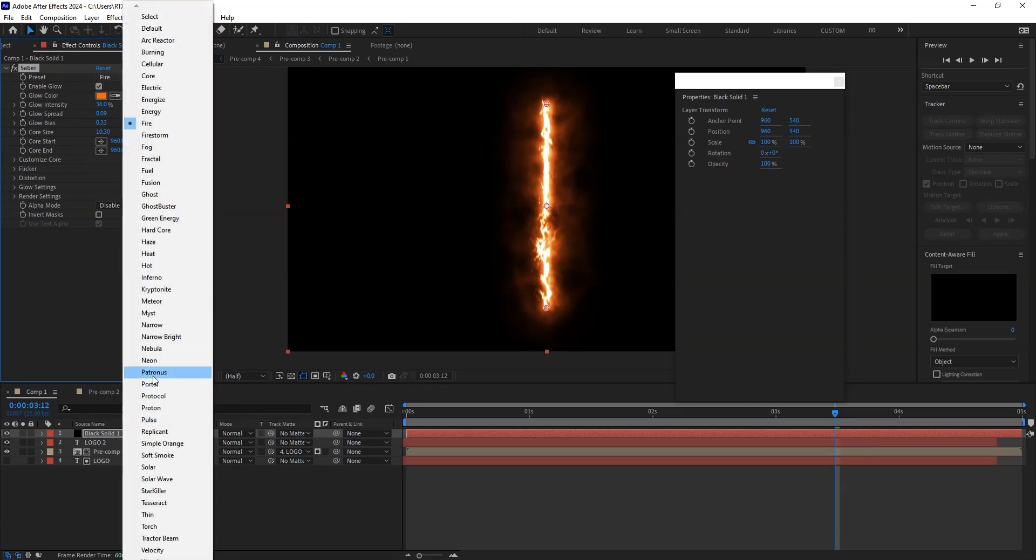
left_click(150, 359)
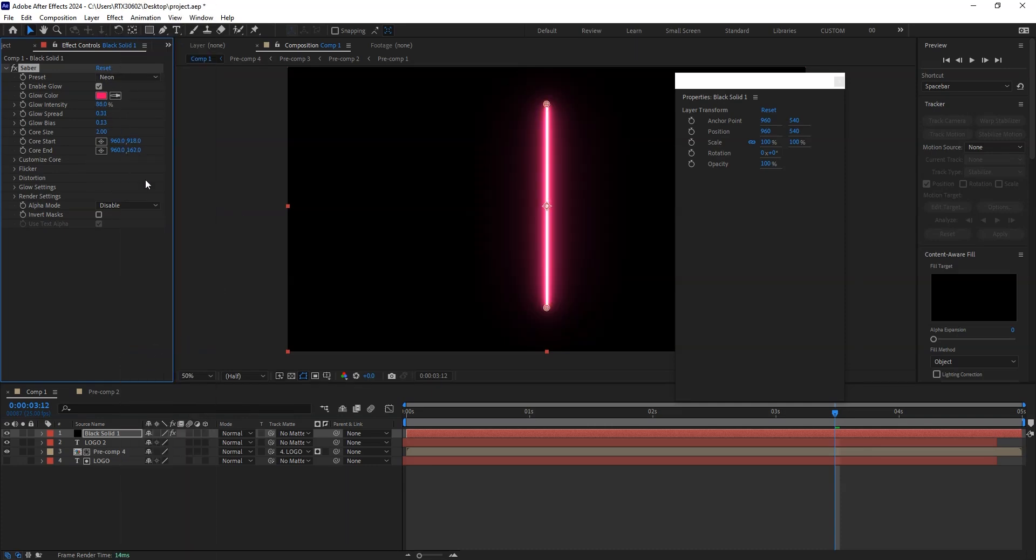
Try the Haze and Electric presets, then return Saber to its Default blue look.
left_click(126, 77)
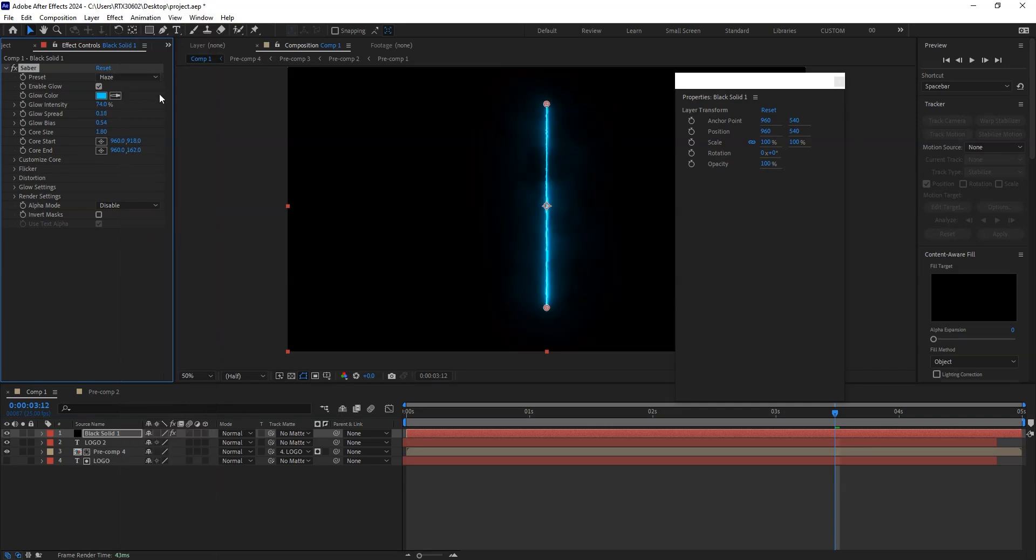
left_click(127, 76)
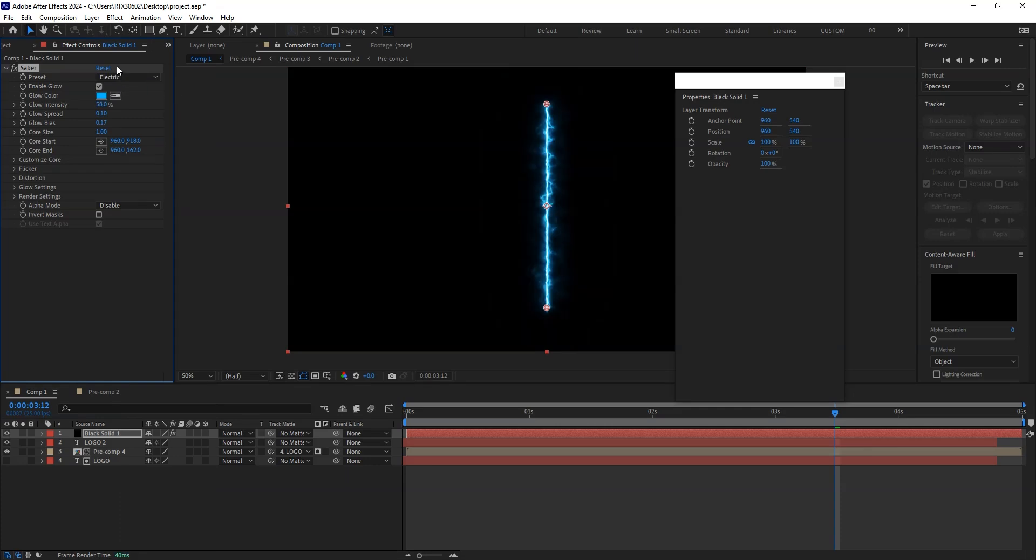
left_click(128, 77)
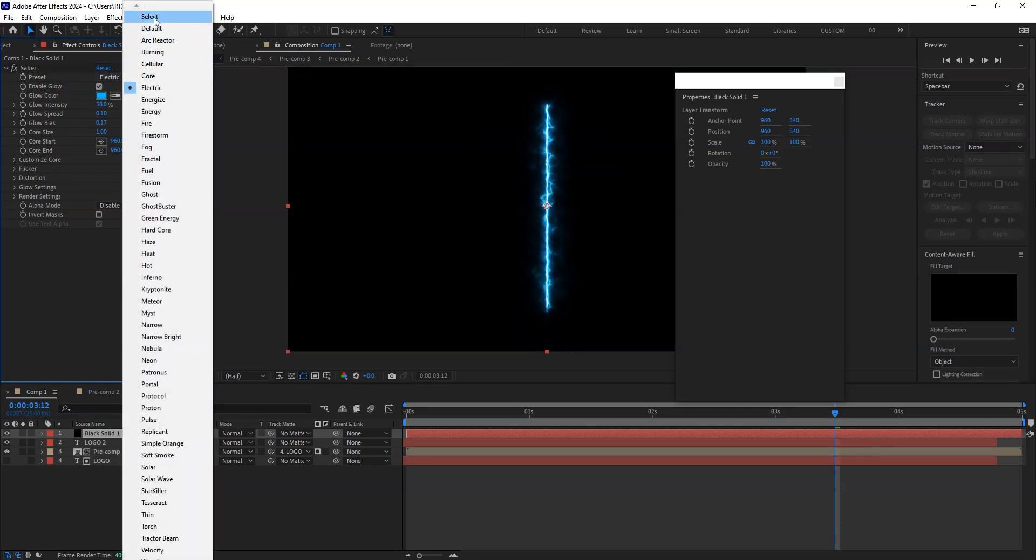
left_click(152, 27)
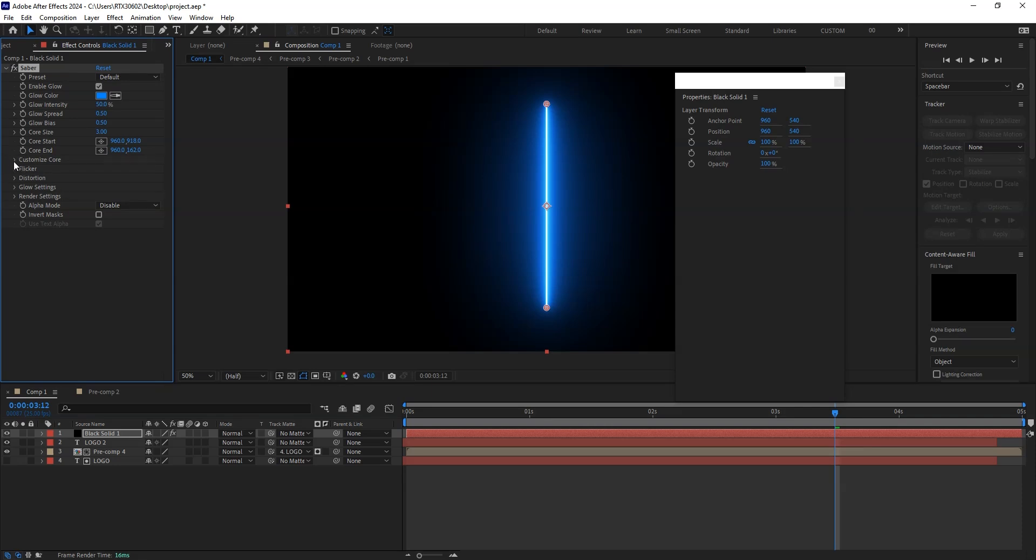
Set Saber's Core Type to Text Layer with LOGO 2 as the source text.
left_click(14, 159)
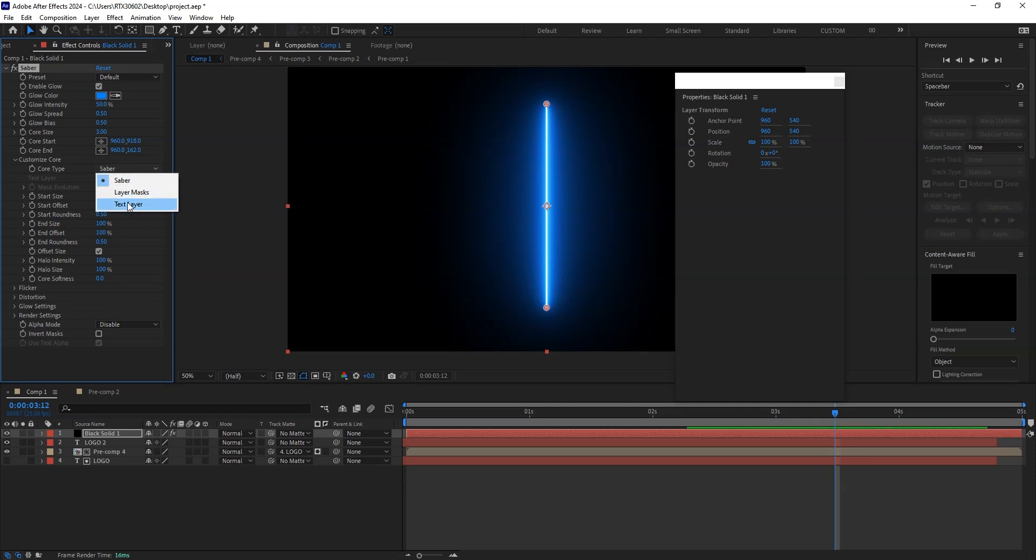
left_click(127, 204)
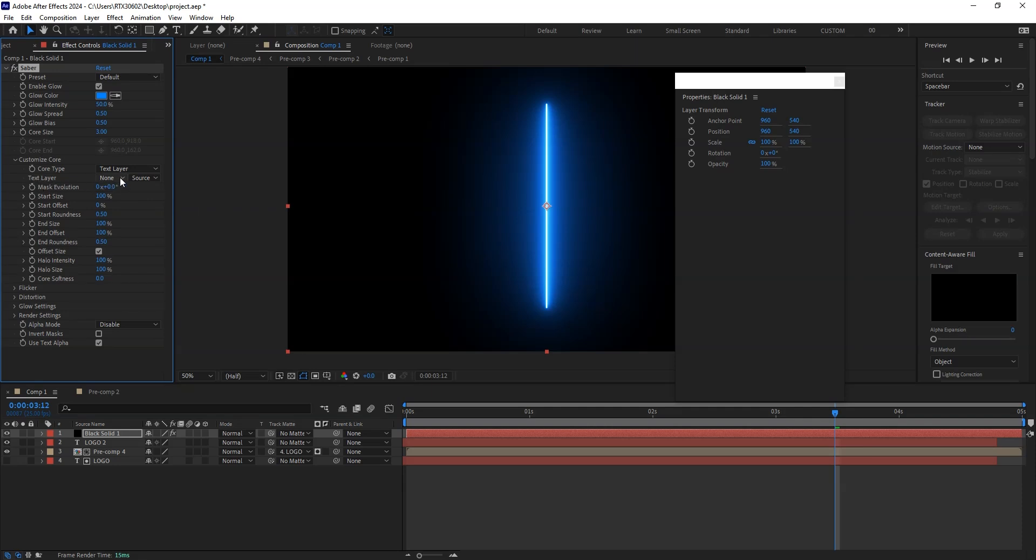
left_click(107, 177)
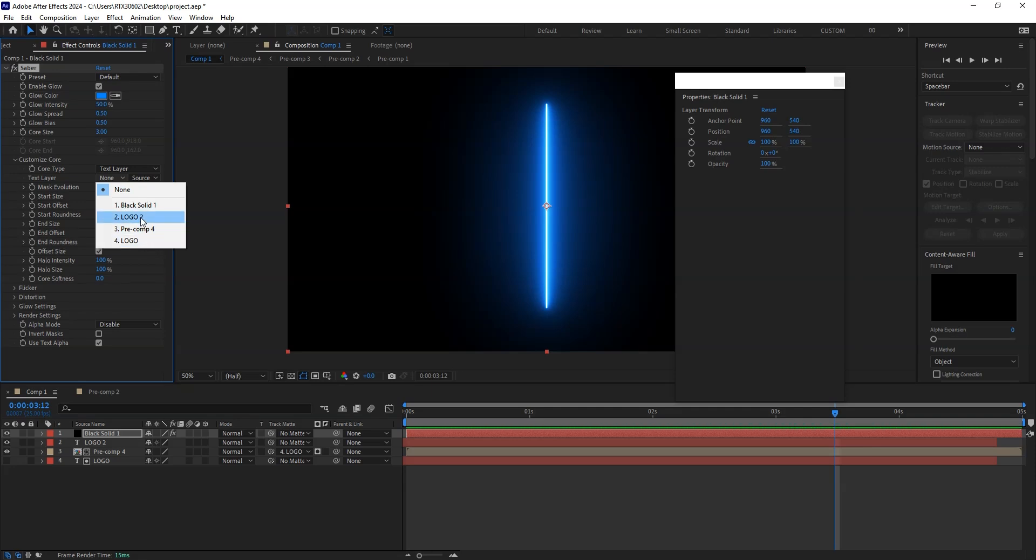
left_click(130, 217)
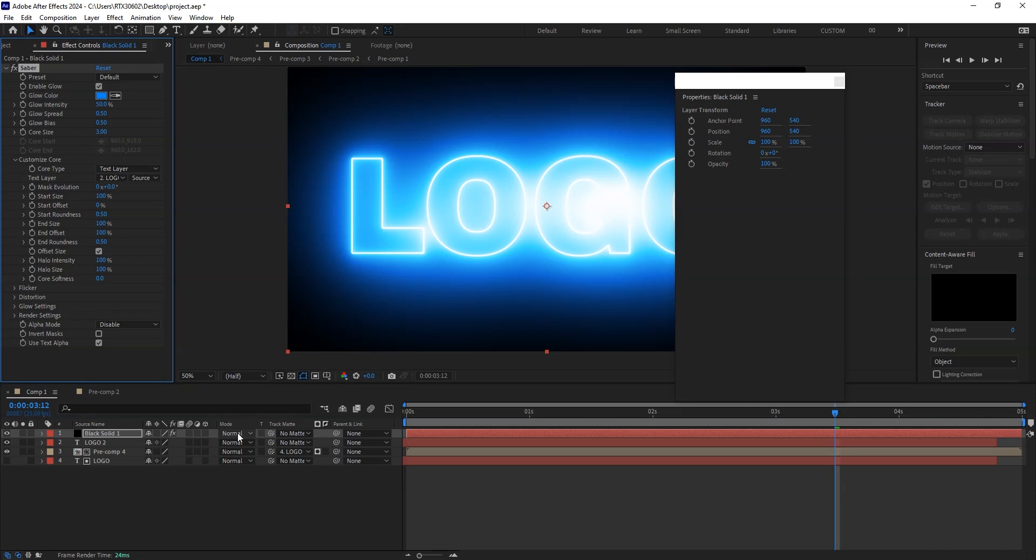
left_click(234, 433)
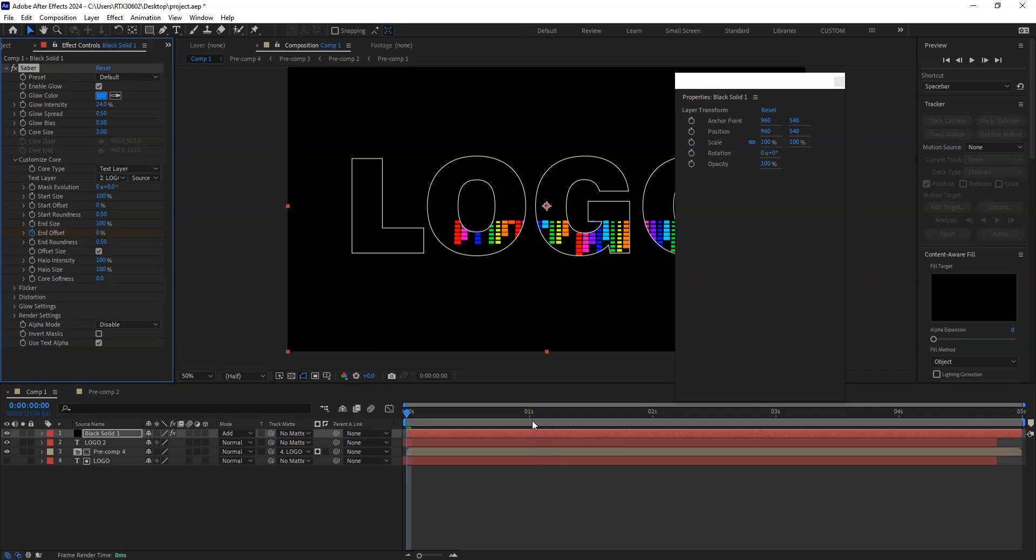
mouse_move(654, 419)
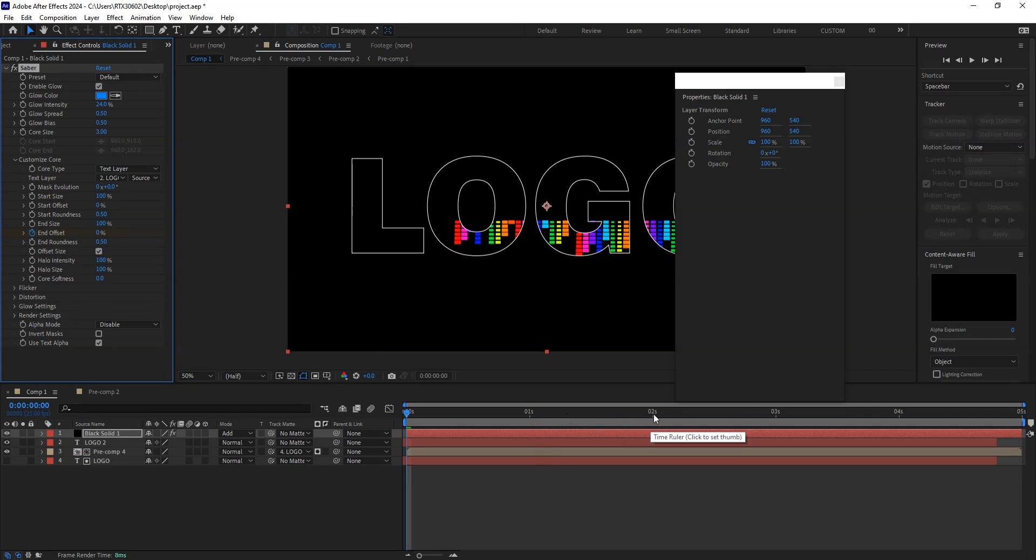
Check the End Offset outline animation later in time and close the Properties panel.
left_click(652, 412)
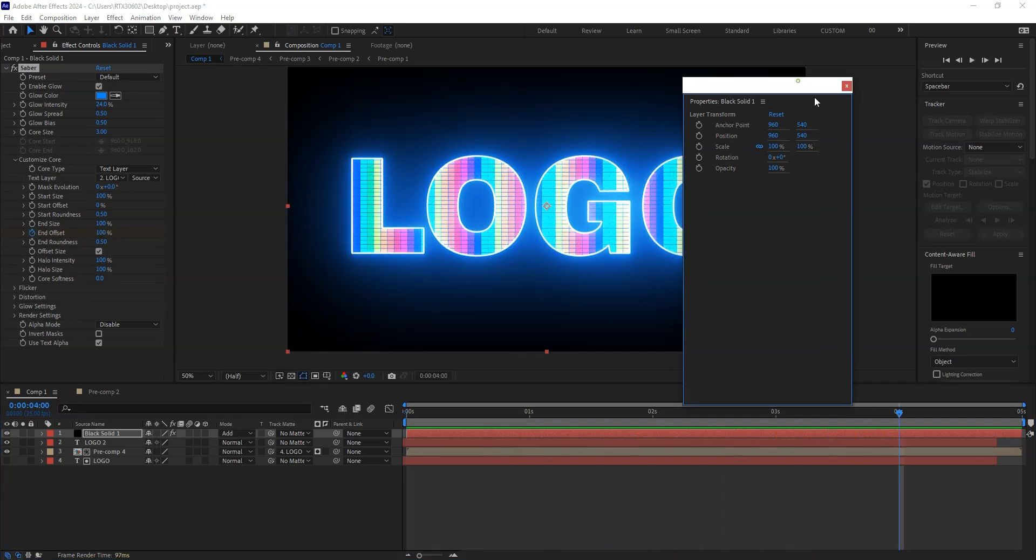
left_click(846, 86)
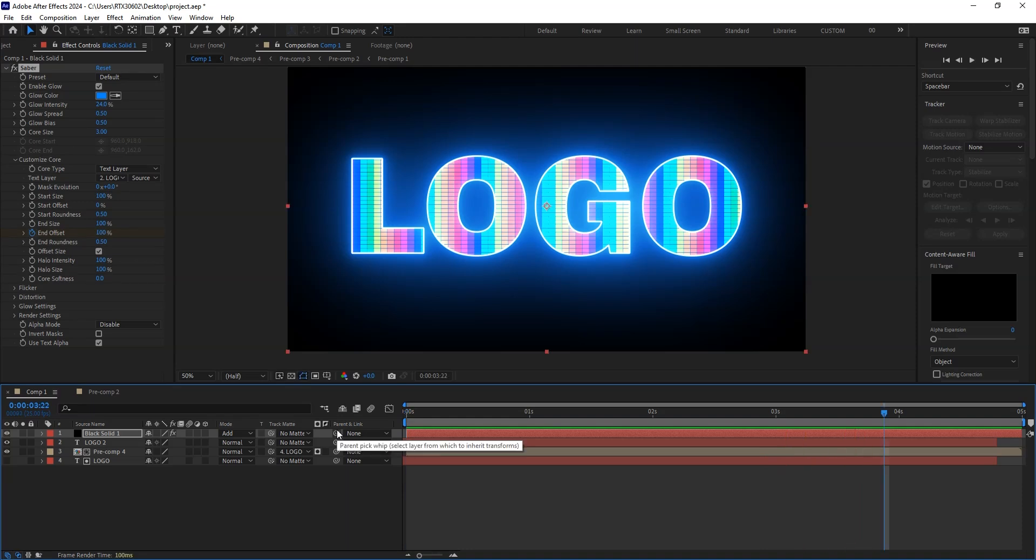
mouse_move(593, 420)
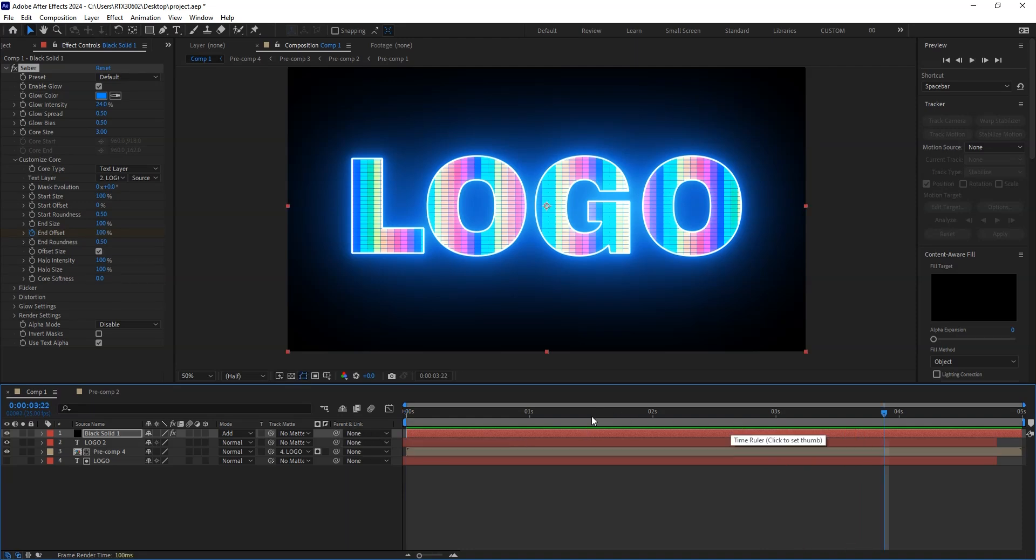